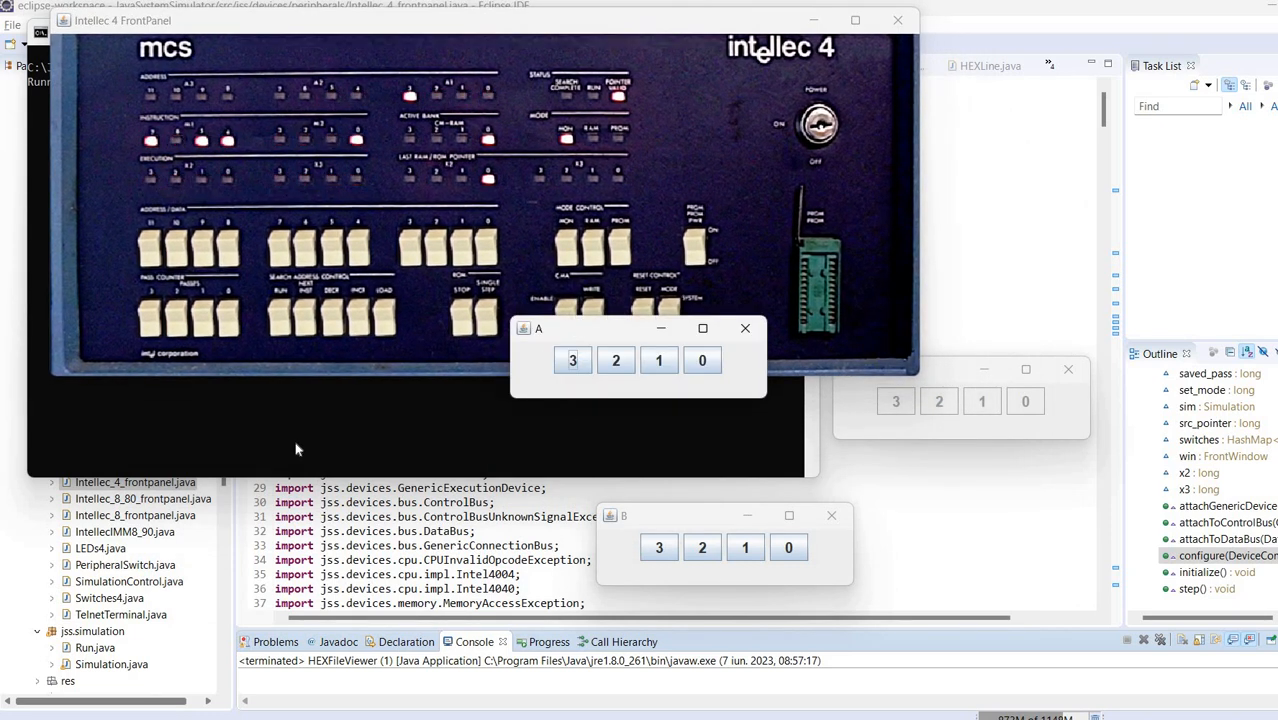
# - Move the small A test window away from the front panel
pyautogui.moveTo(538, 328); pyautogui.dragTo(182, 452)
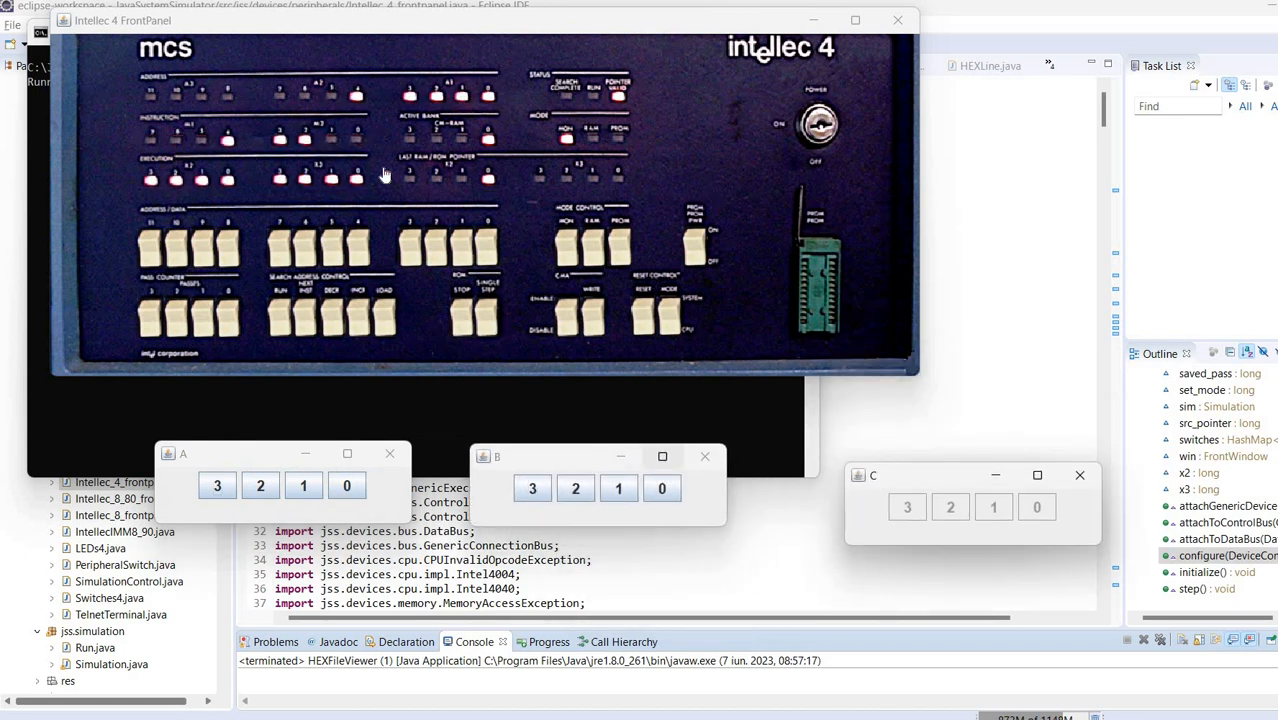
pyautogui.moveTo(448, 212)
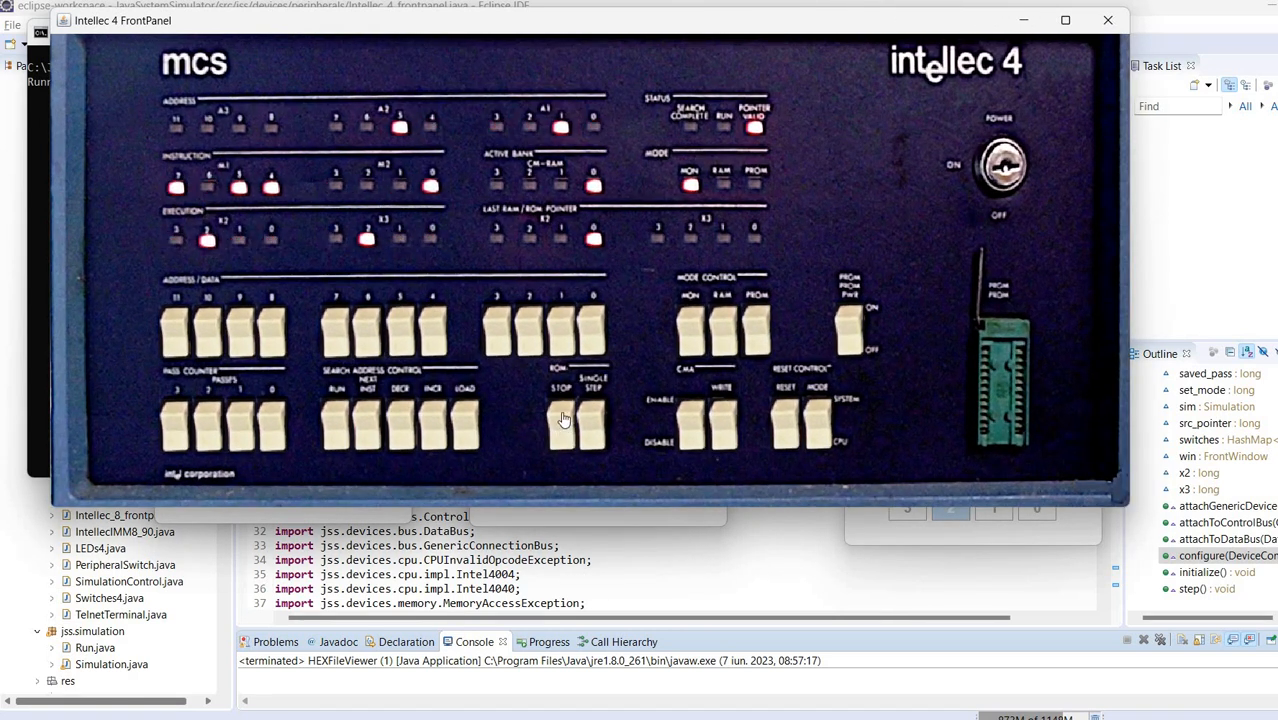
# - Toggle the STOP, SINGLE STEP and a PRESETS bit switch and watch the LEDs respond
pyautogui.click(564, 420)
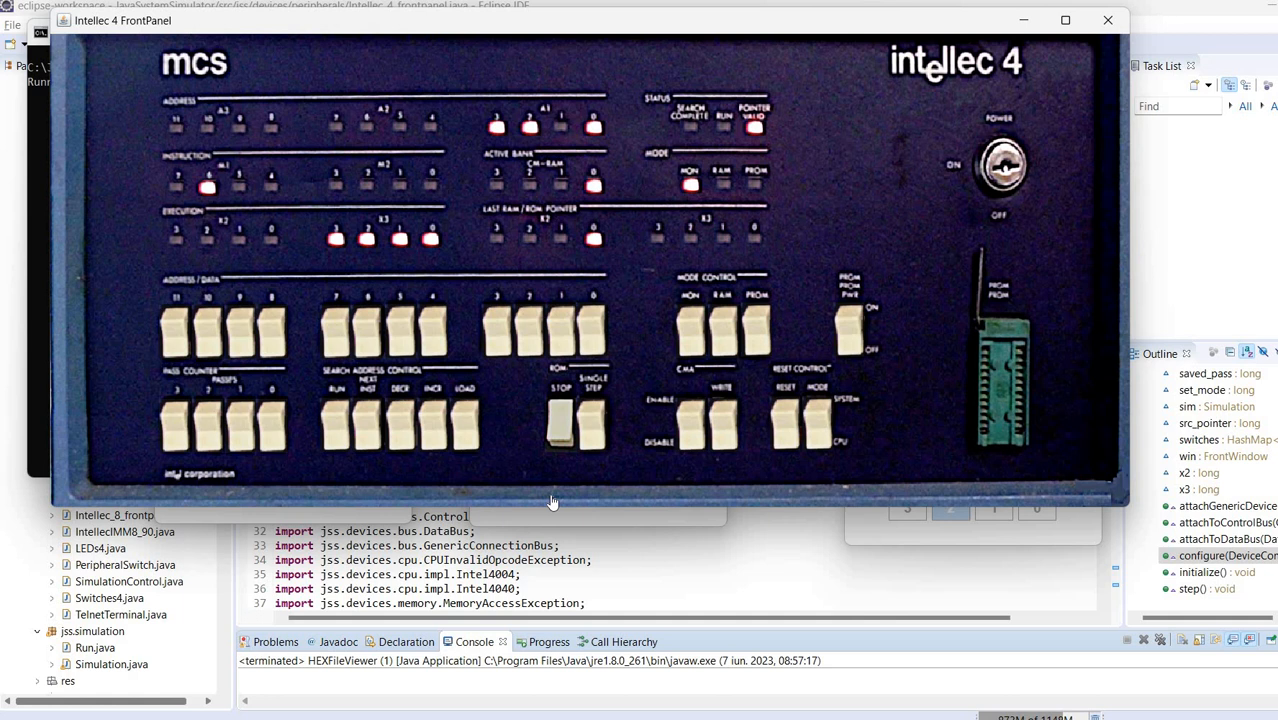
pyautogui.moveTo(318, 168)
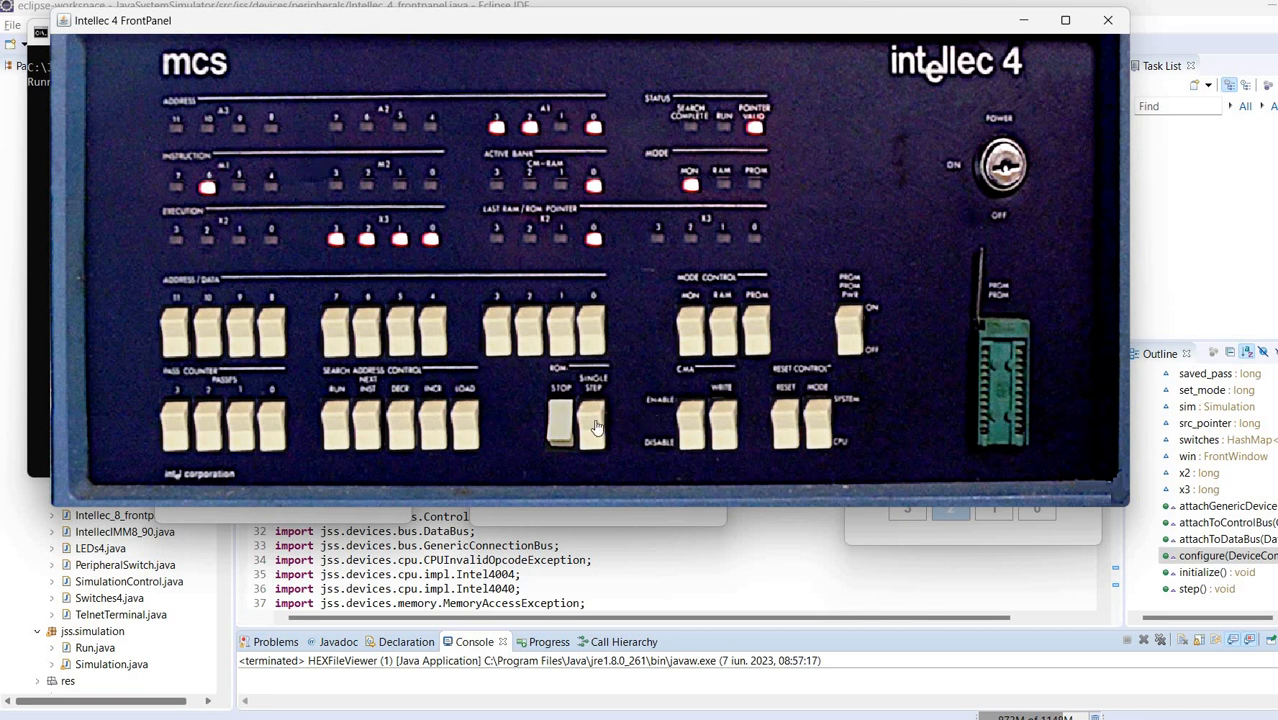
pyautogui.click(590, 420)
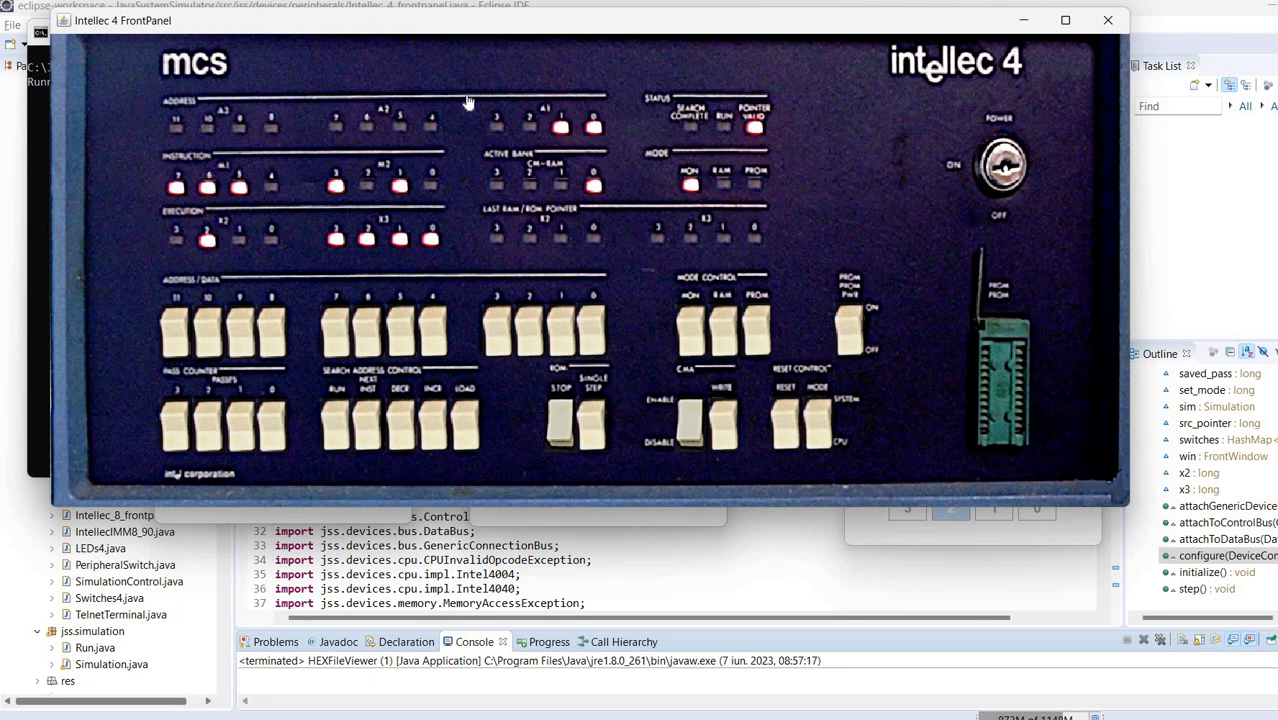
pyautogui.moveTo(552, 328)
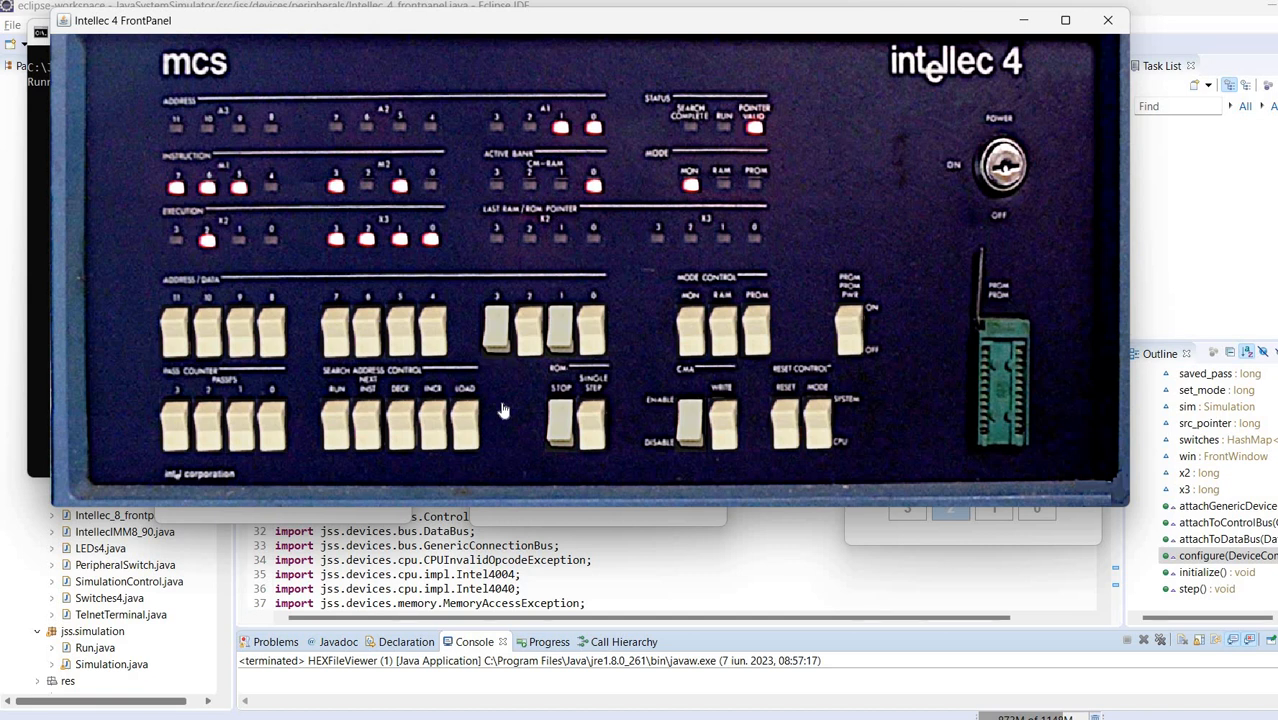
pyautogui.moveTo(468, 418)
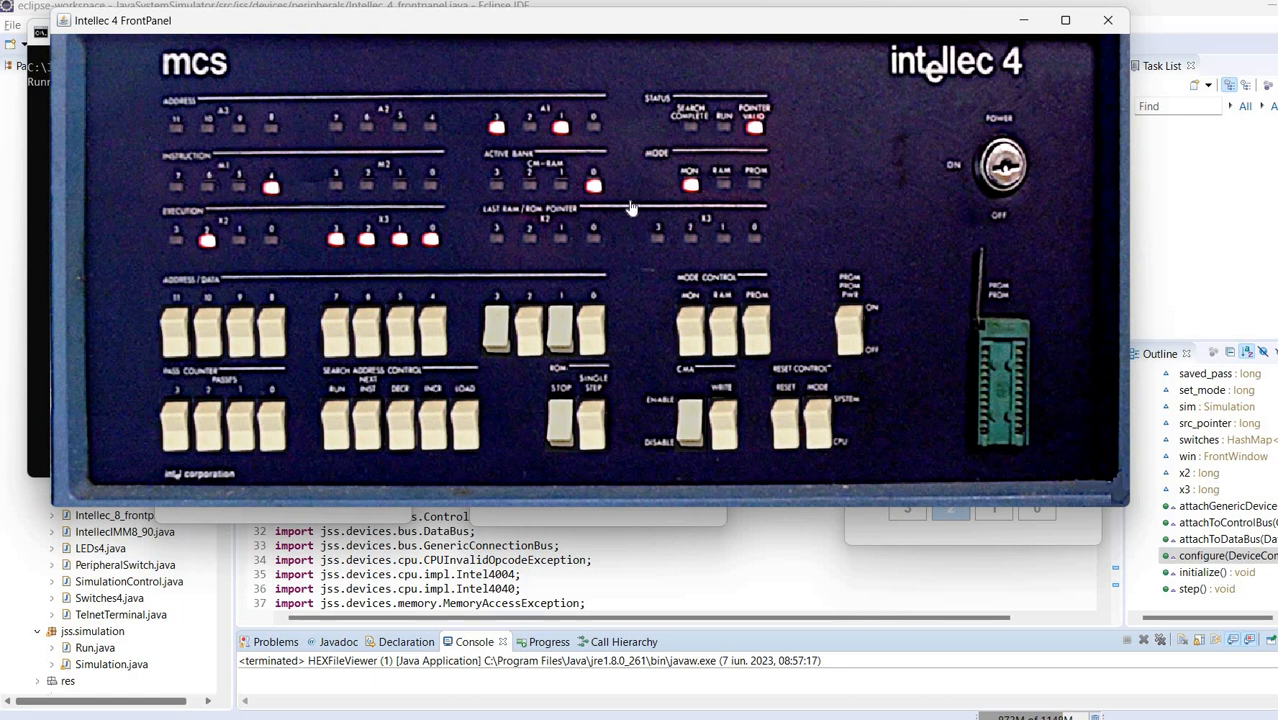
pyautogui.moveTo(478, 404)
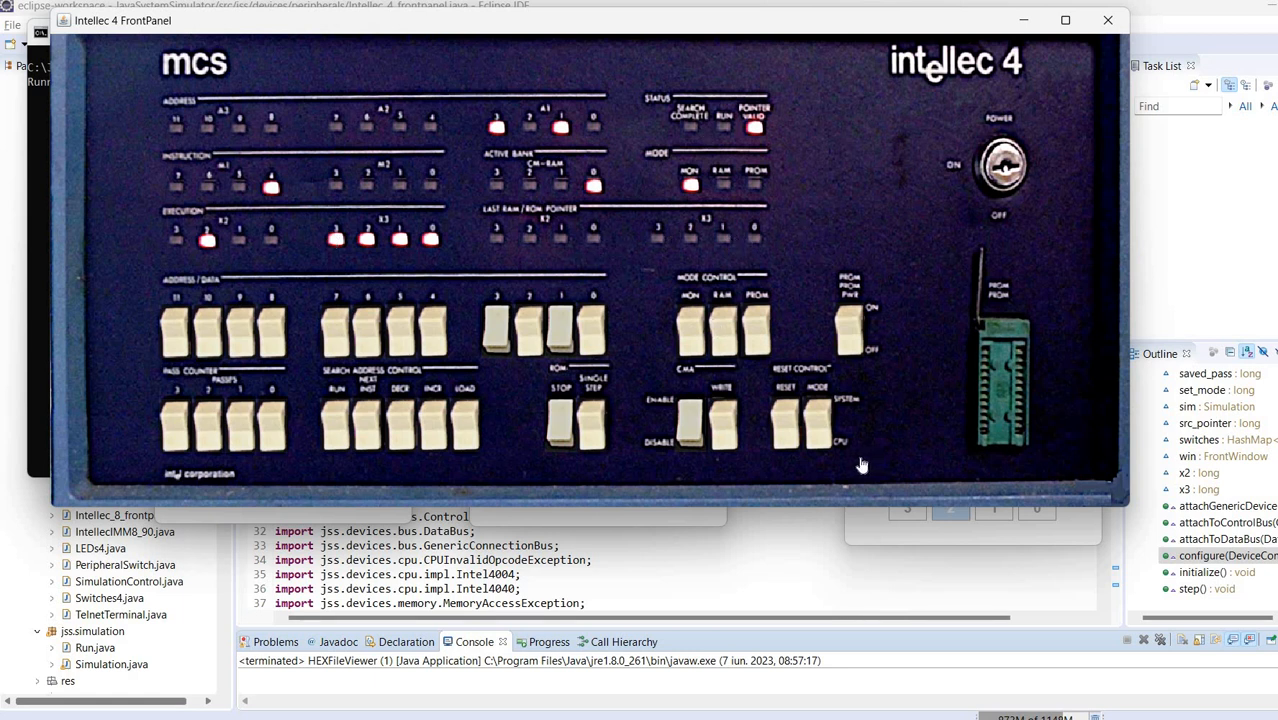
pyautogui.moveTo(190, 318)
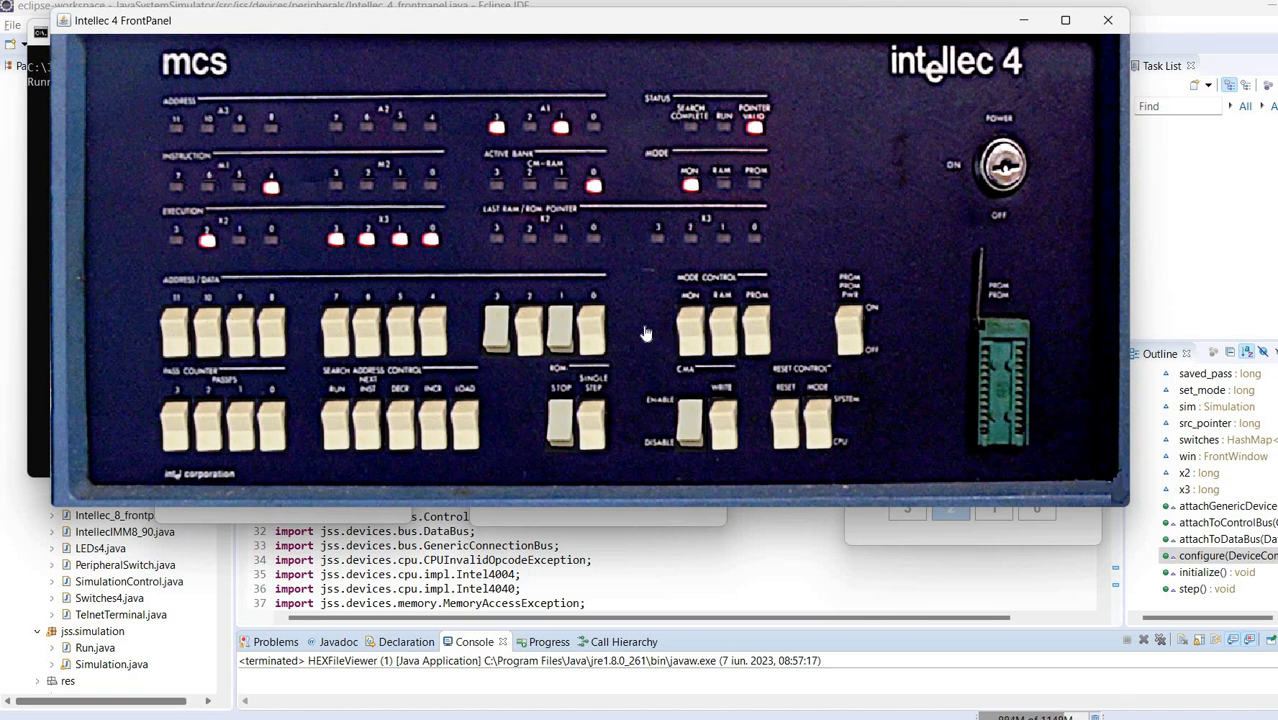
pyautogui.moveTo(370, 276)
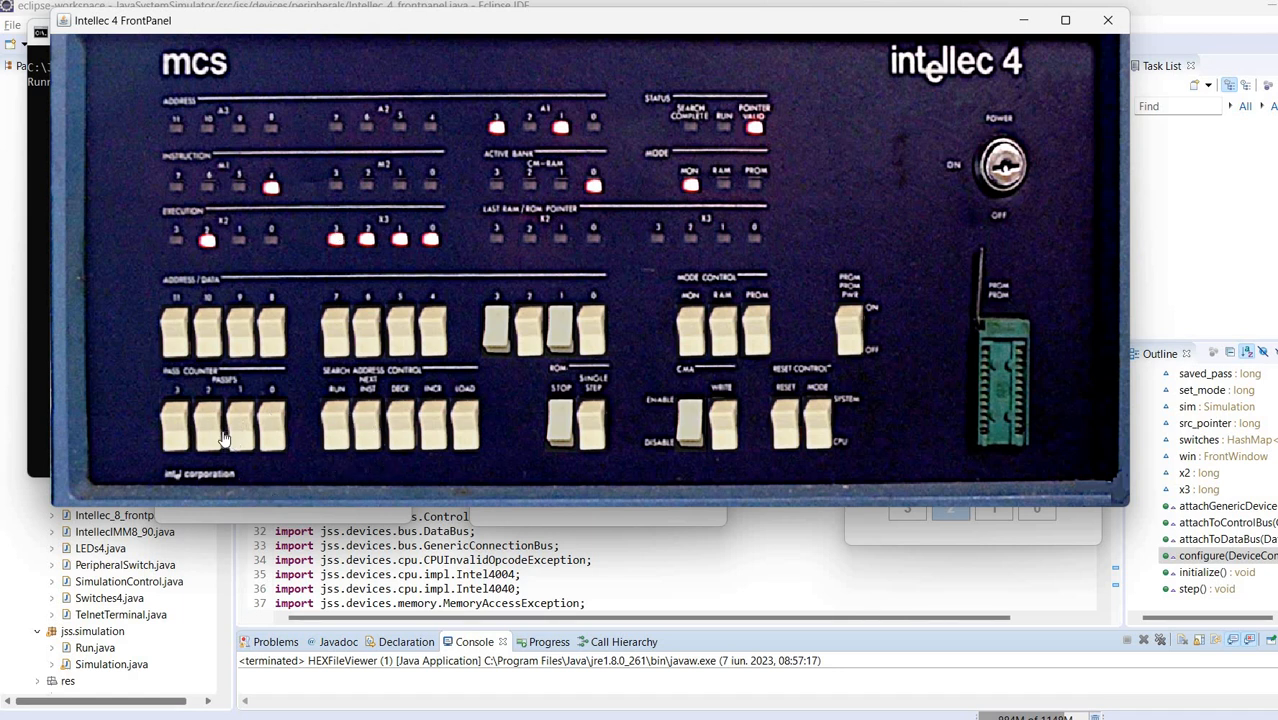
pyautogui.click(200, 424)
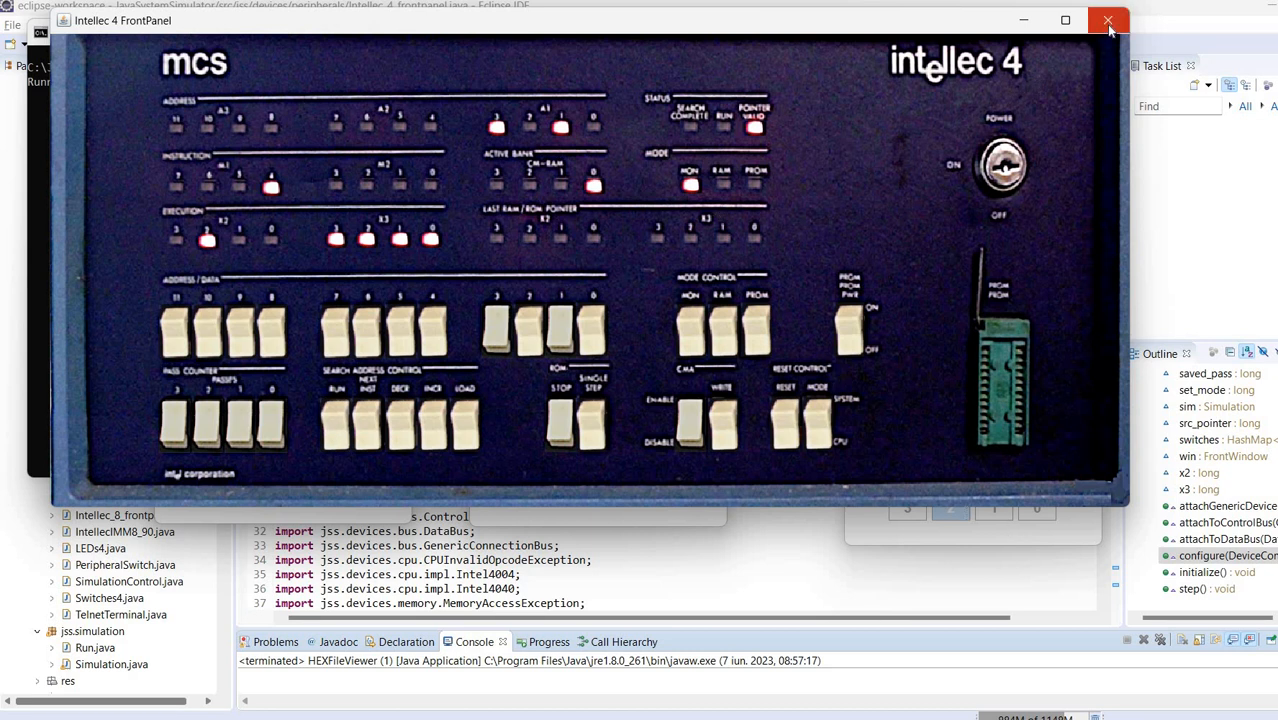
pyautogui.moveTo(1108, 20)
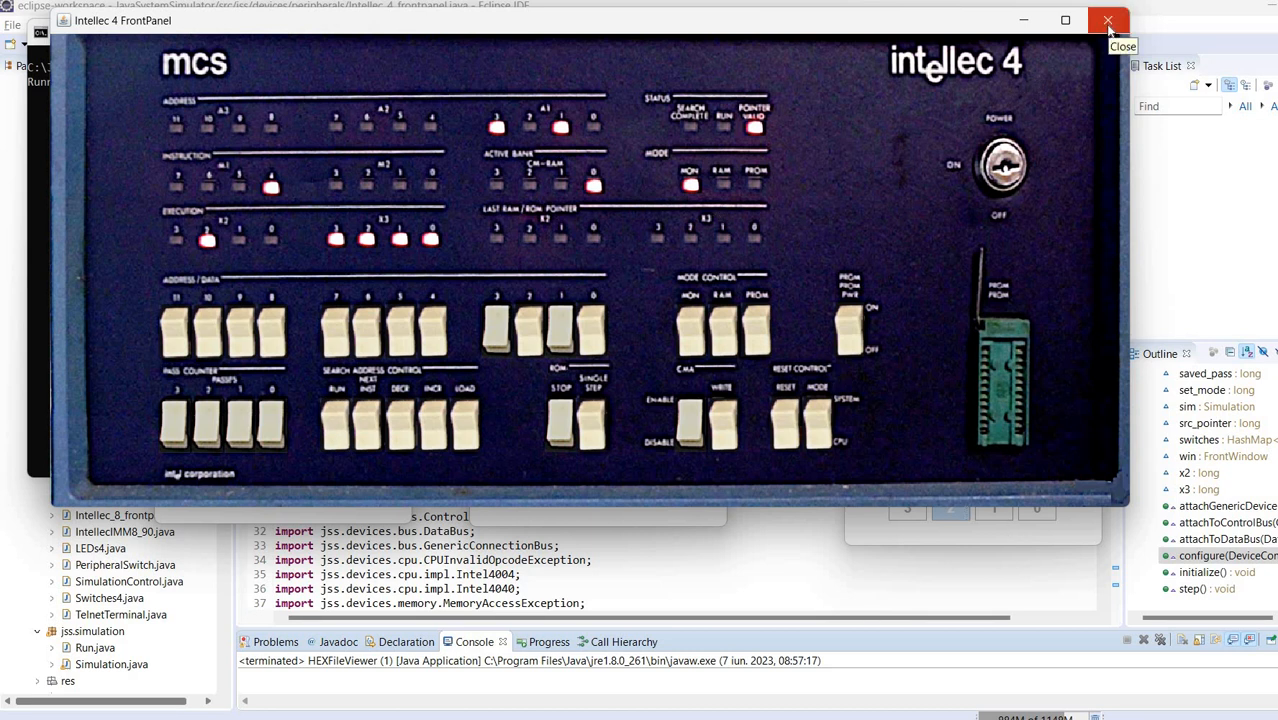
pyautogui.moveTo(1018, 236)
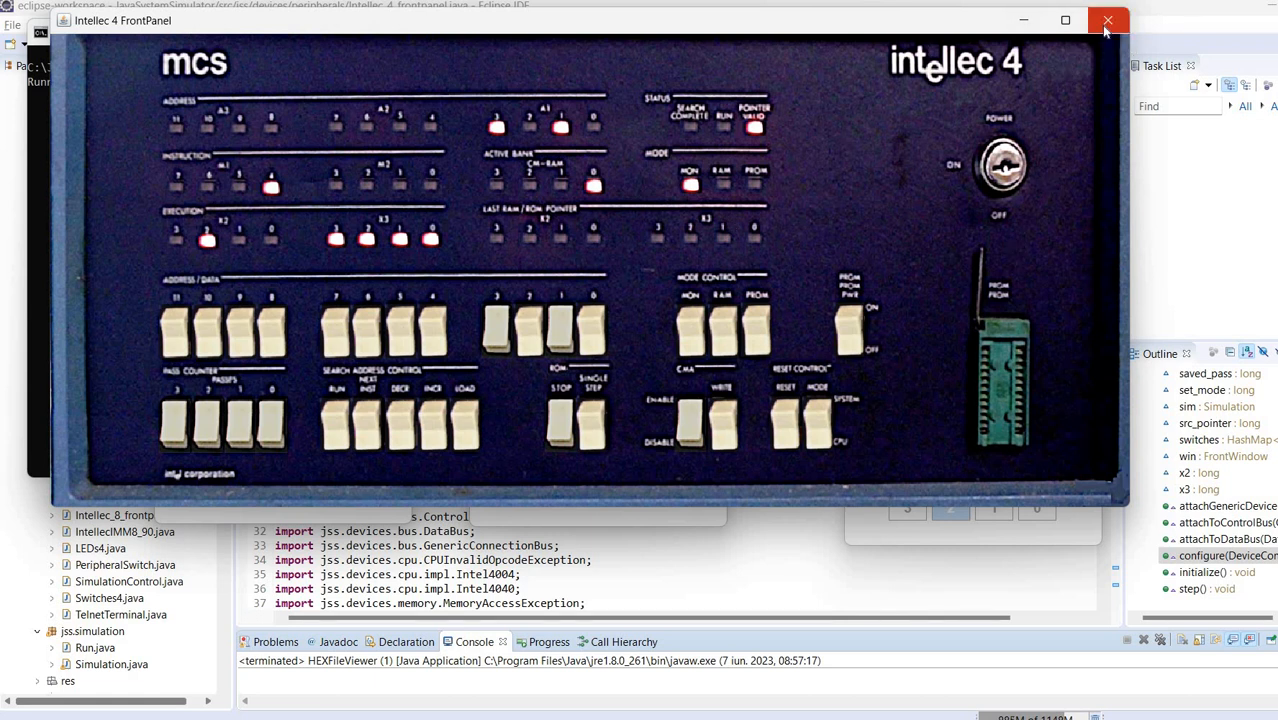
# - Close the simulator and show Intellec_4_frontpanel.java at its configure method via the Outline view
pyautogui.click(1108, 20)
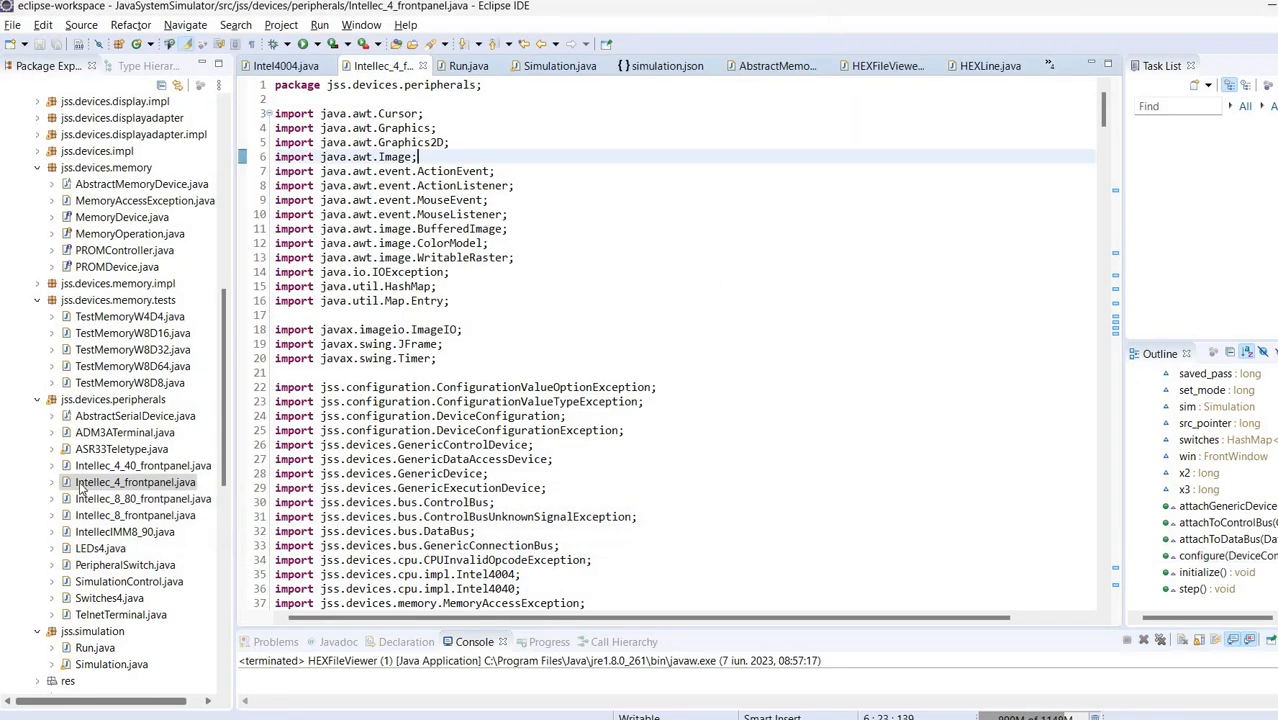
pyautogui.click(136, 482)
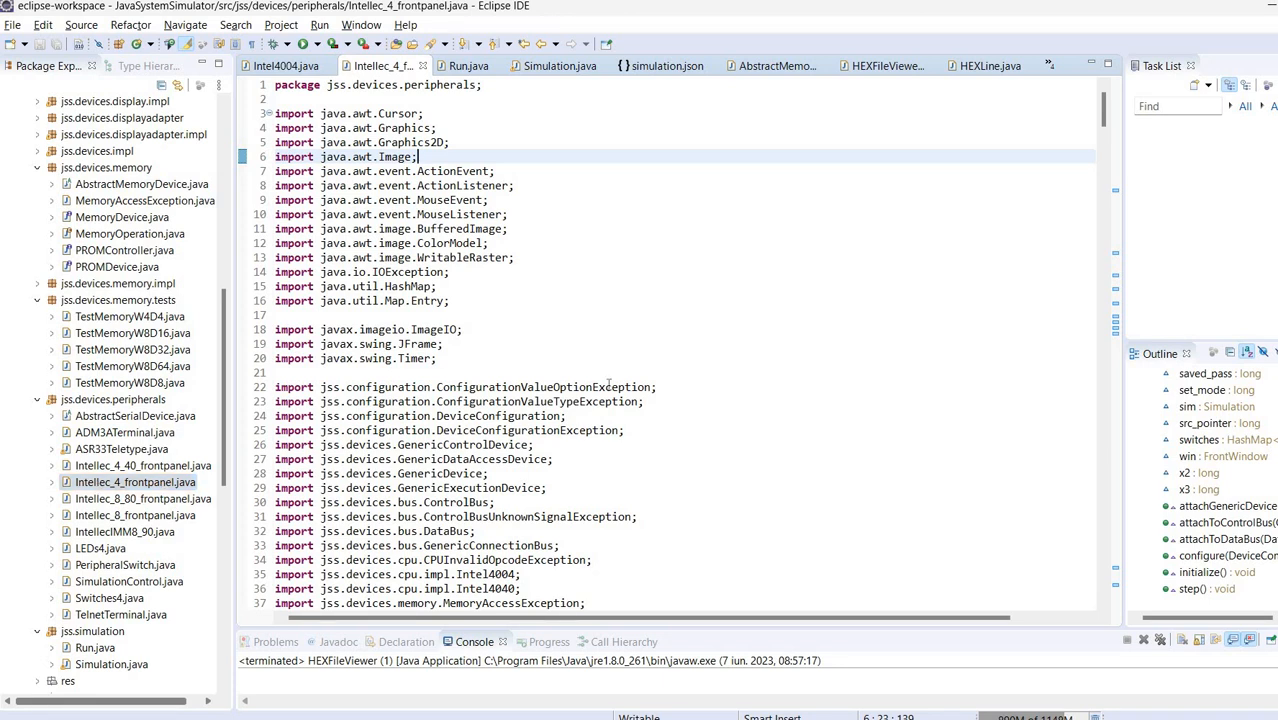
pyautogui.moveTo(716, 328)
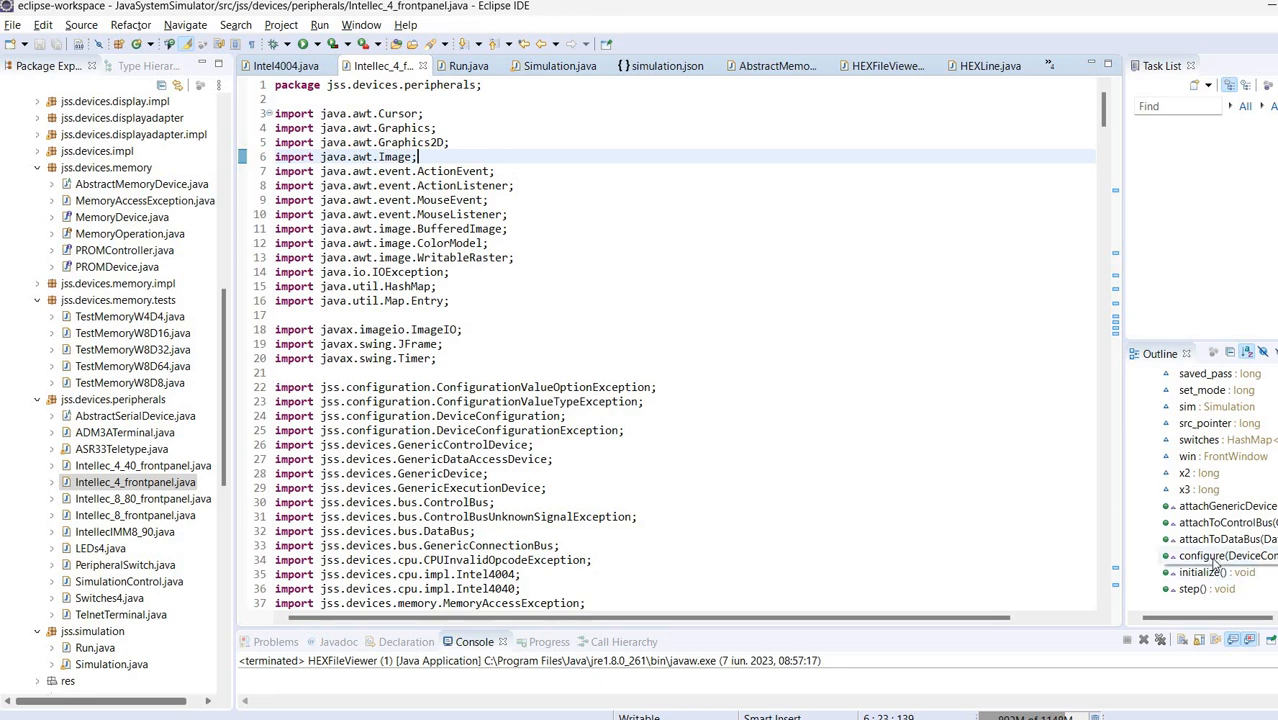
pyautogui.click(1224, 556)
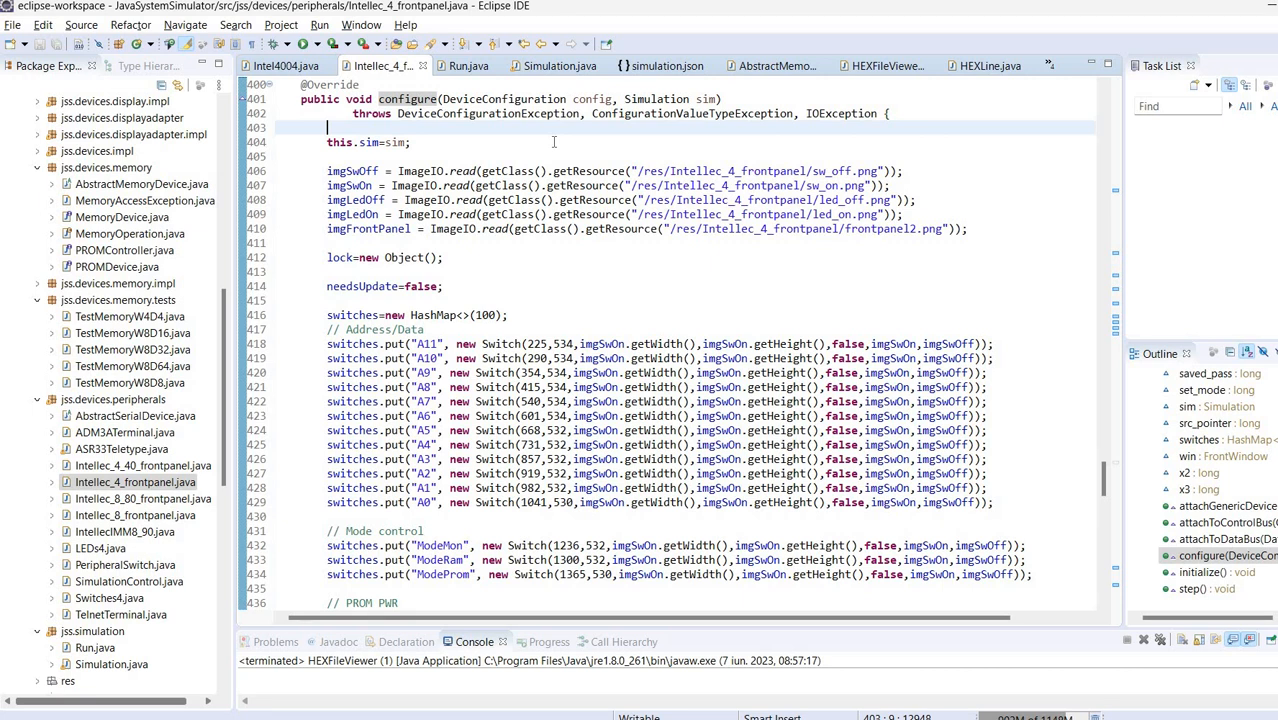
pyautogui.moveTo(922, 152)
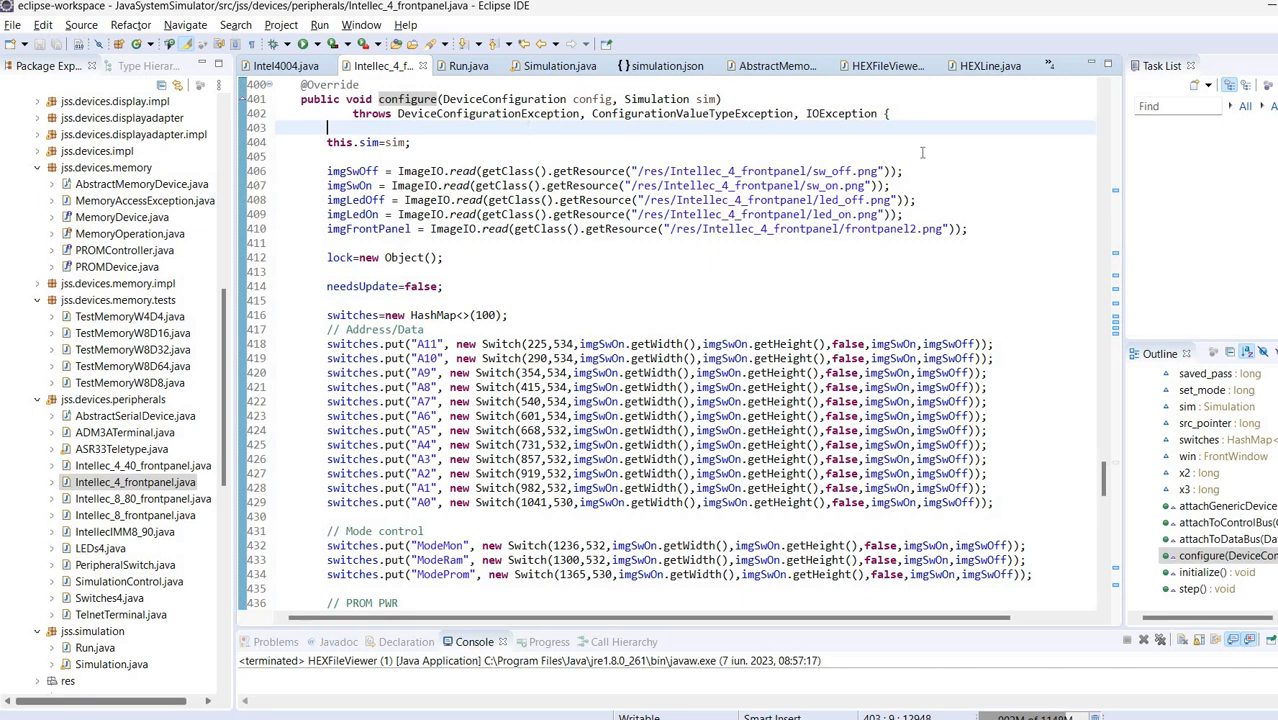
pyautogui.moveTo(1000, 178)
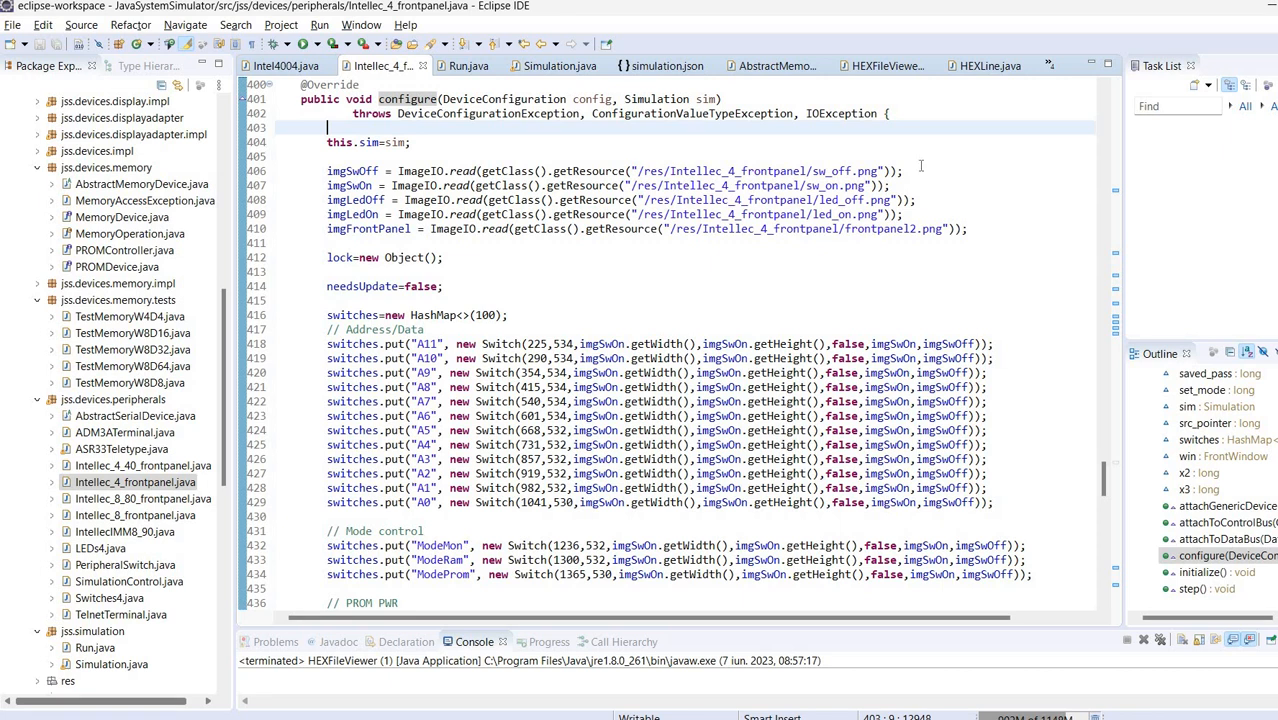
pyautogui.moveTo(346, 196)
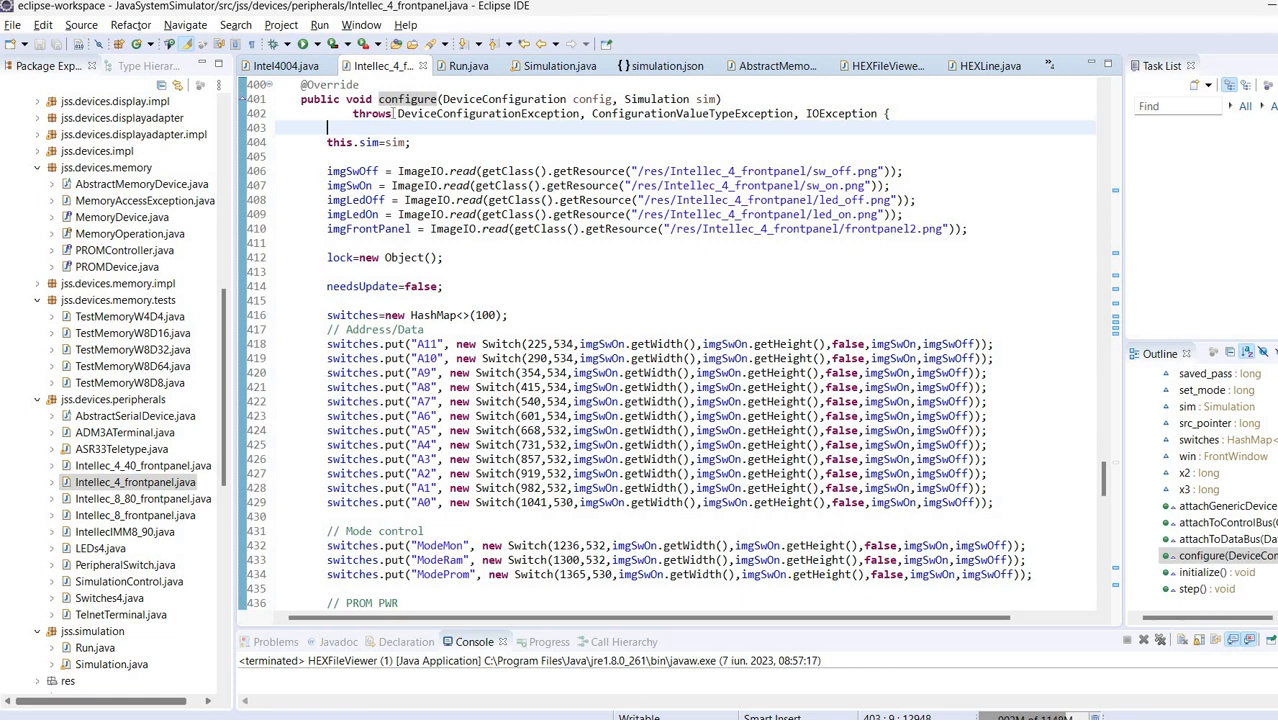
pyautogui.moveTo(332, 244)
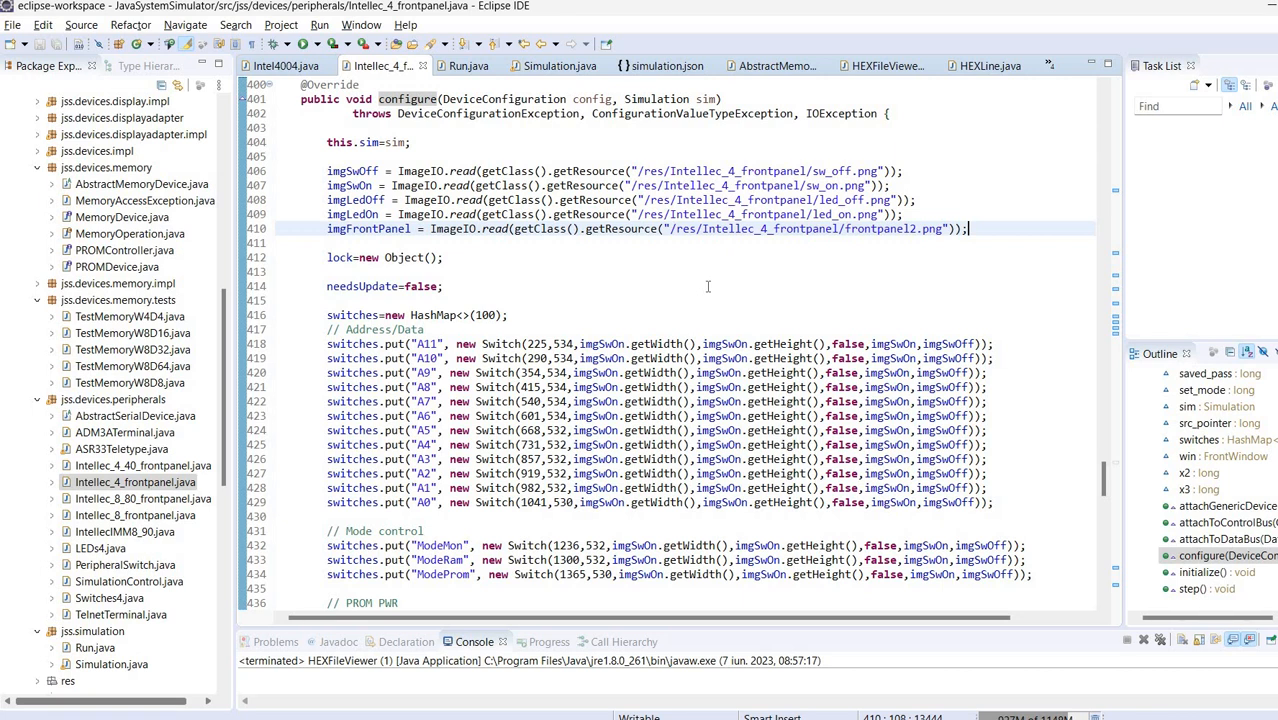
pyautogui.moveTo(712, 280)
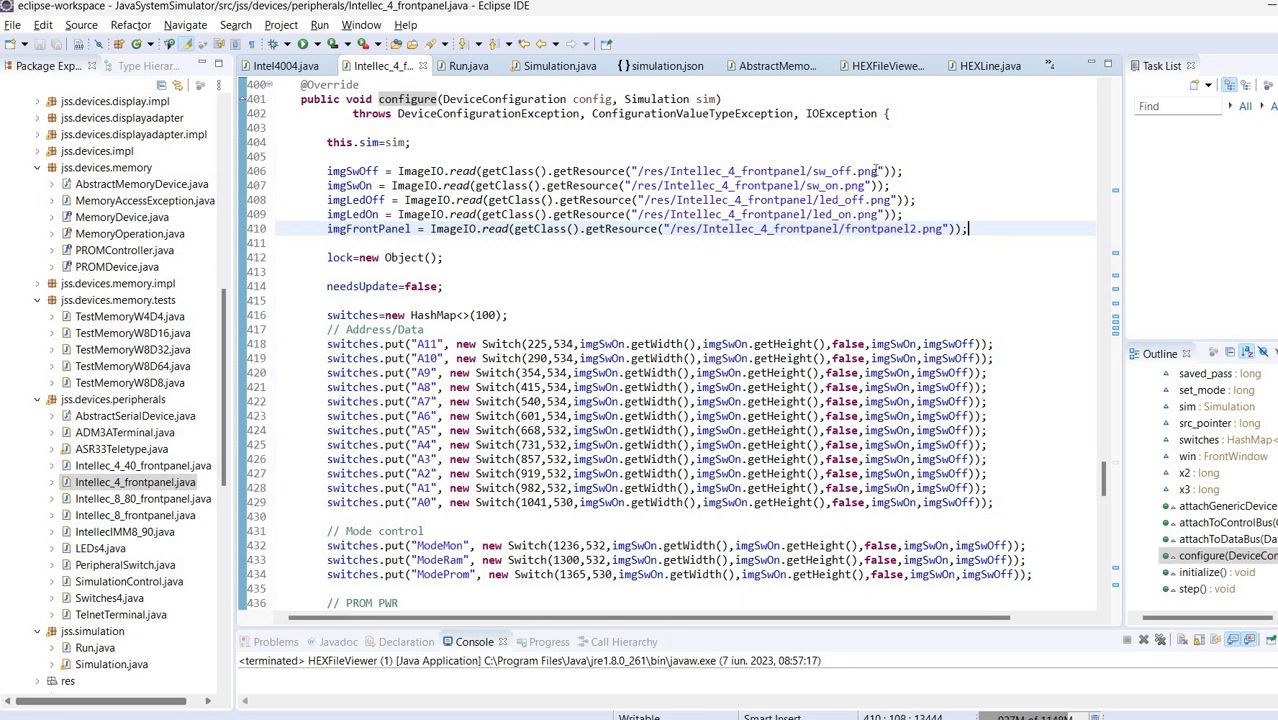
# - Highlight the sw_off.png file name in the ImageIO.read line, then clear the selection
pyautogui.doubleClick(838, 172)
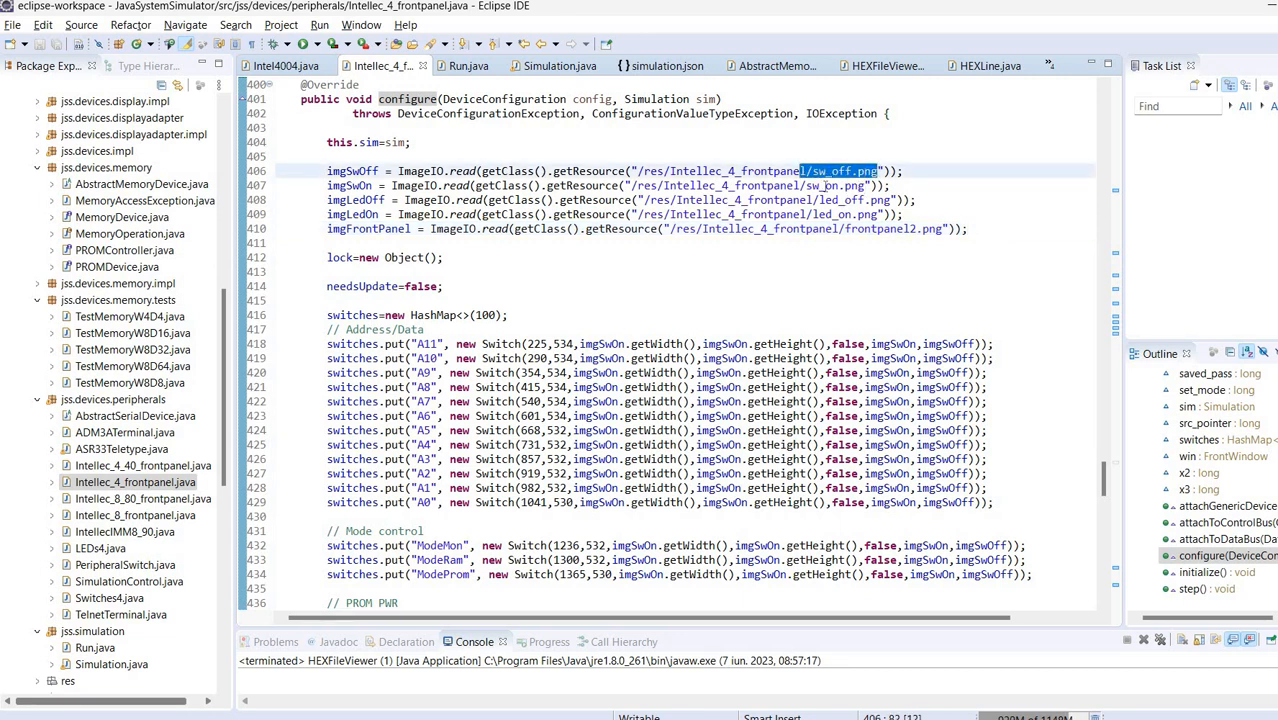
pyautogui.click(824, 184)
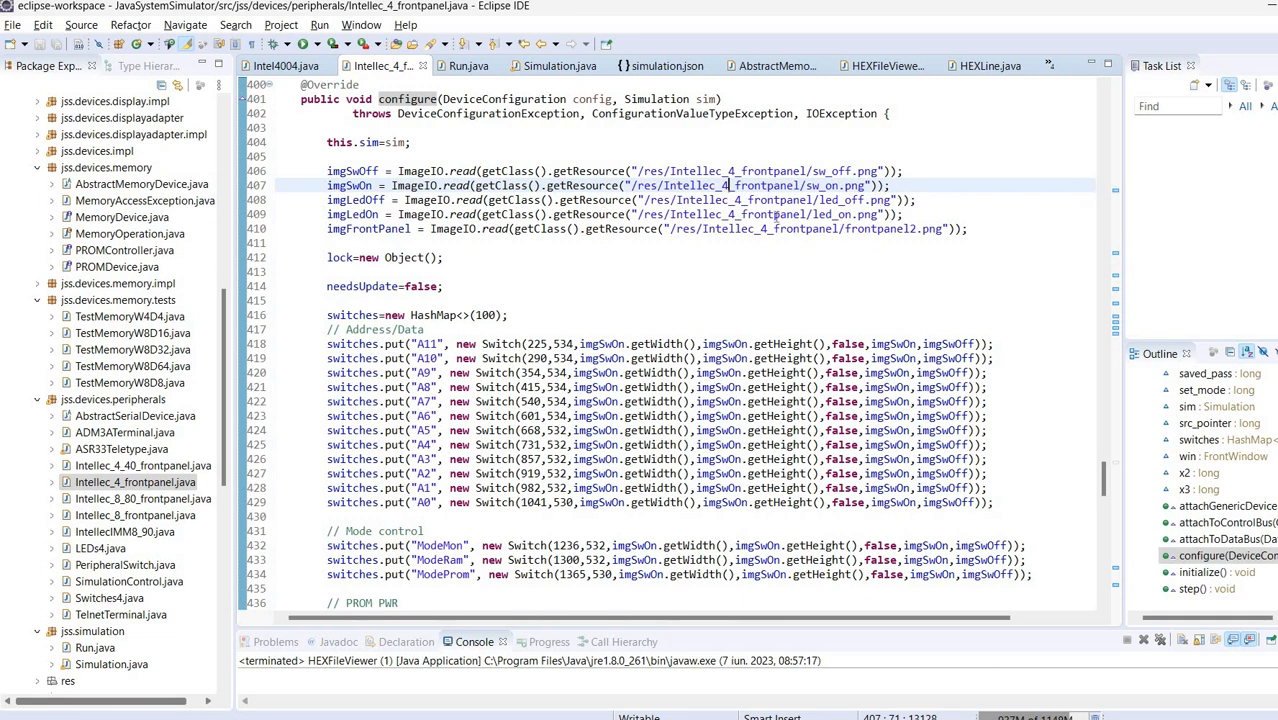
pyautogui.moveTo(270, 368)
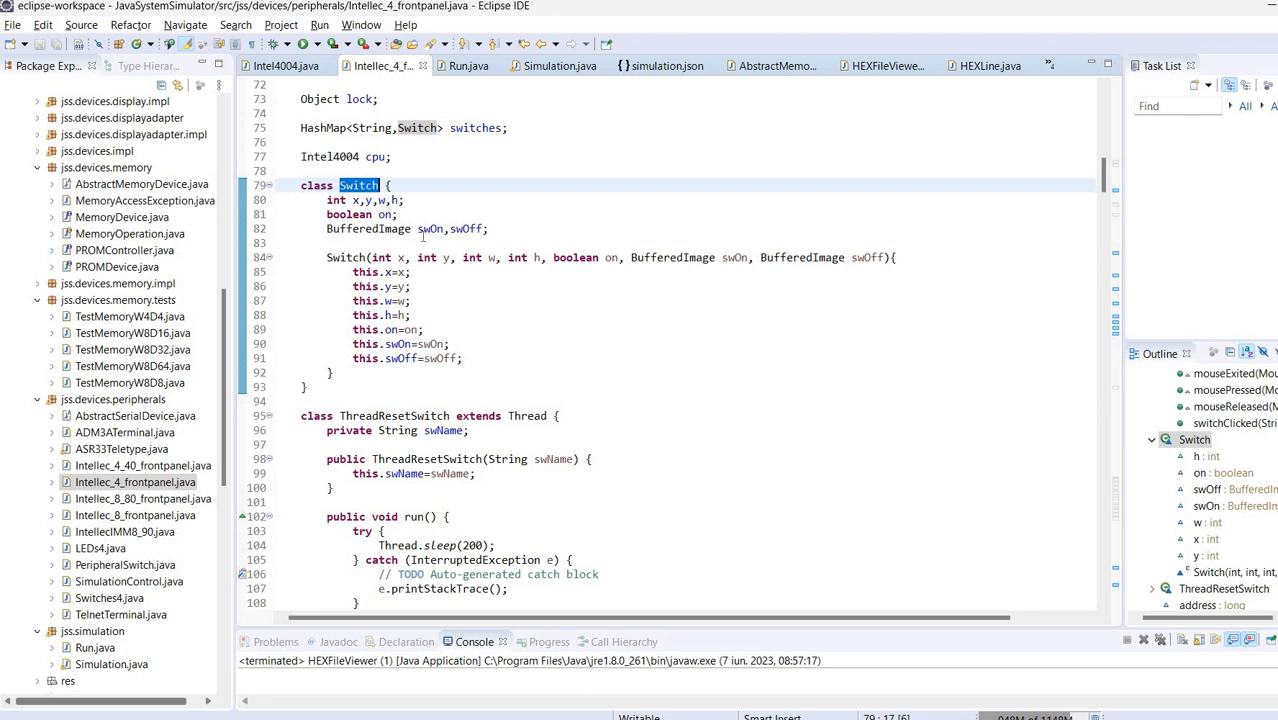
# - Mark occurrences of the Switch class's swOff field, then jump to FrontWindow's paint(Graphics) method
pyautogui.click(424, 228)
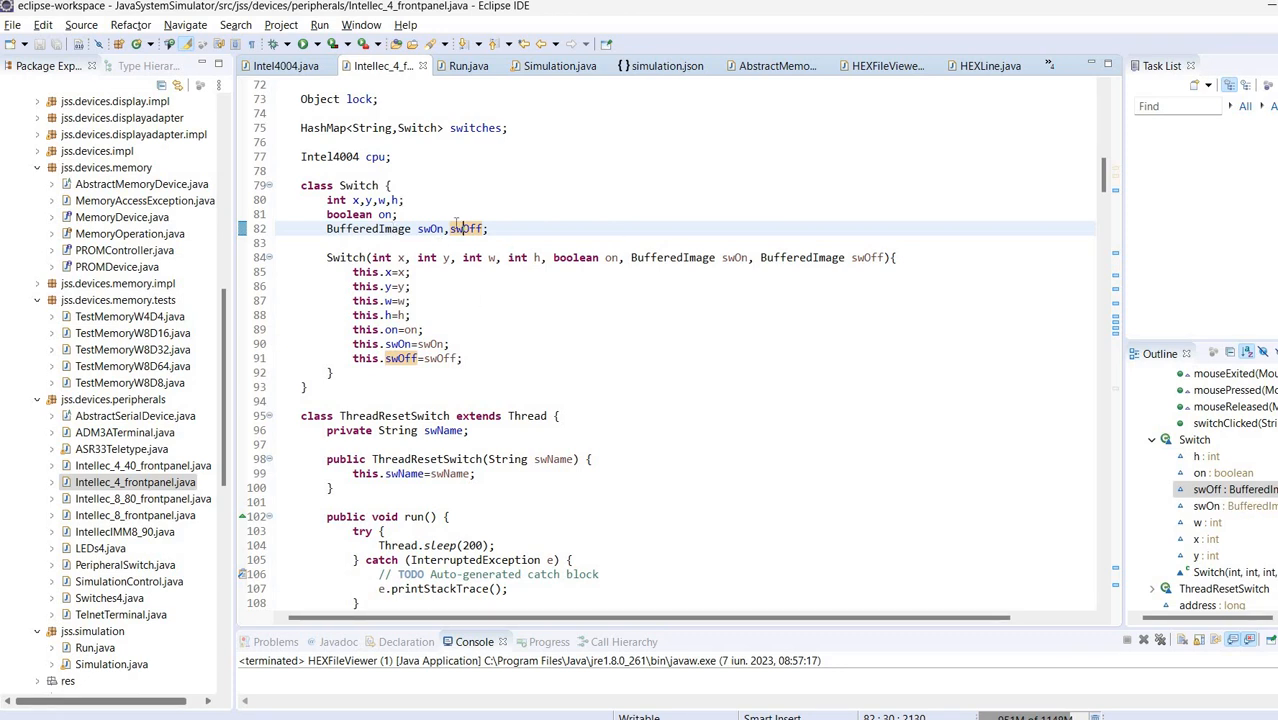
pyautogui.moveTo(468, 228)
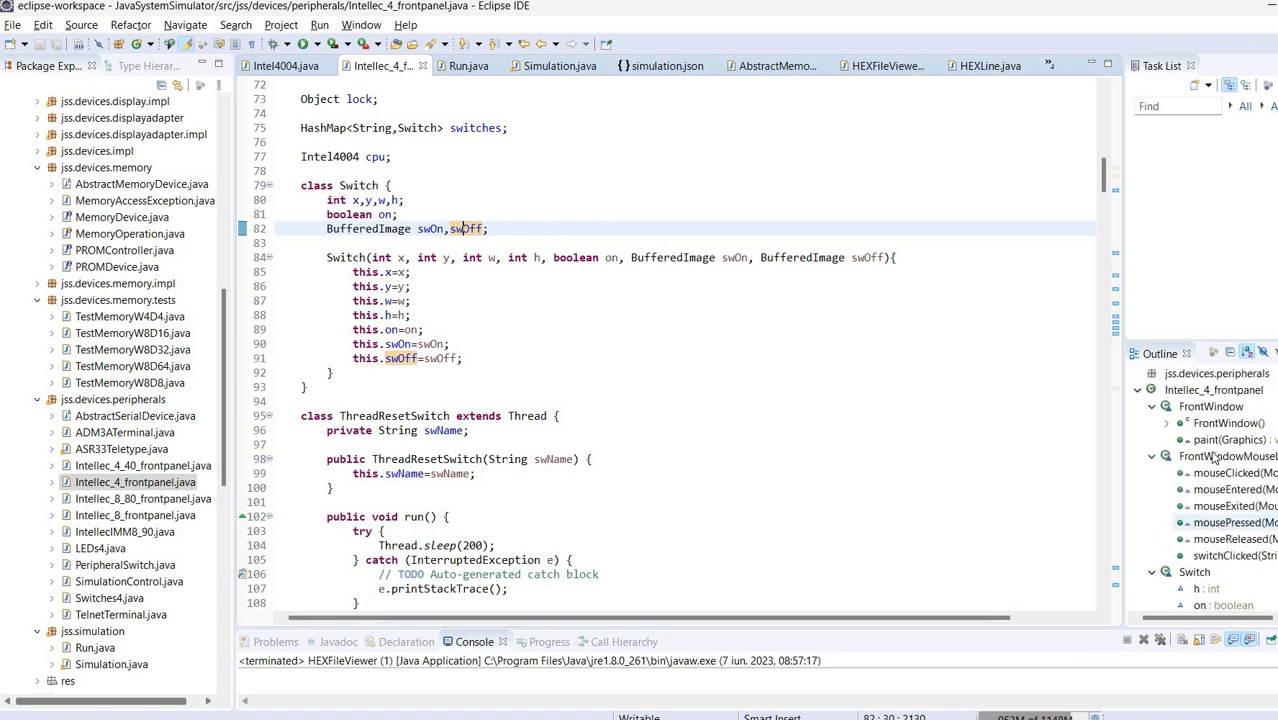
pyautogui.click(1230, 440)
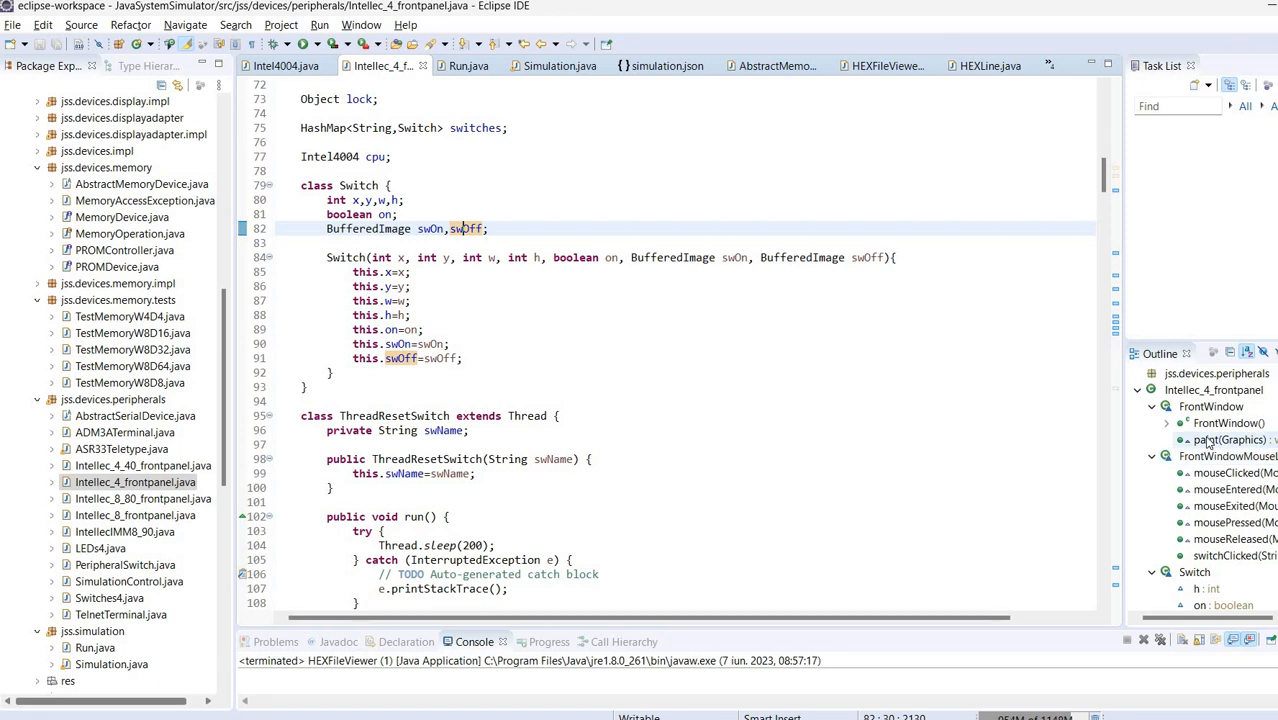
pyautogui.moveTo(1210, 444)
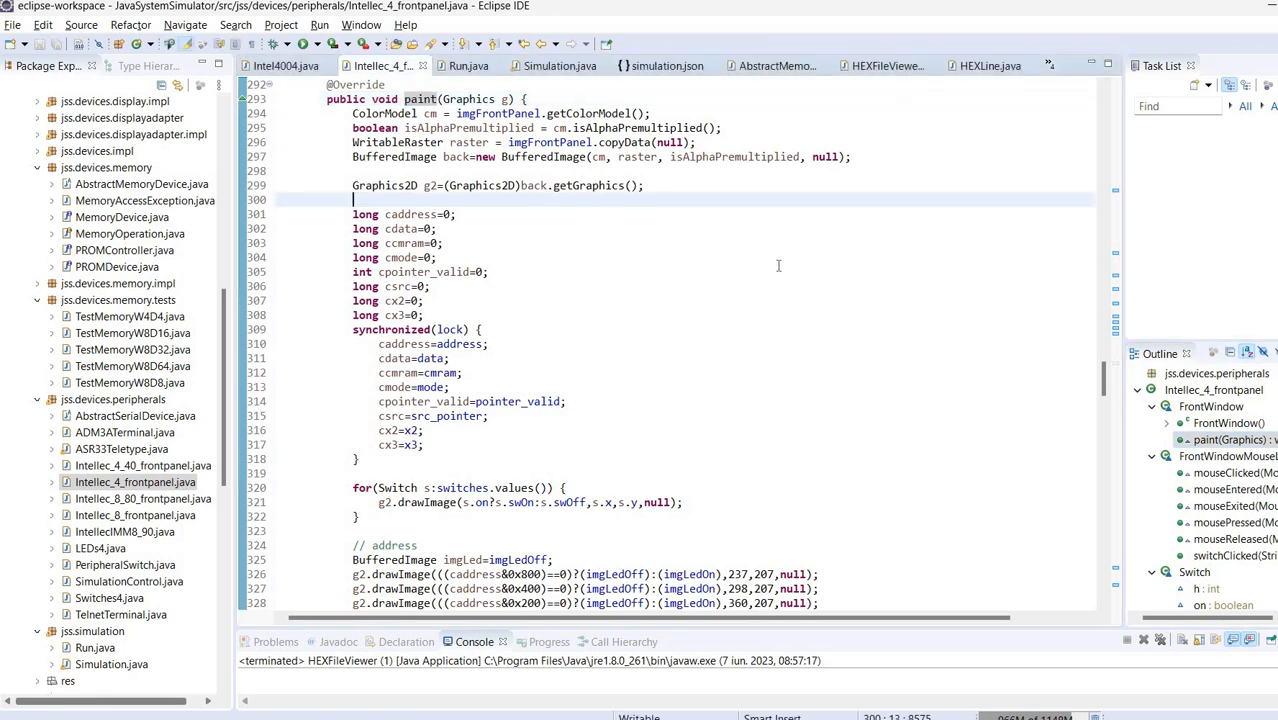
pyautogui.moveTo(708, 296)
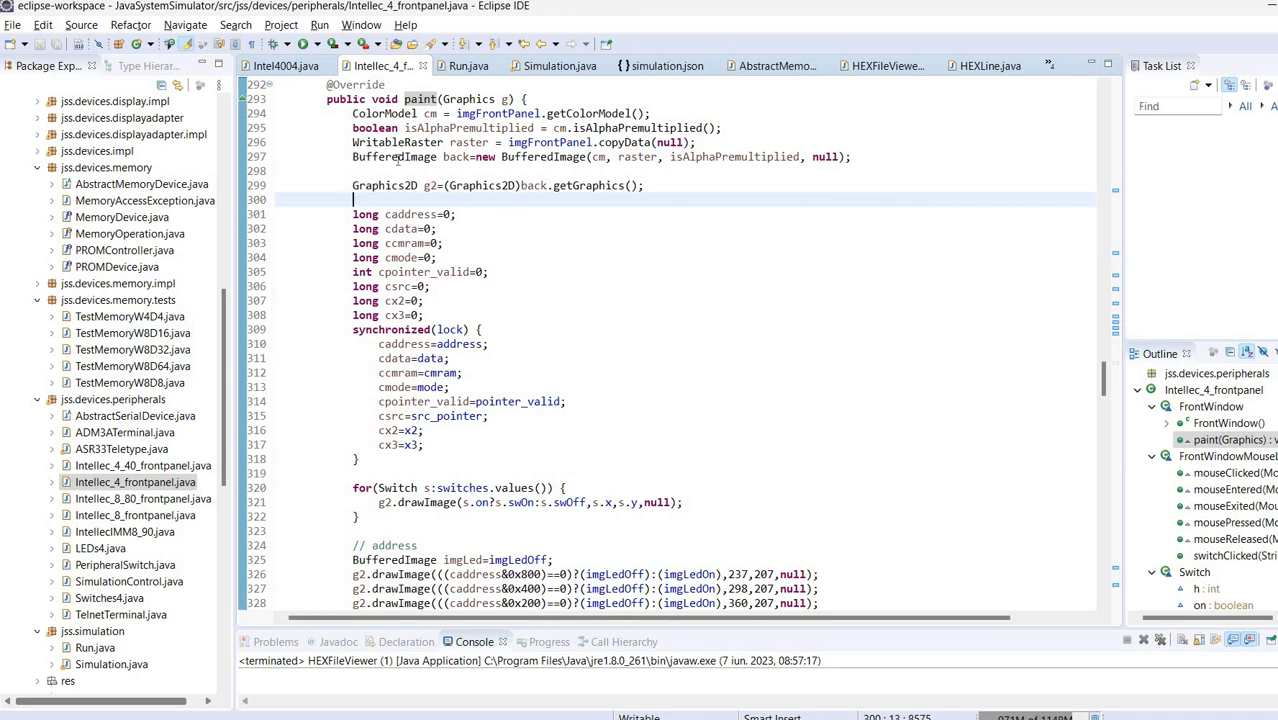
pyautogui.moveTo(808, 306)
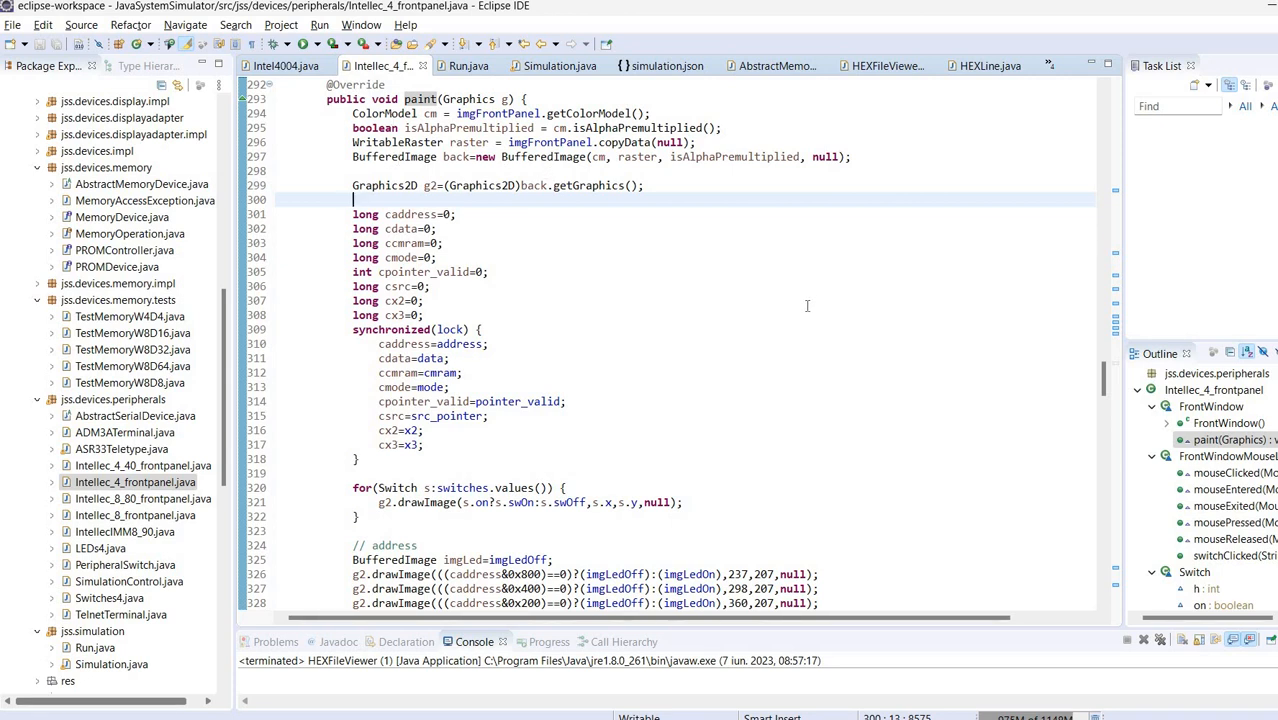
pyautogui.moveTo(824, 224)
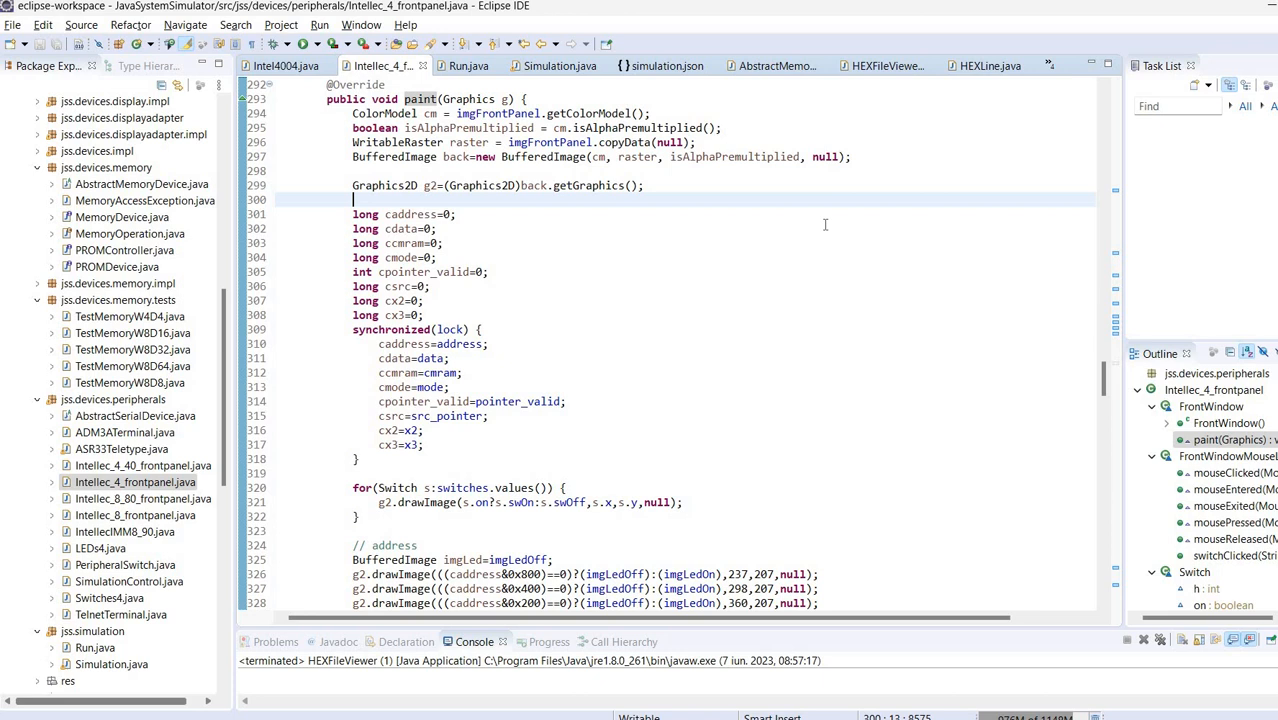
pyautogui.moveTo(786, 332)
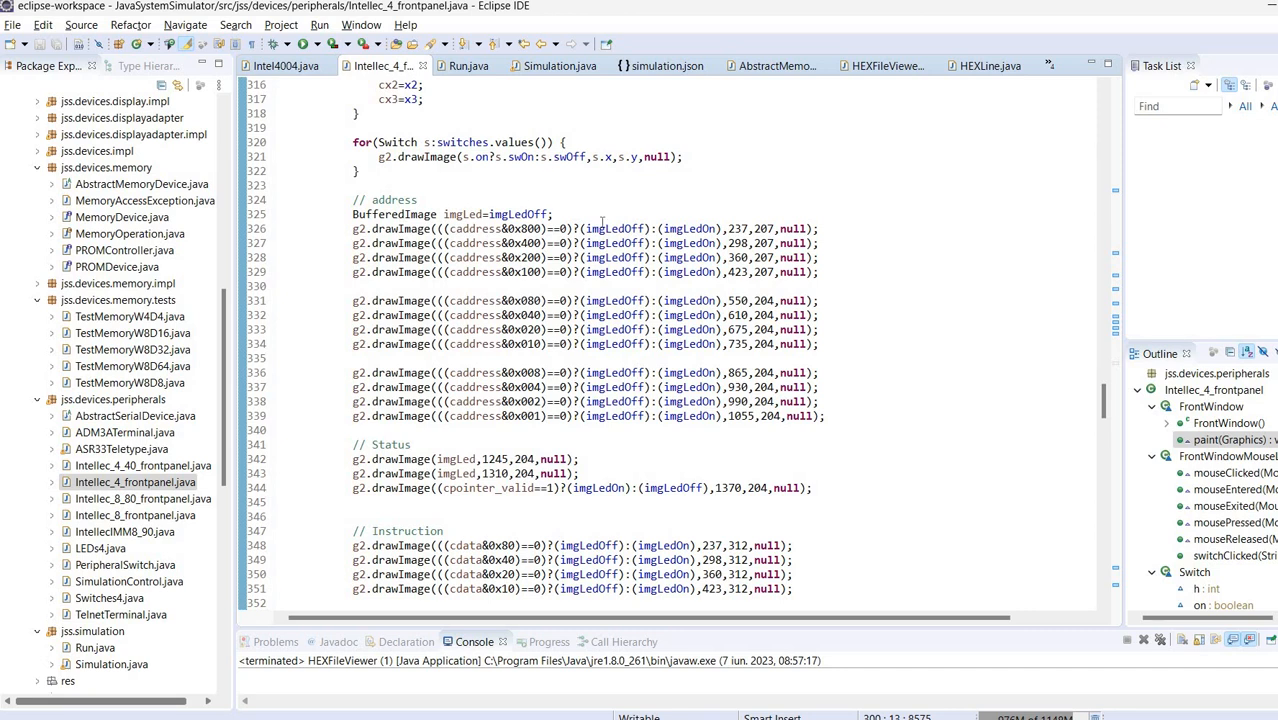
pyautogui.moveTo(994, 388)
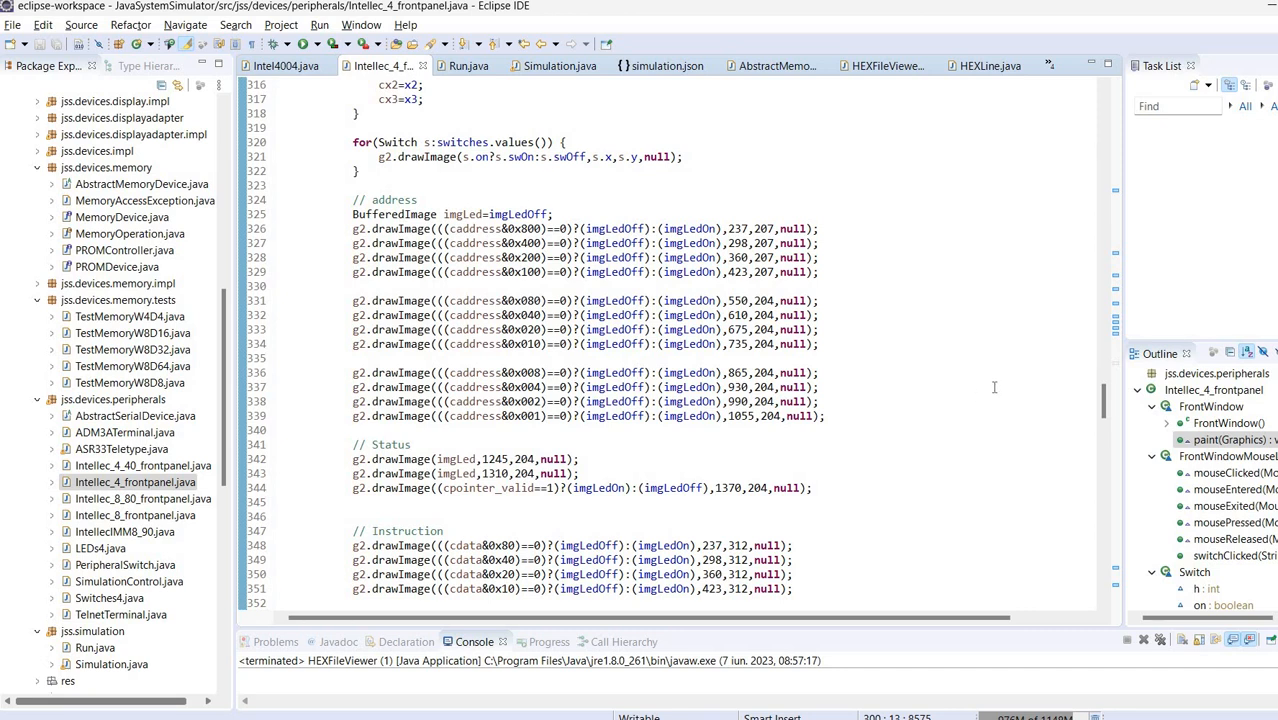
# - Scroll through the paint method's drawImage calls for the switches and LED indicators
pyautogui.scroll(-3)
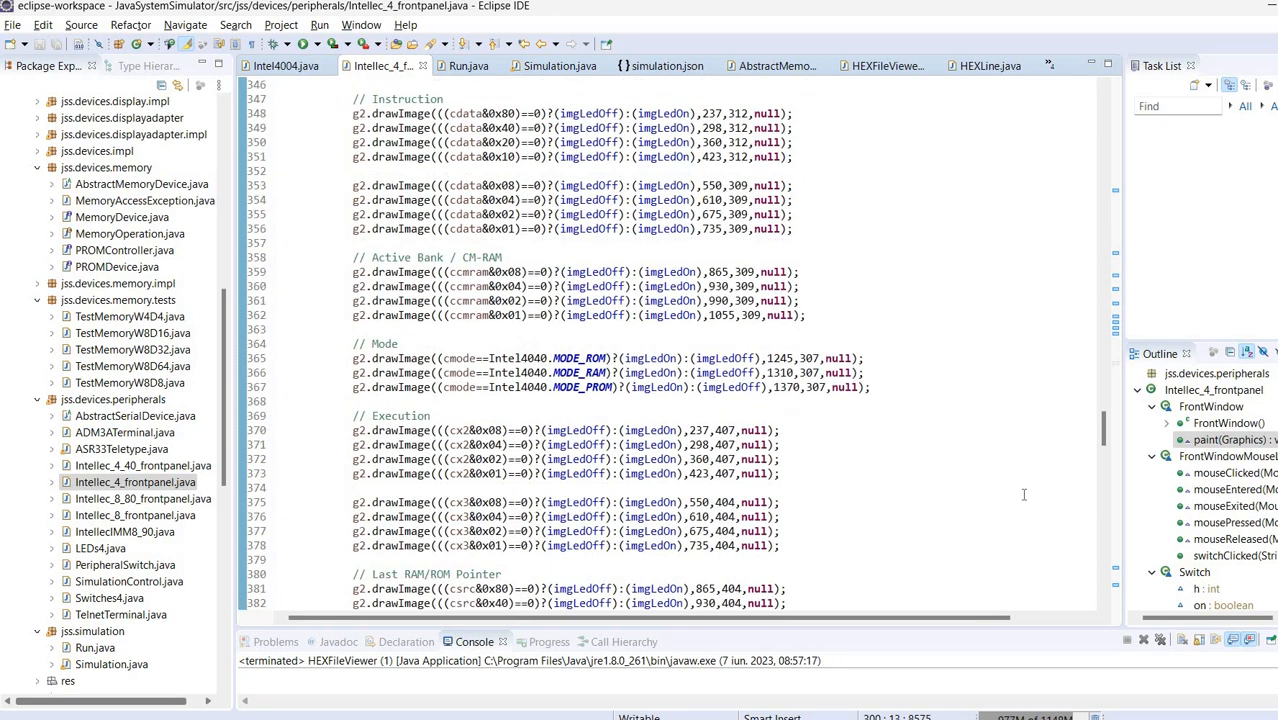
pyautogui.scroll(-3)
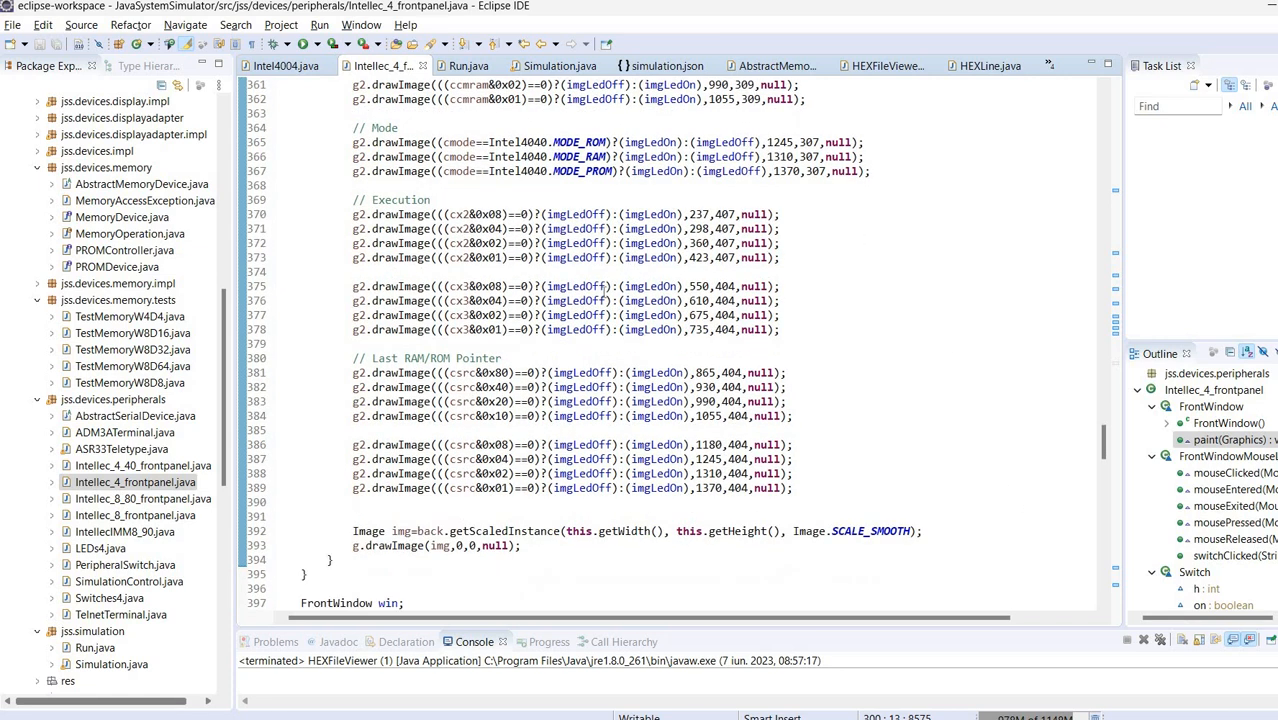
pyautogui.moveTo(468, 352)
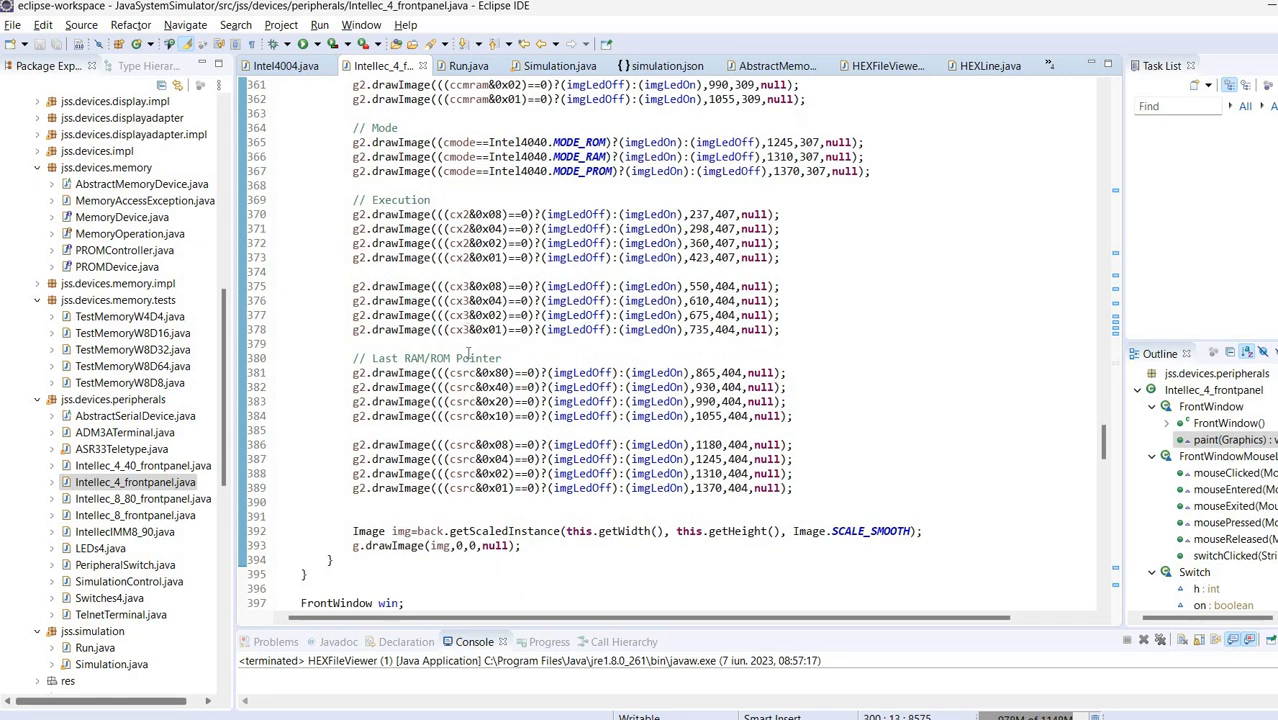
pyautogui.moveTo(958, 390)
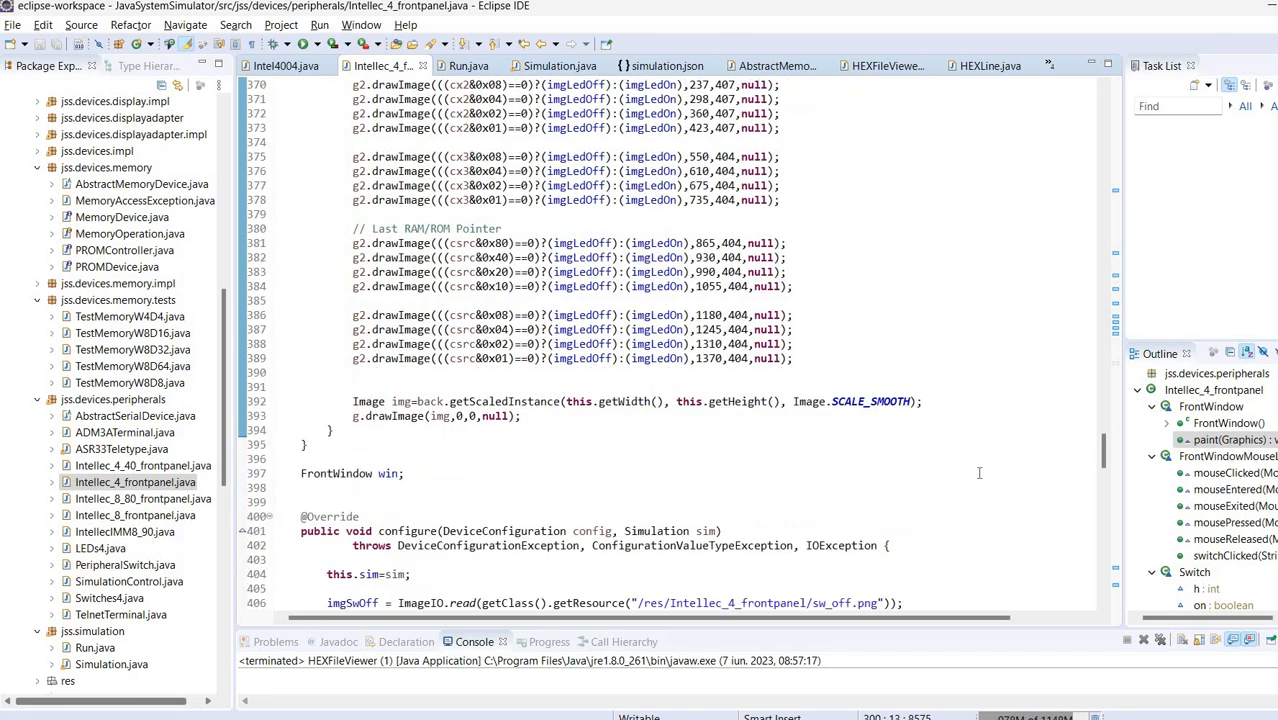
pyautogui.scroll(-3)
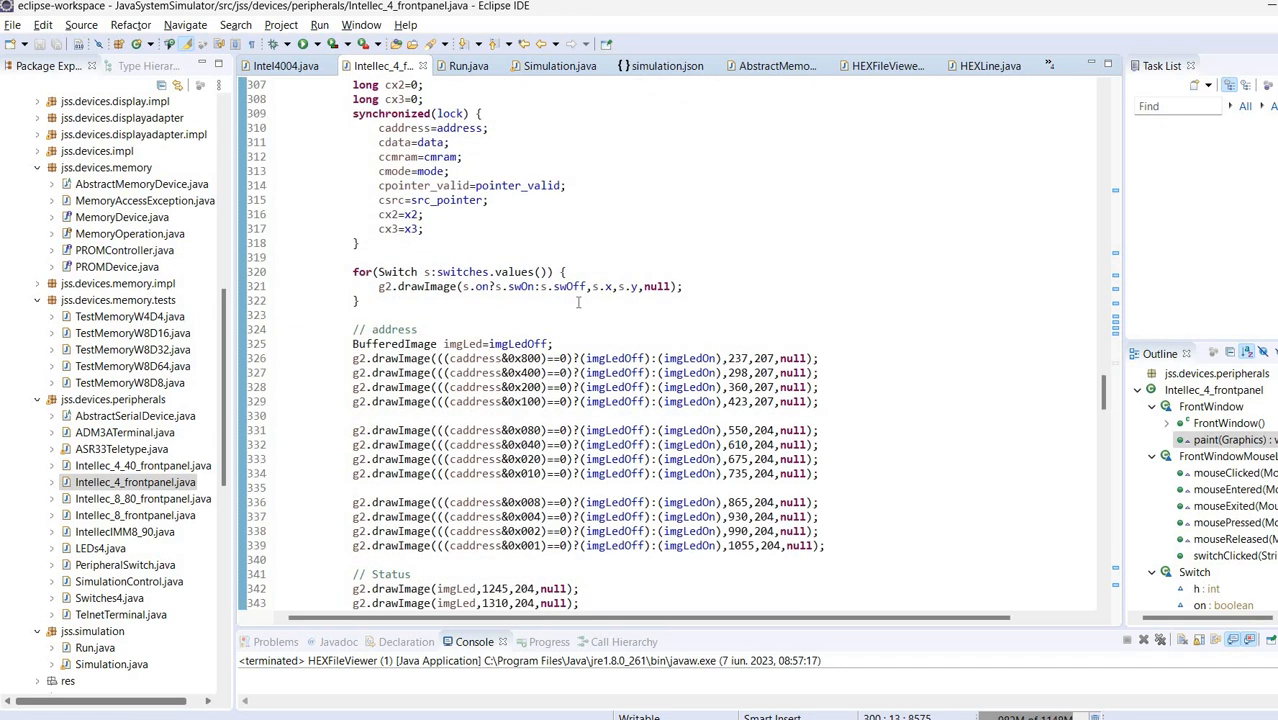
pyautogui.moveTo(352, 272); pyautogui.dragTo(356, 300)
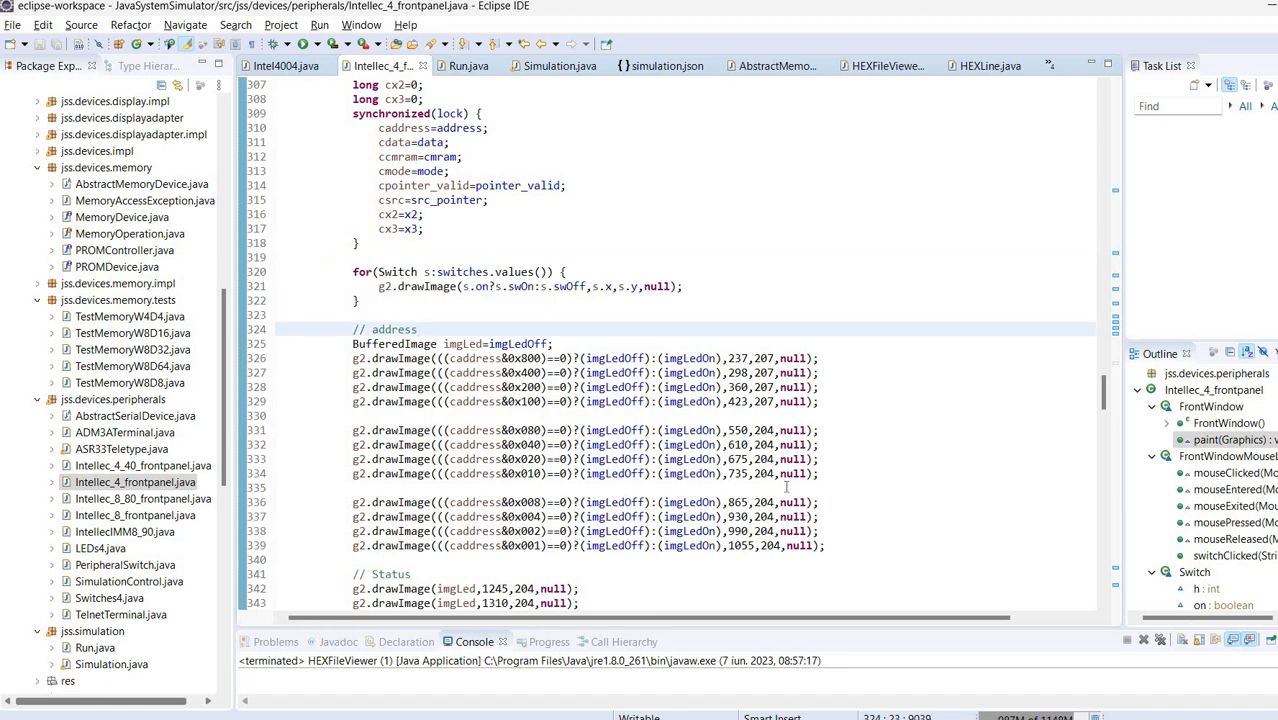
pyautogui.moveTo(910, 472)
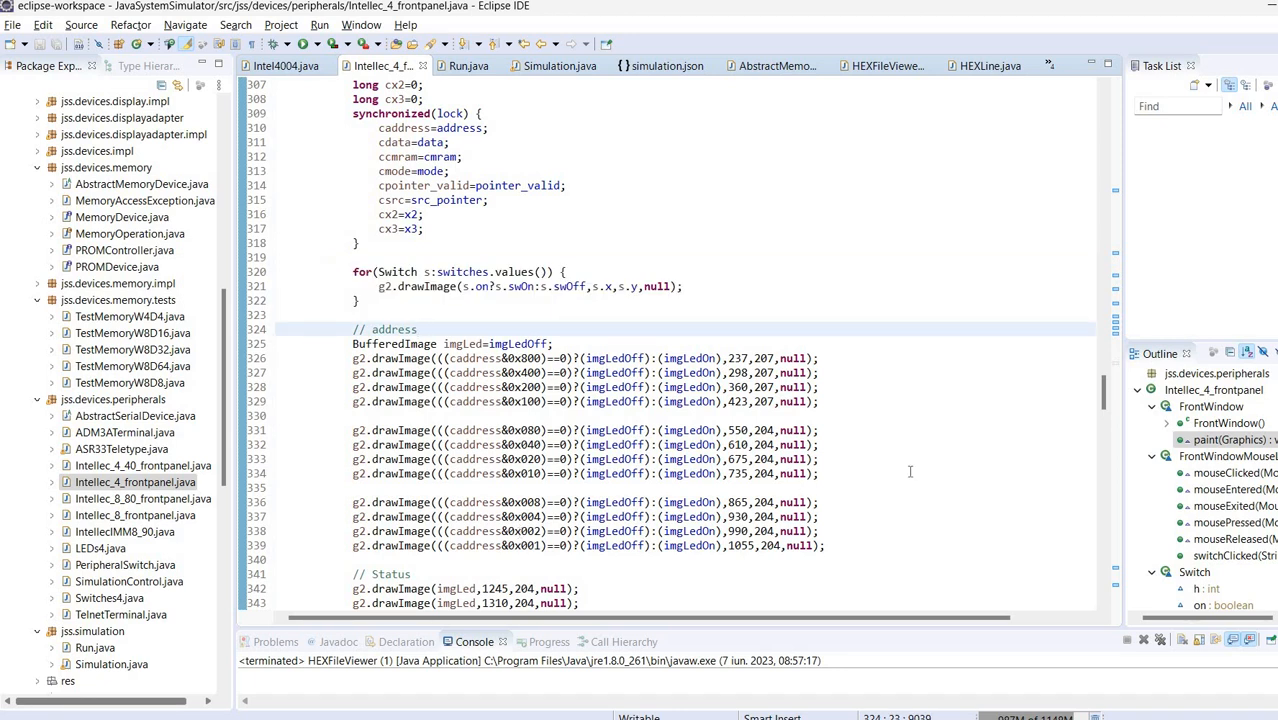
pyautogui.scroll(-3)
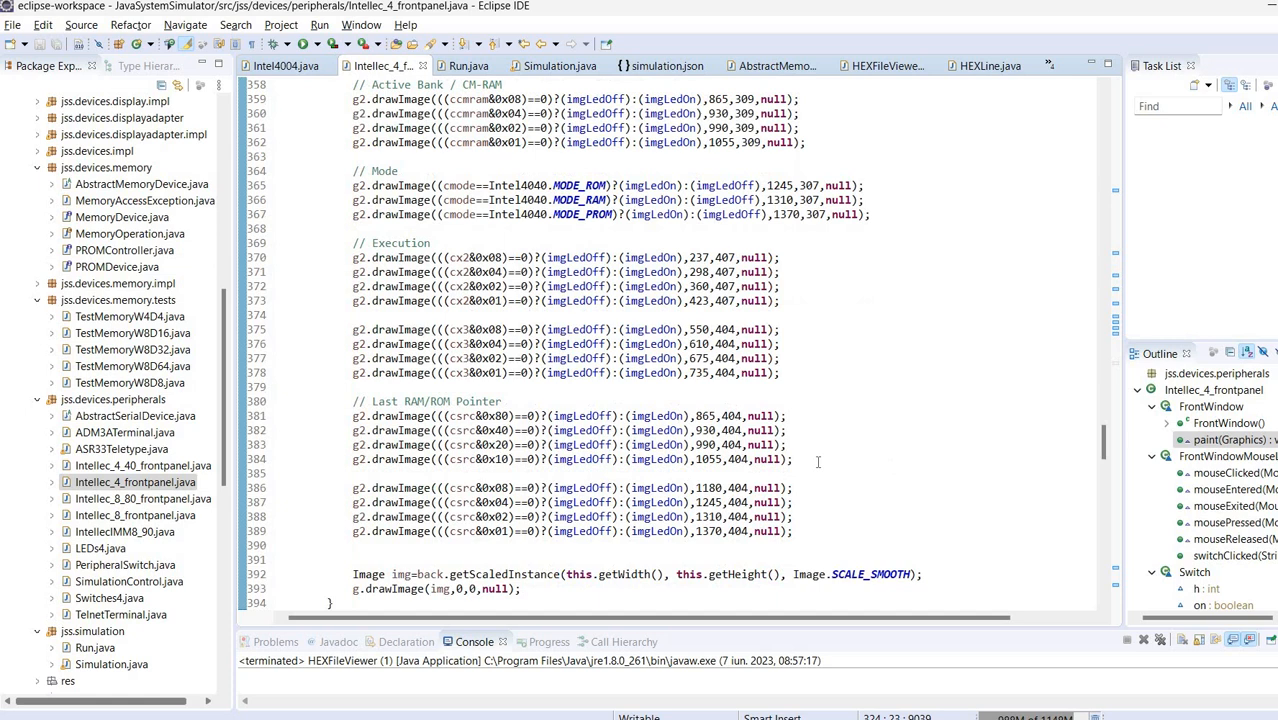
pyautogui.scroll(-3)
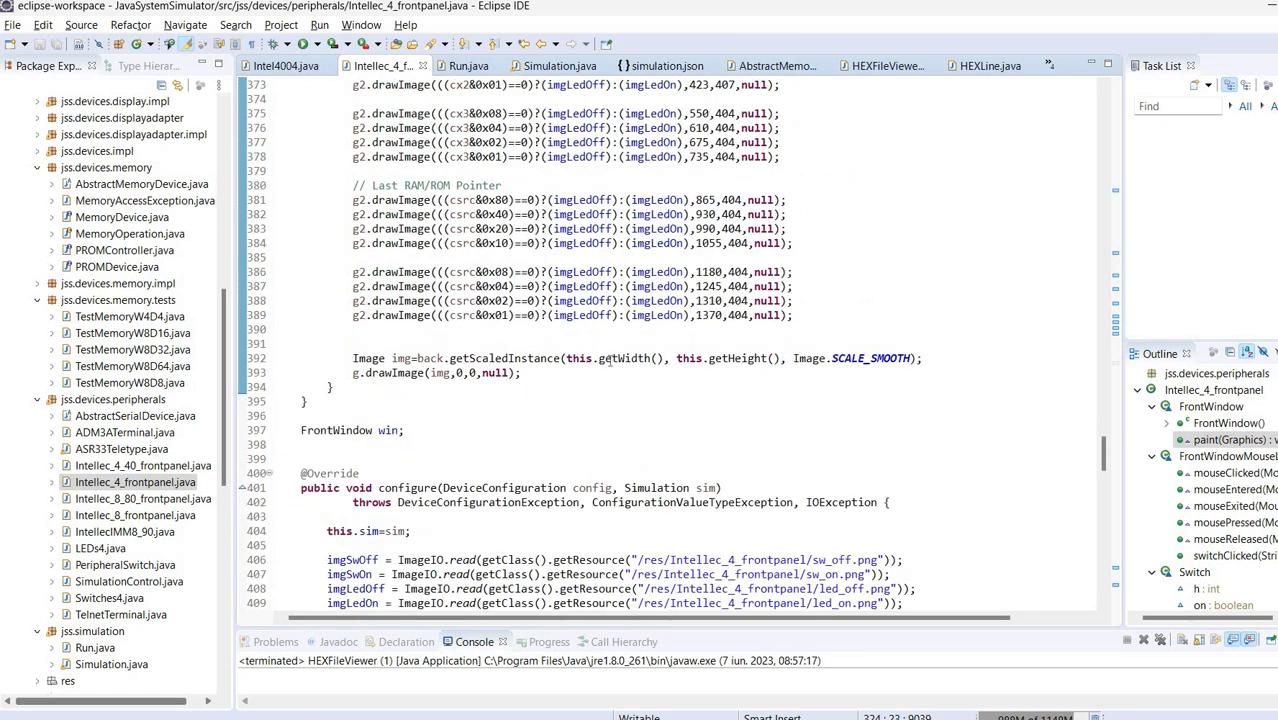
pyautogui.moveTo(728, 428)
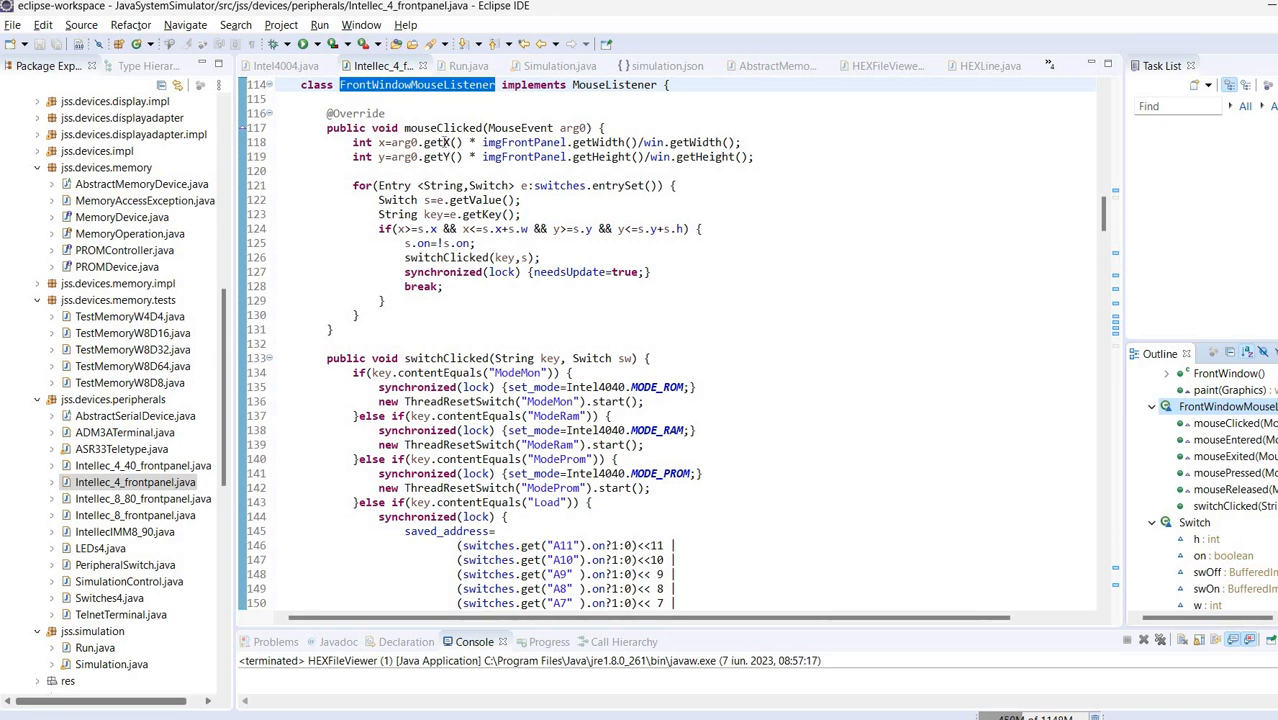
# - Go to the mouseClicked handler and mark every occurrence of switchClicked in the file
pyautogui.click(442, 128)
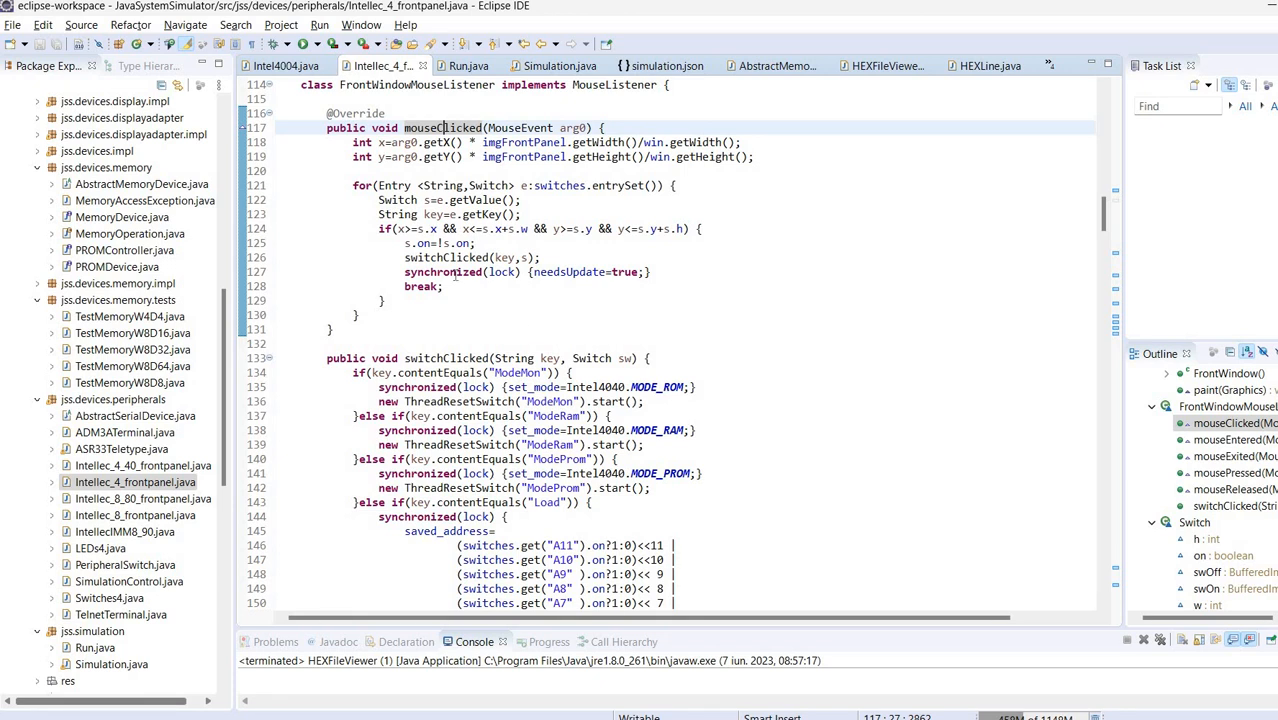
pyautogui.click(444, 256)
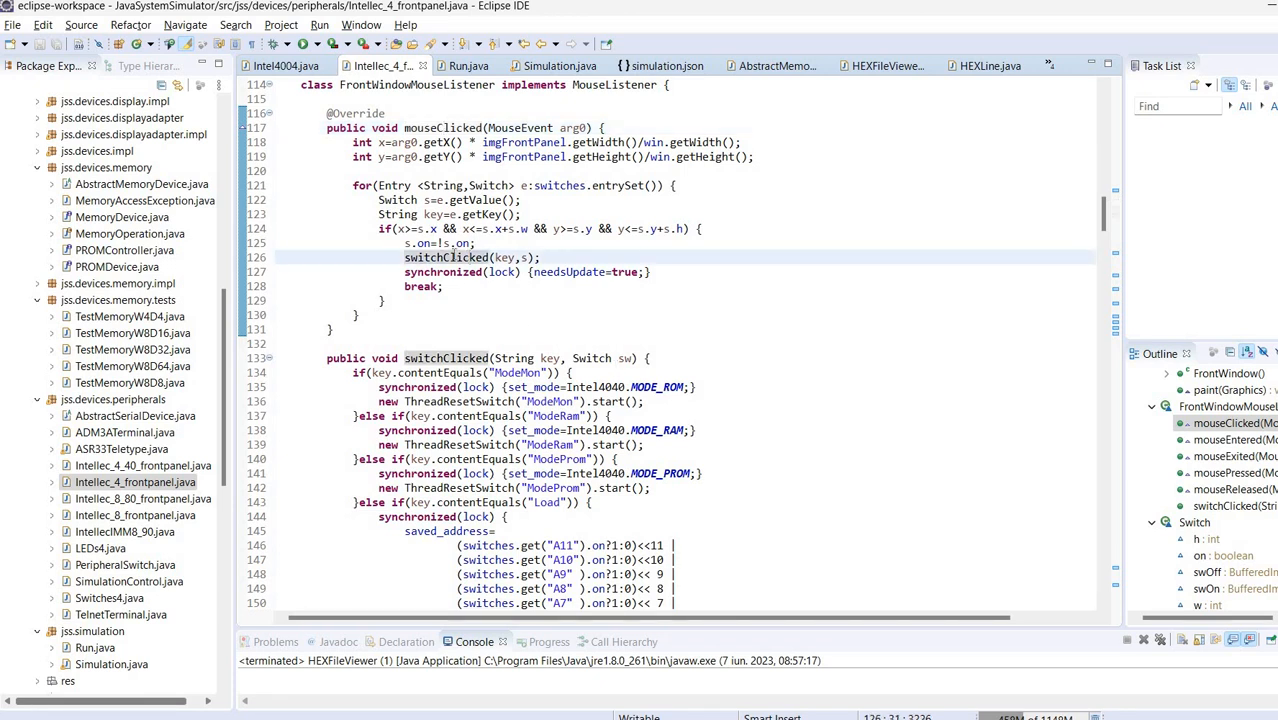
pyautogui.scroll(-3)
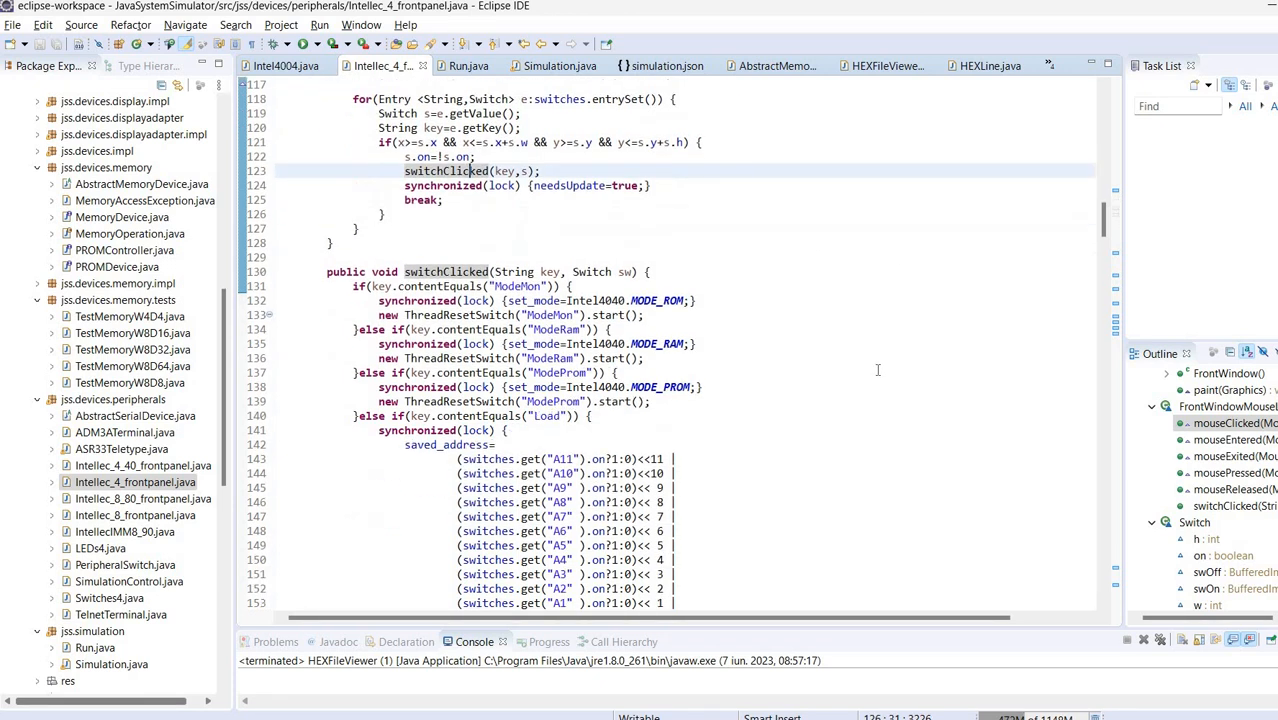
pyautogui.scroll(-3)
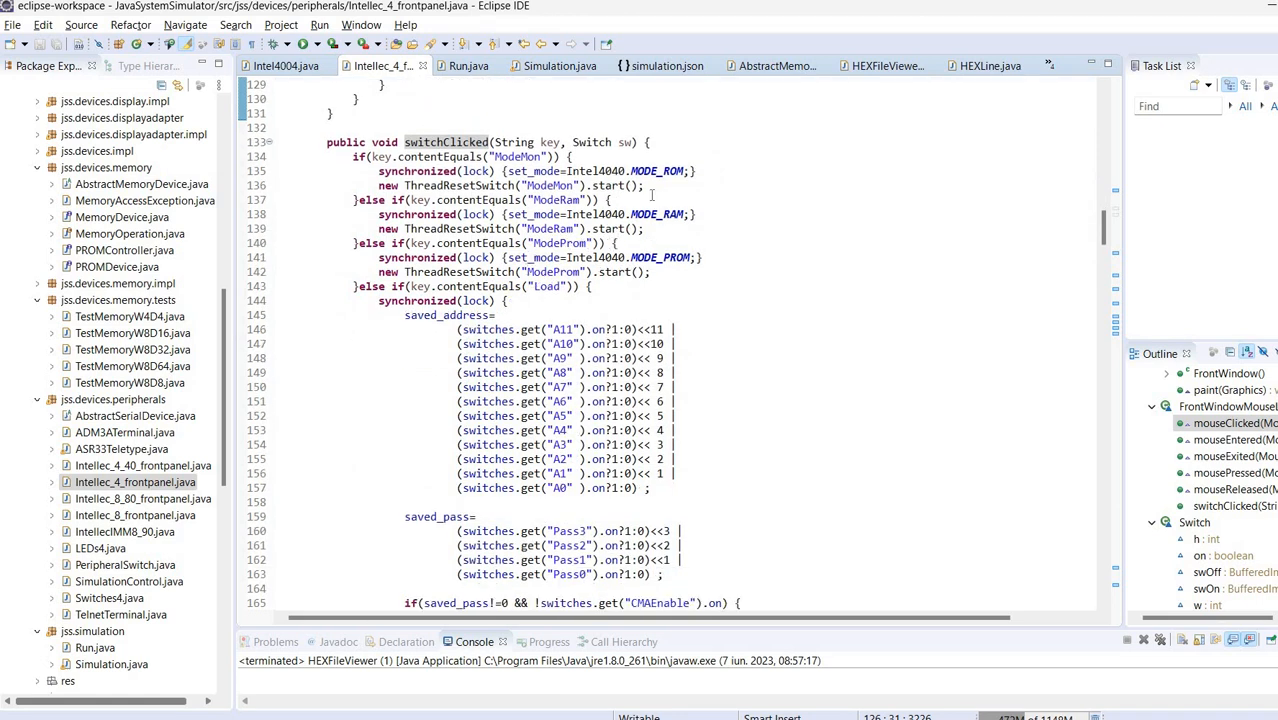
pyautogui.moveTo(336, 436)
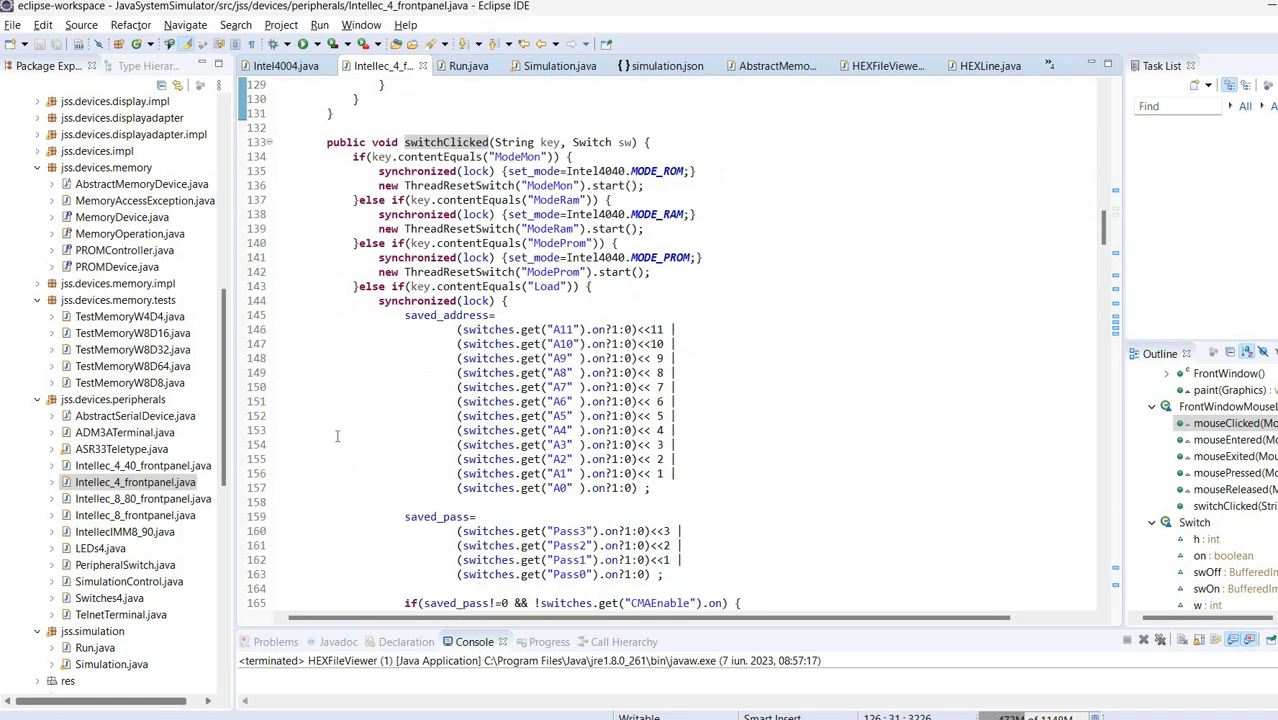
pyautogui.moveTo(812, 340)
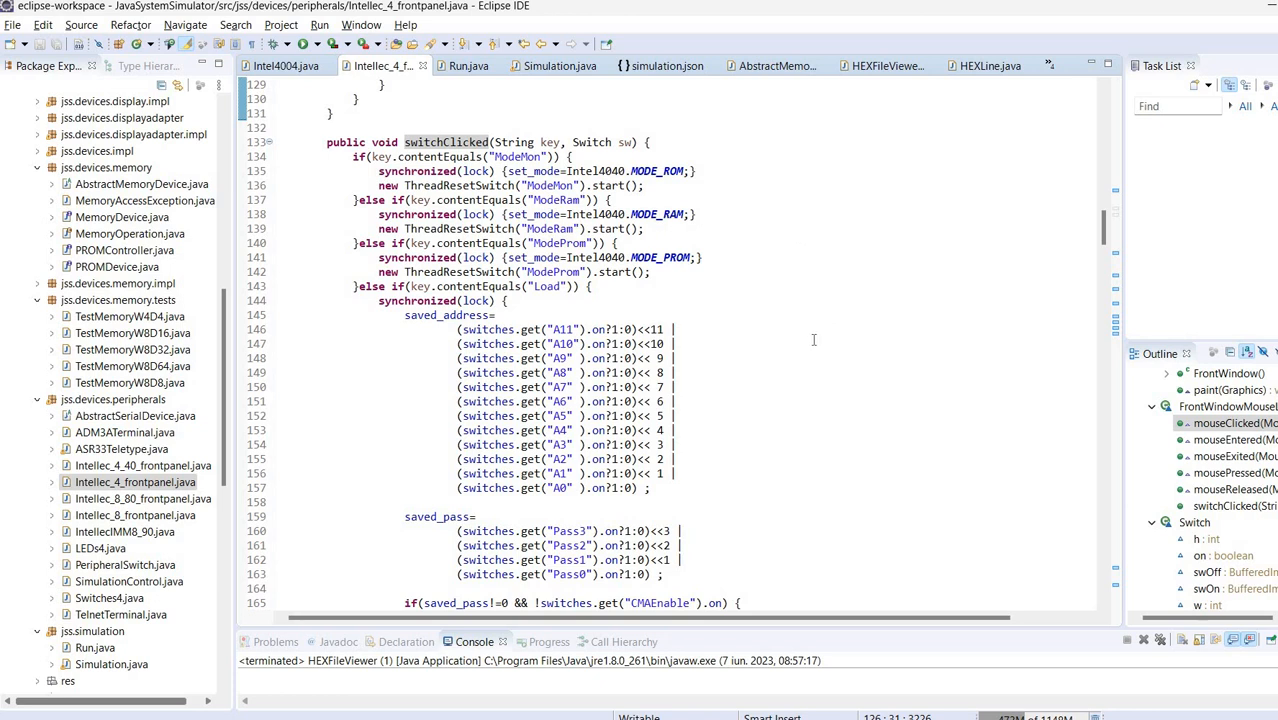
pyautogui.moveTo(852, 472)
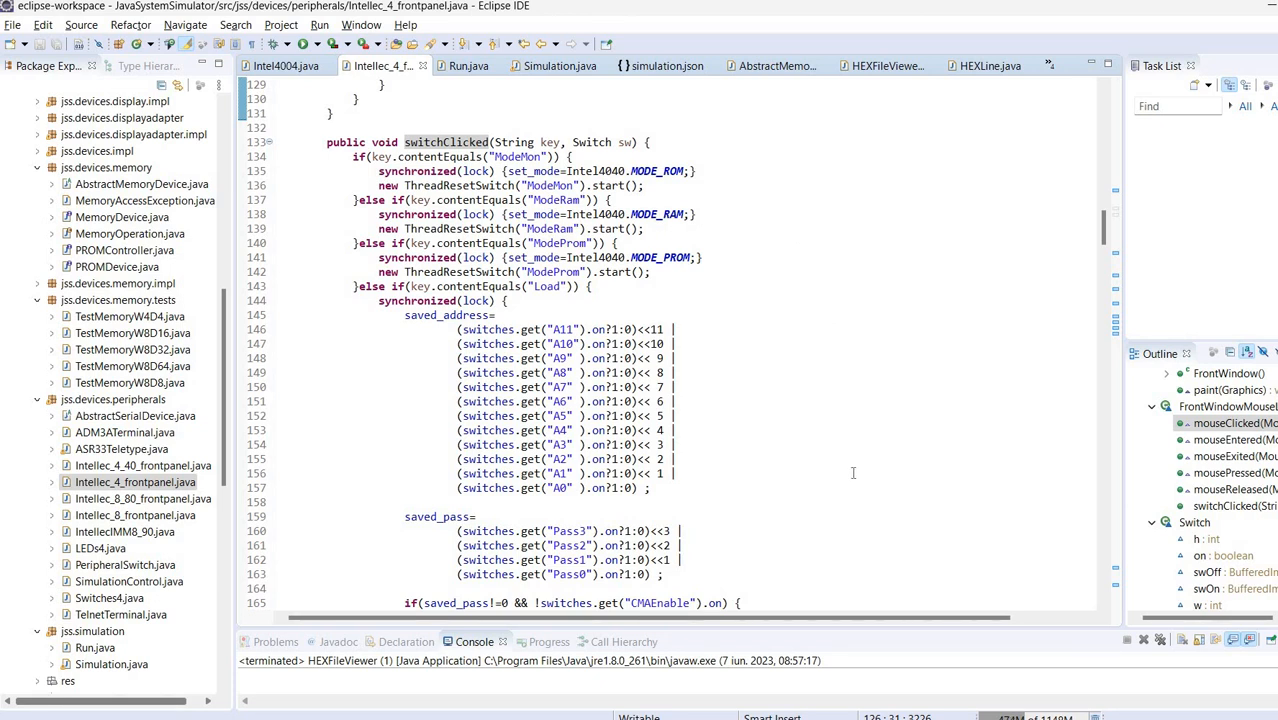
pyautogui.scroll(-3)
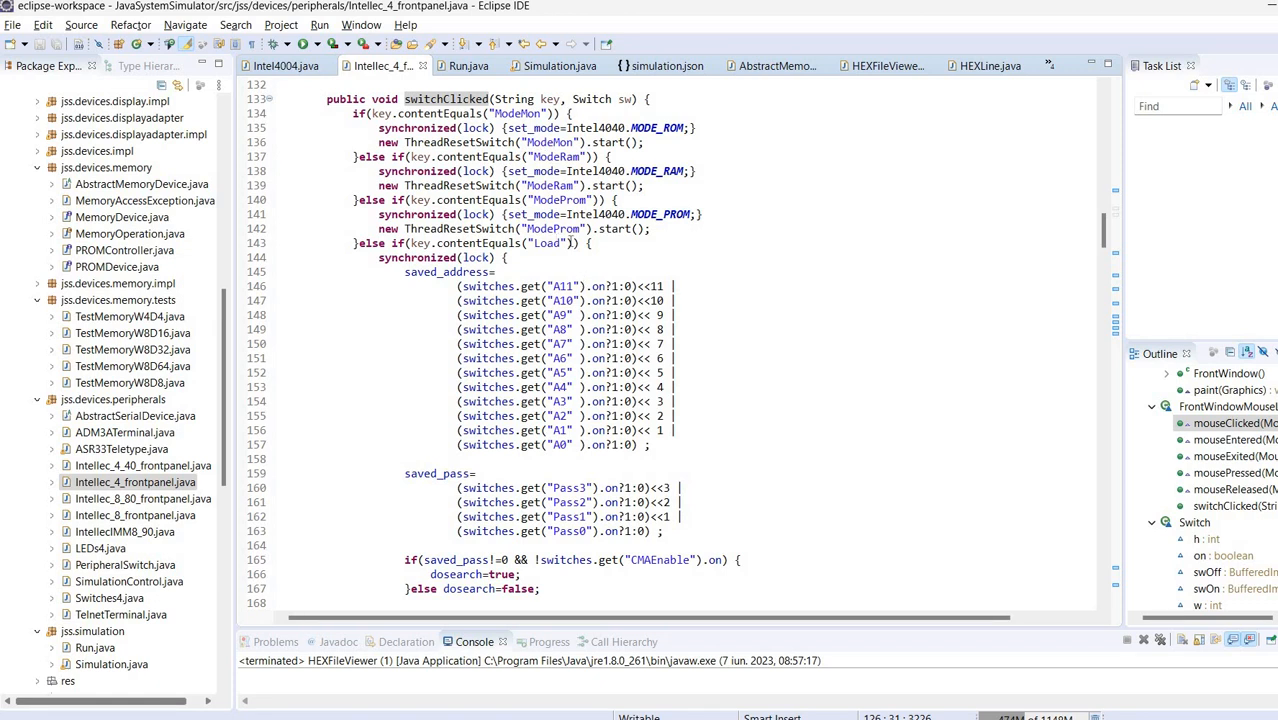
pyautogui.moveTo(756, 350)
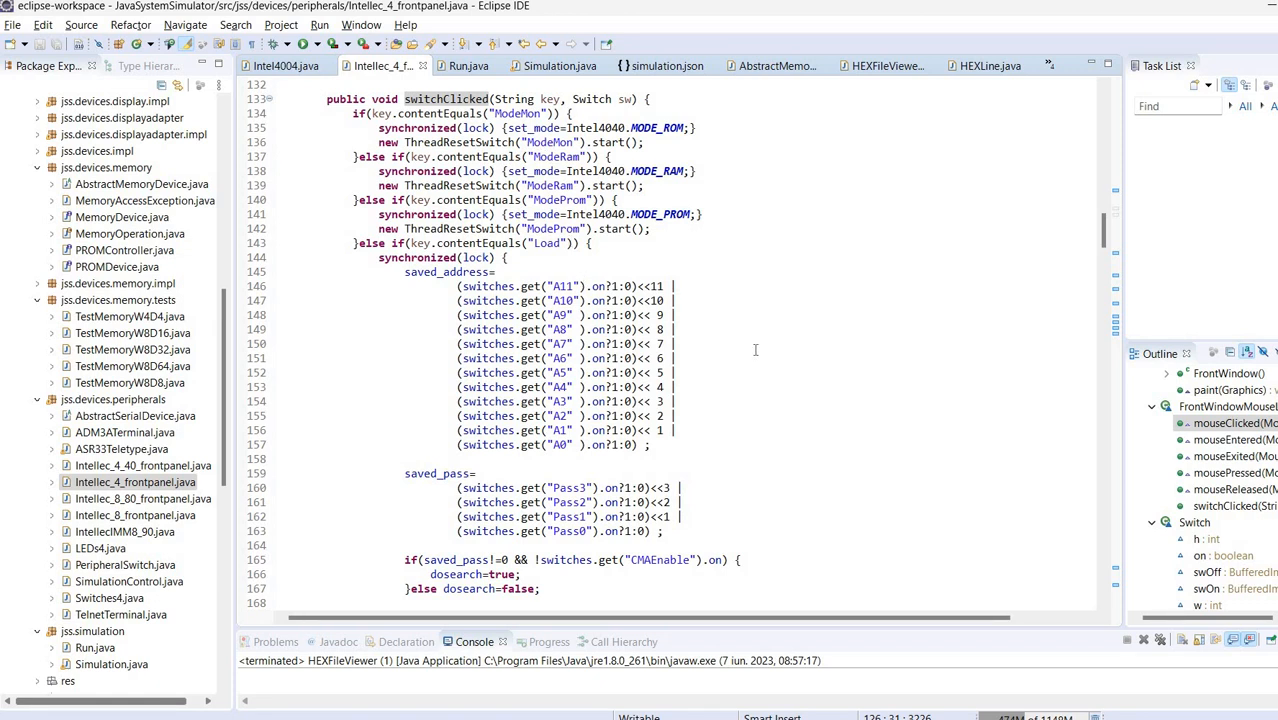
# - Scroll on through the switch handlers to the FrontWindow constructor and its repaint timer
pyautogui.scroll(-3)
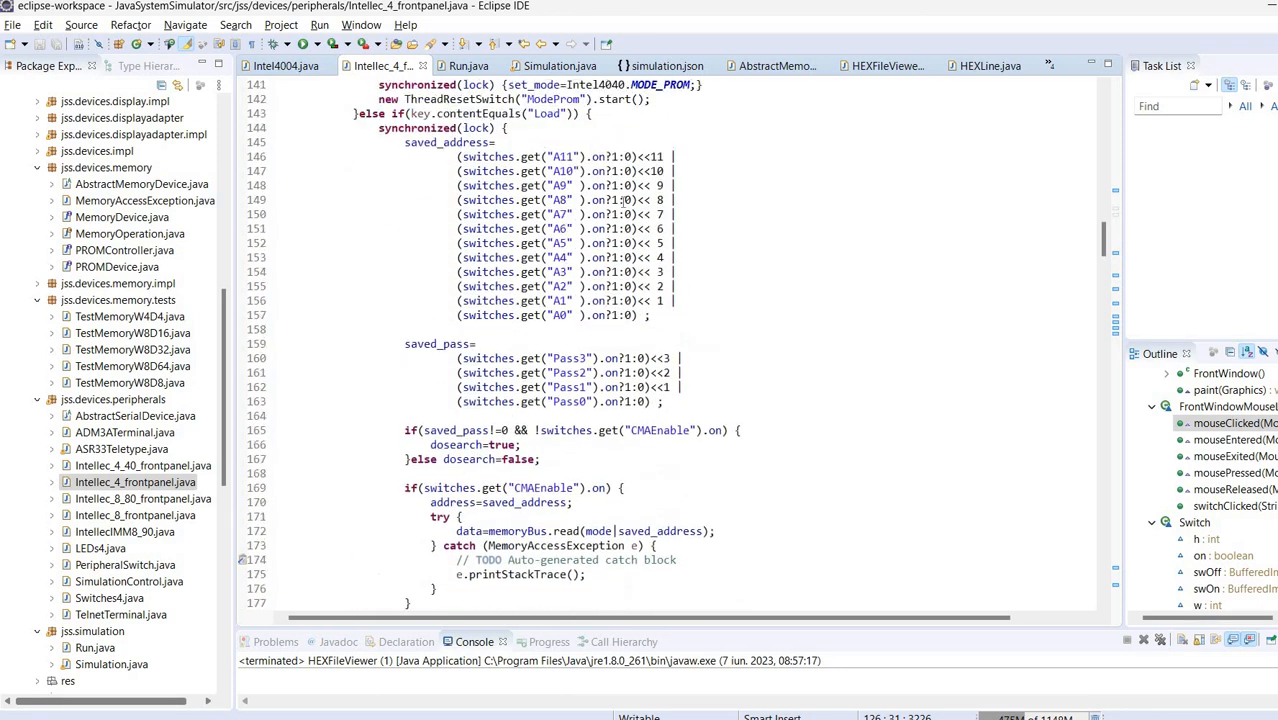
pyautogui.scroll(-3)
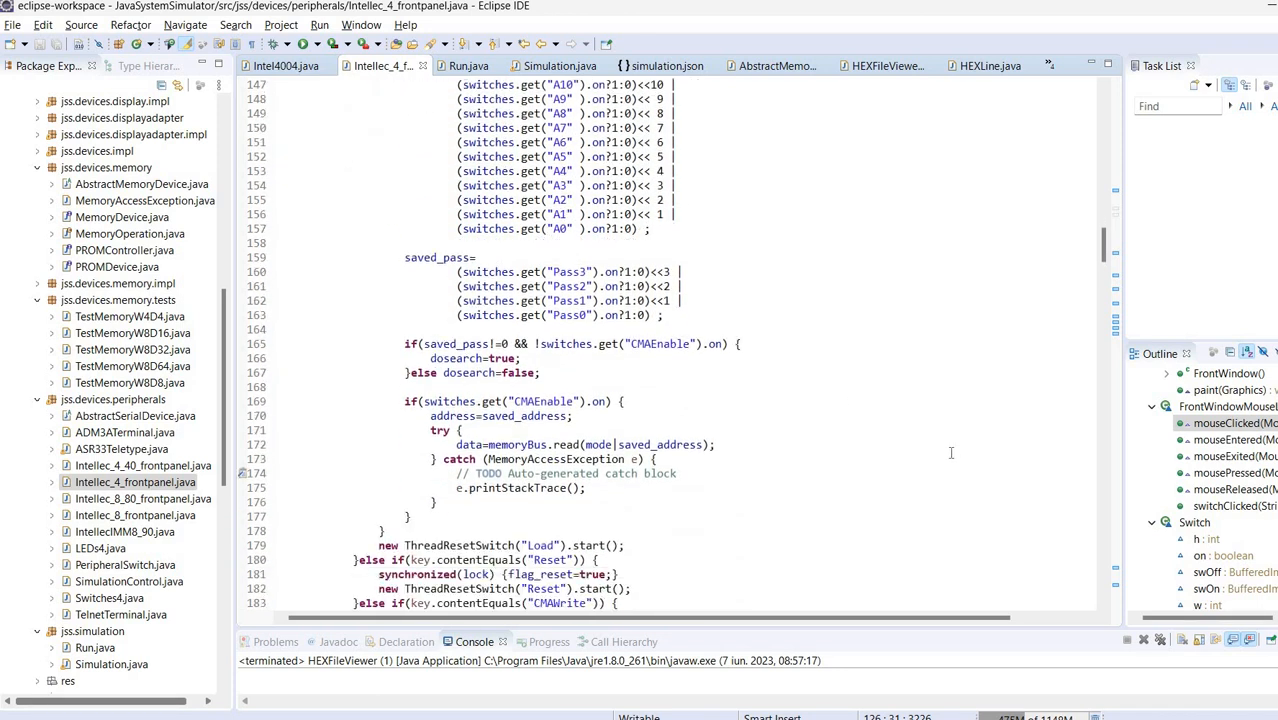
pyautogui.scroll(-3)
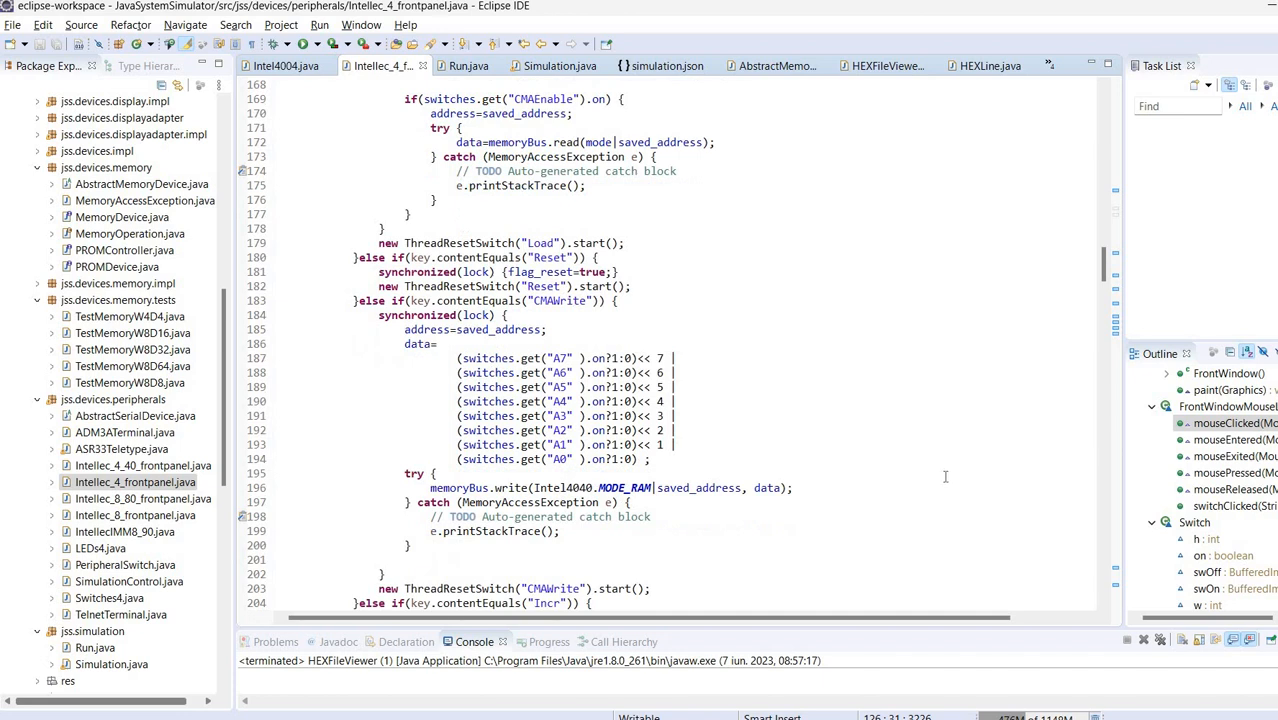
pyautogui.scroll(-3)
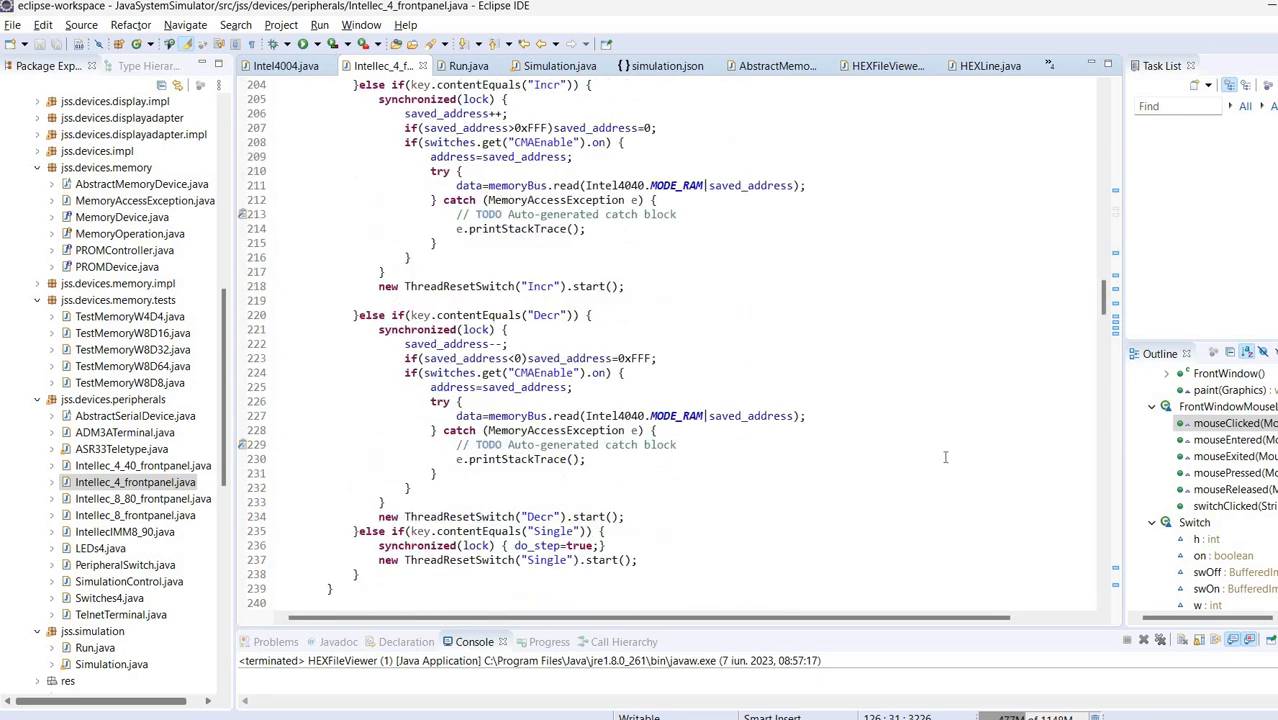
pyautogui.scroll(-3)
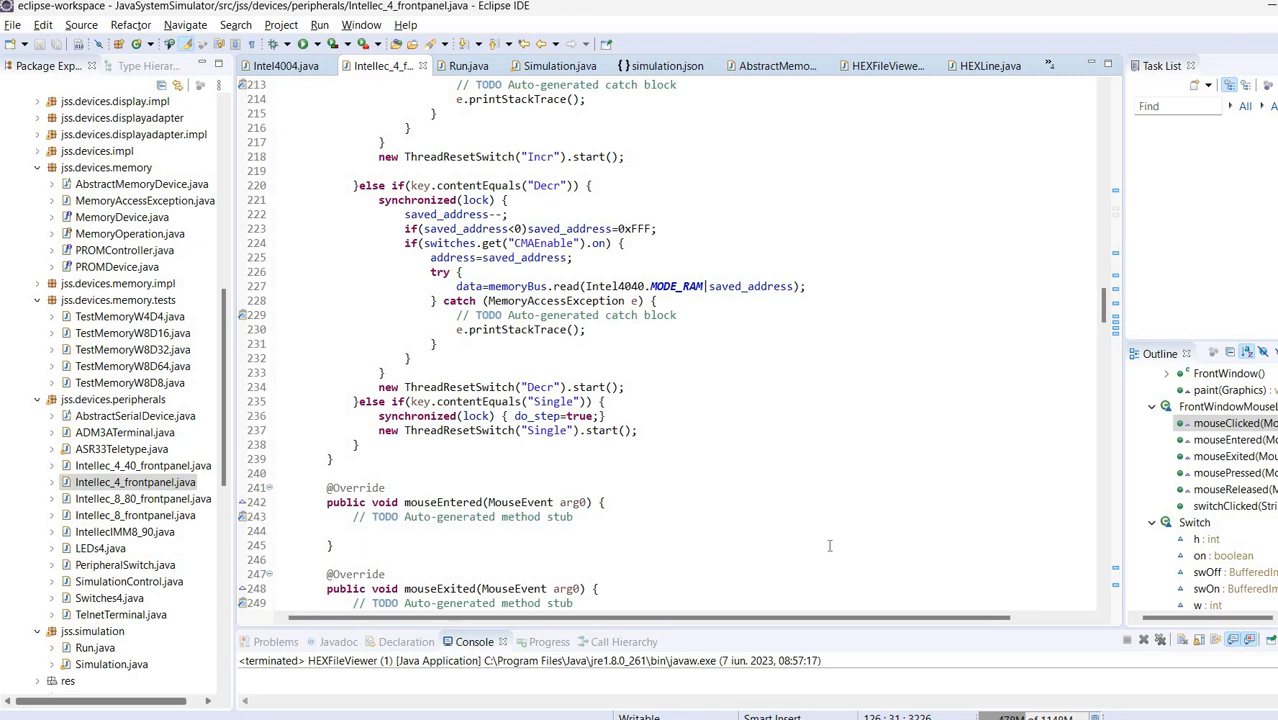
pyautogui.moveTo(818, 536)
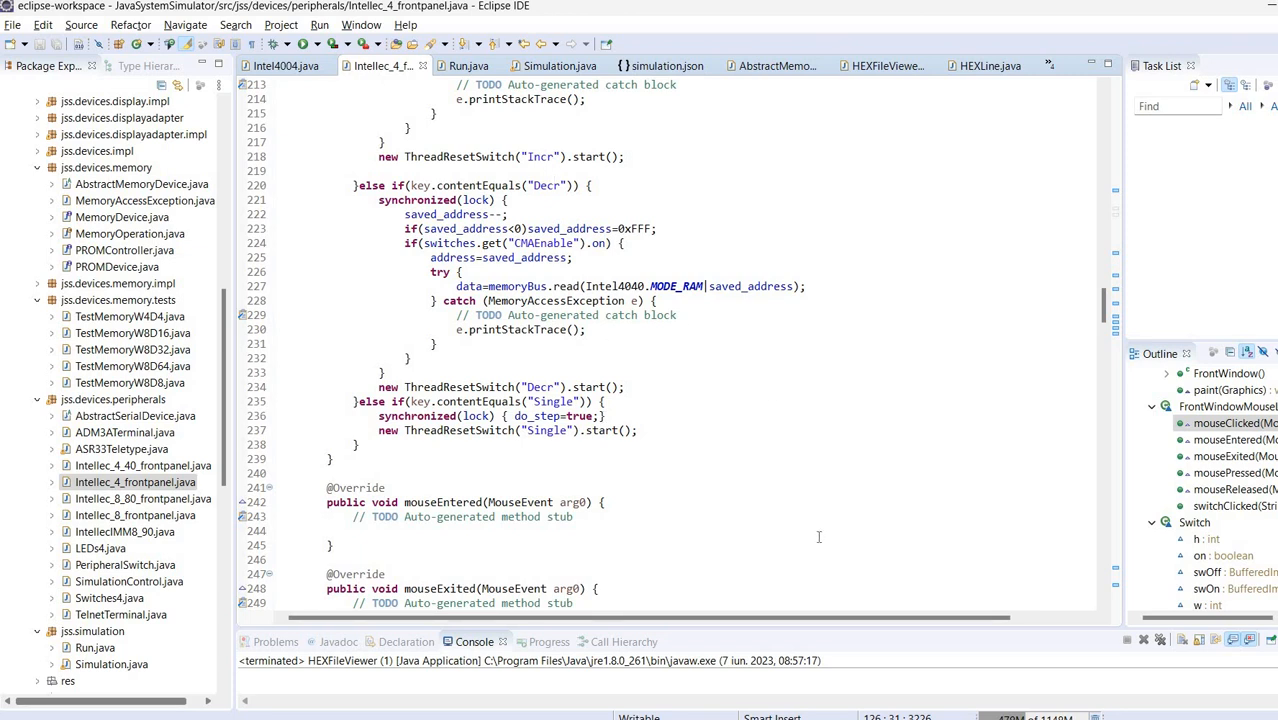
pyautogui.moveTo(822, 480)
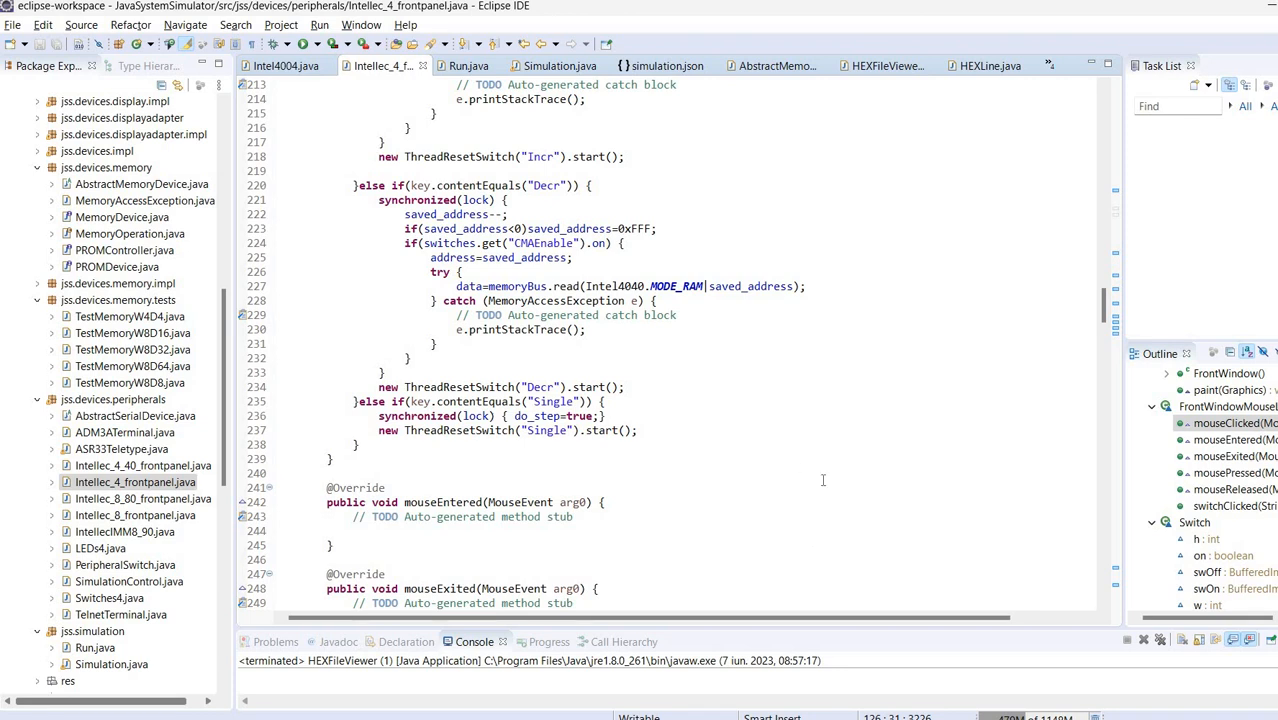
pyautogui.scroll(-3)
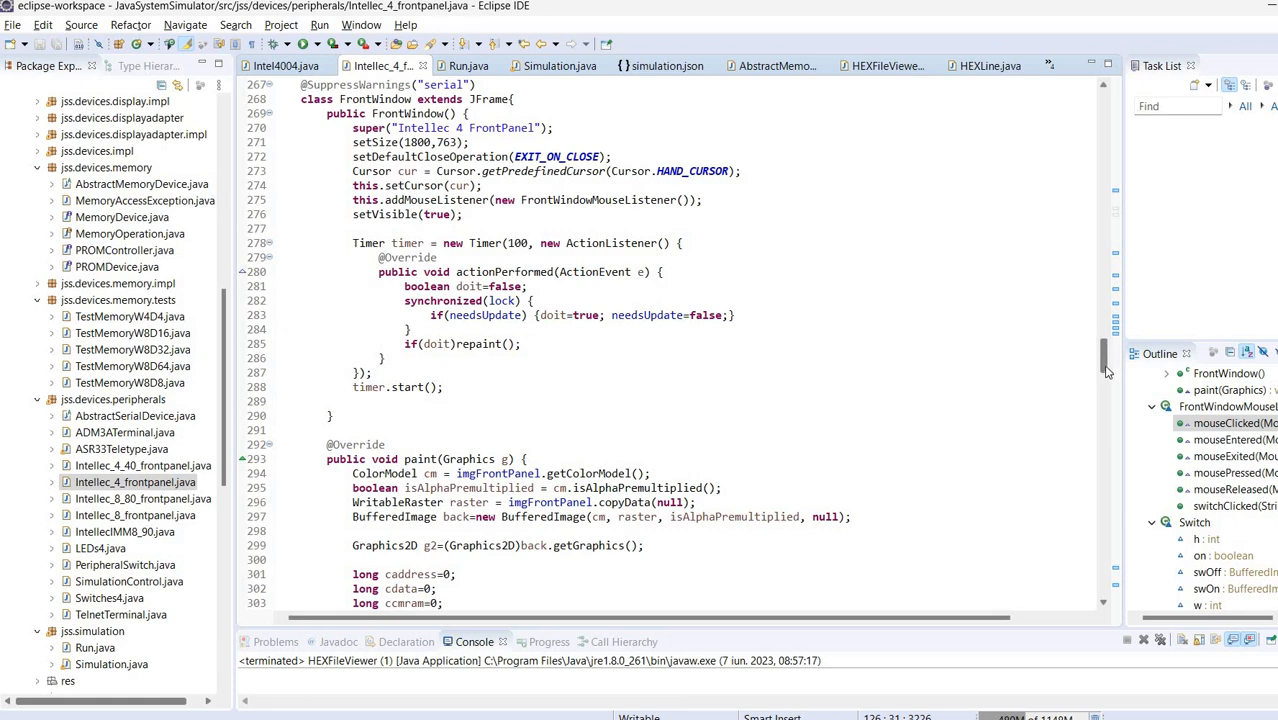
# - Scroll down past configure, initialize and attachToDataBus to the step method's CMAEnable, ResetMode and Stop switch polling
pyautogui.scroll(-3)
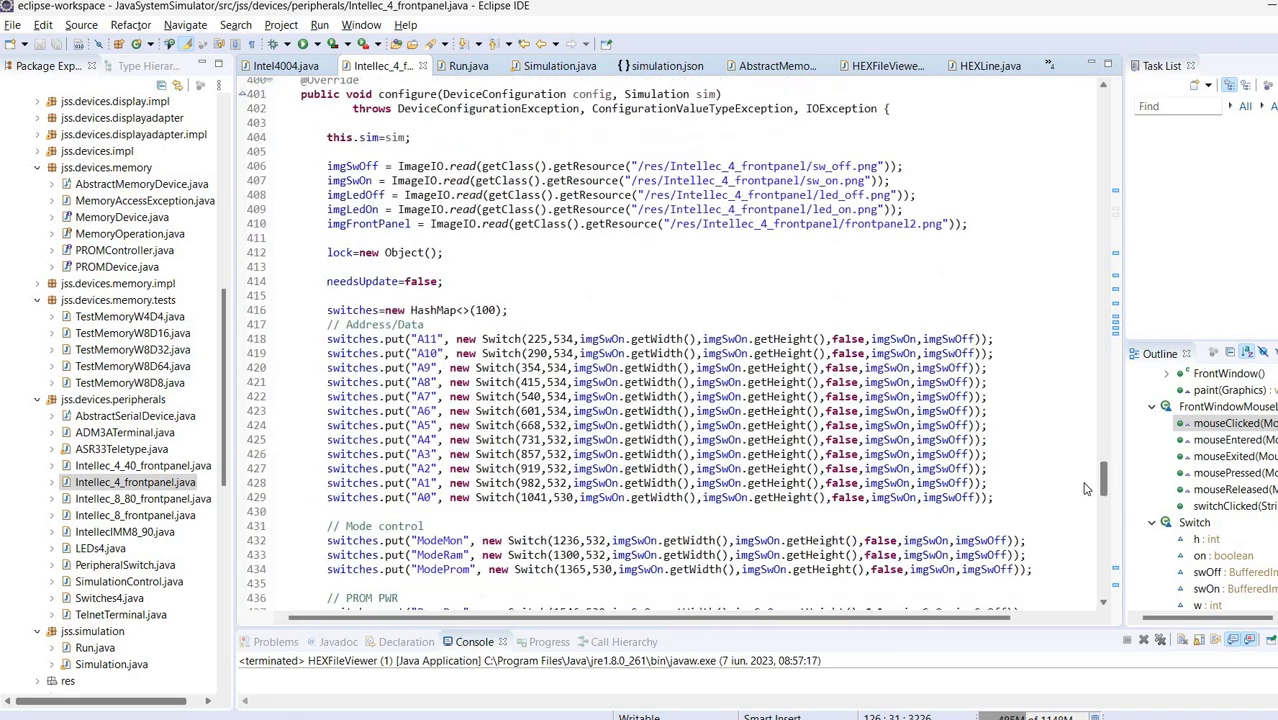
pyautogui.scroll(-3)
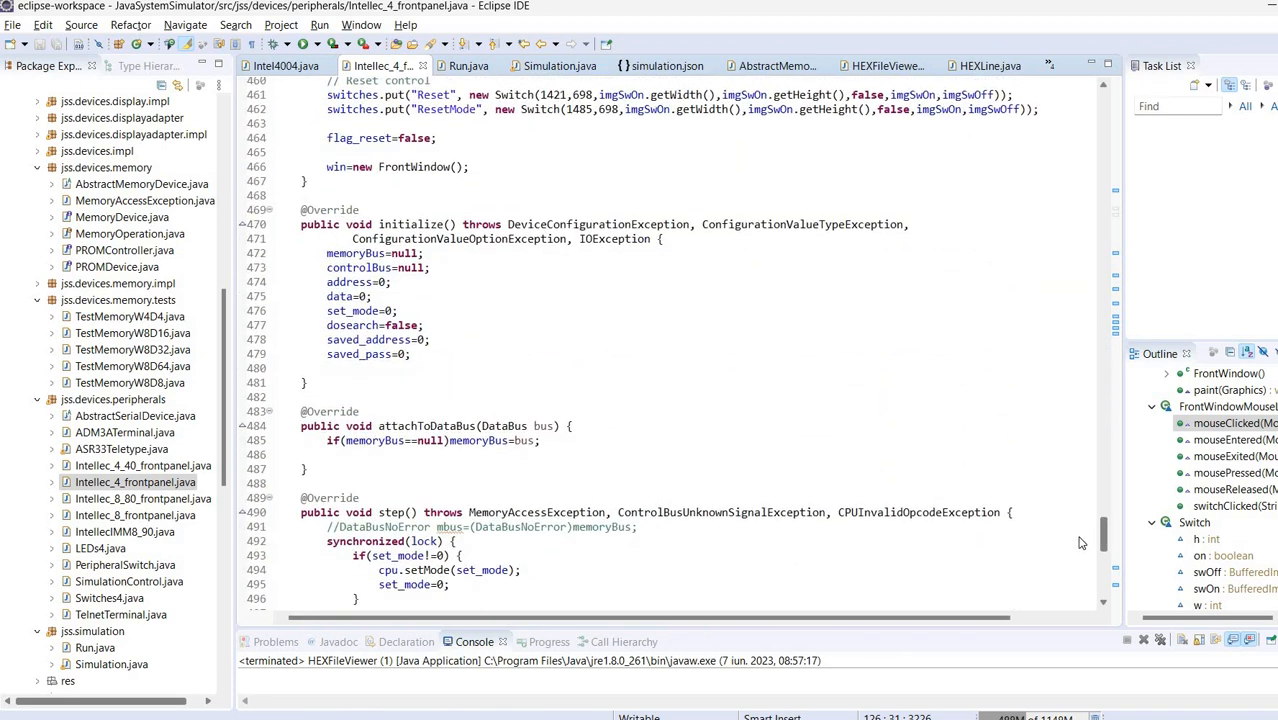
pyautogui.scroll(-3)
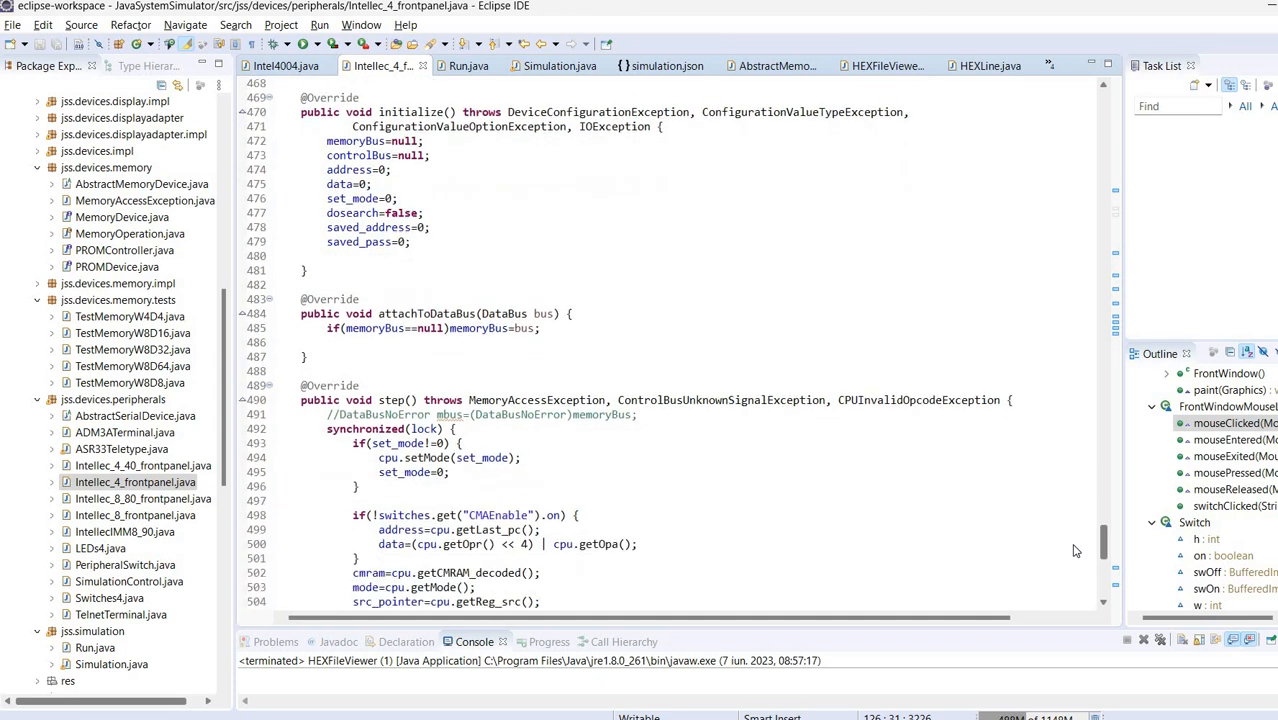
pyautogui.scroll(-3)
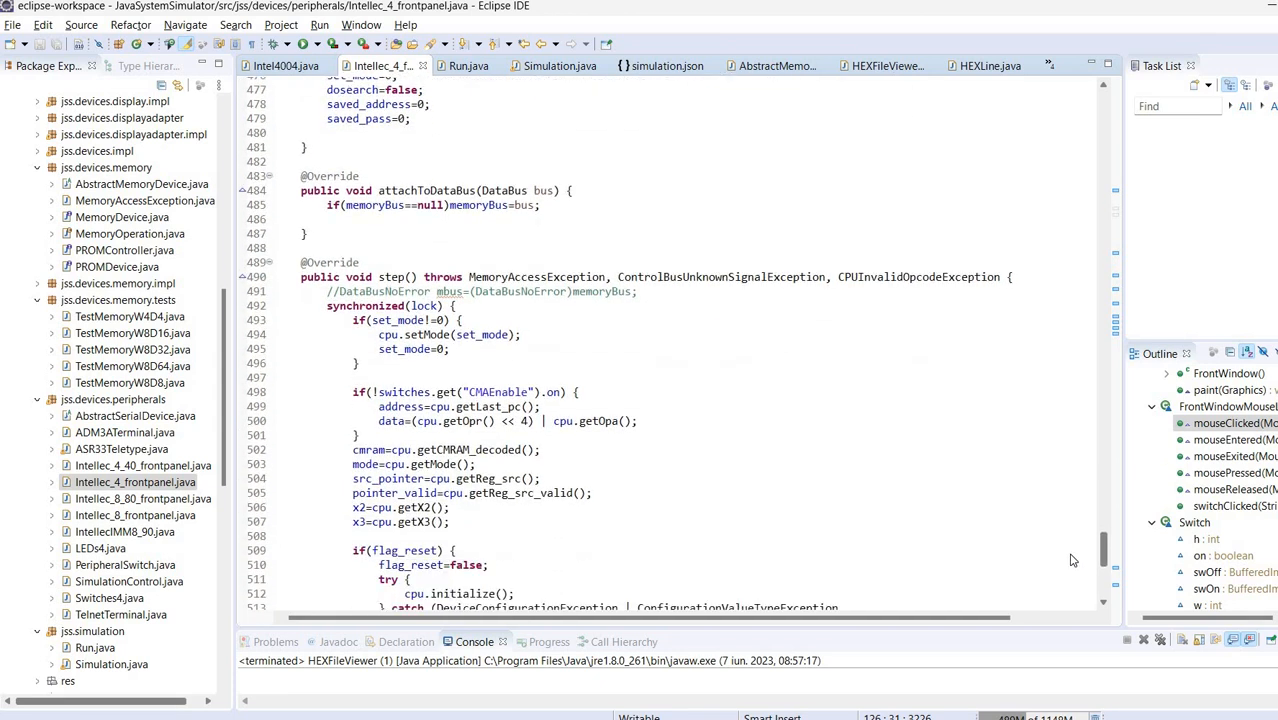
pyautogui.scroll(-3)
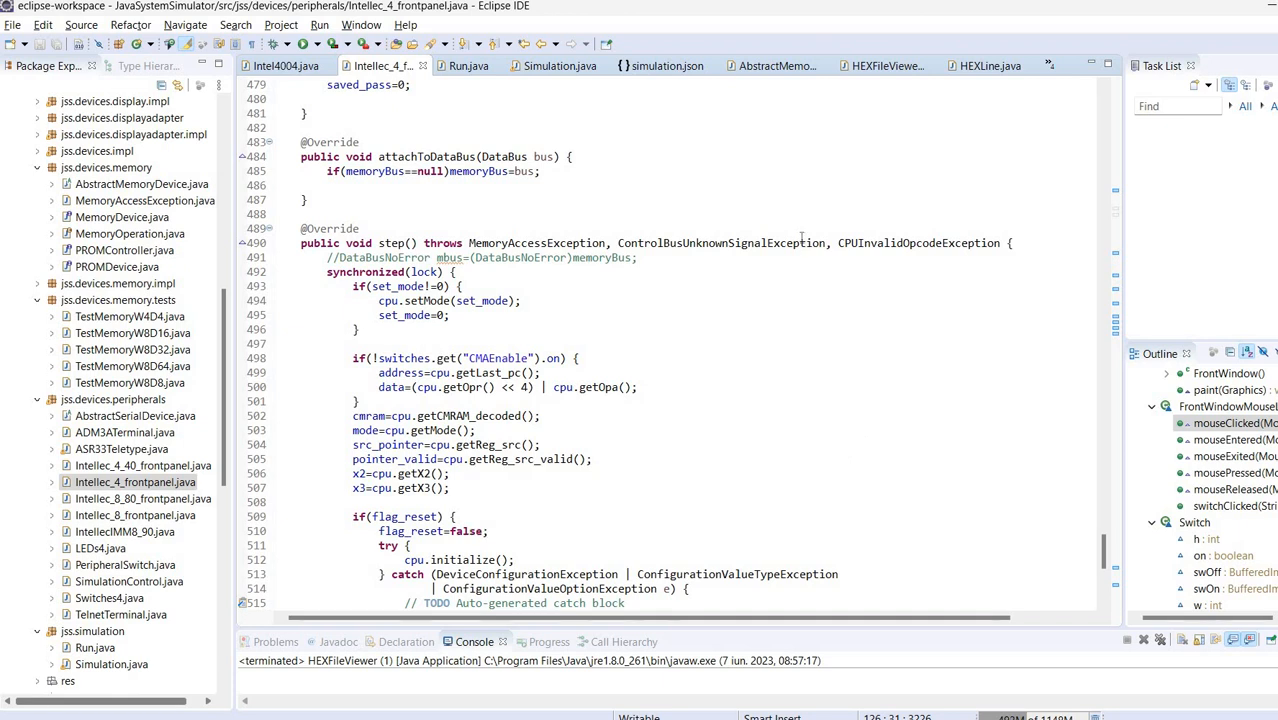
pyautogui.moveTo(436, 144)
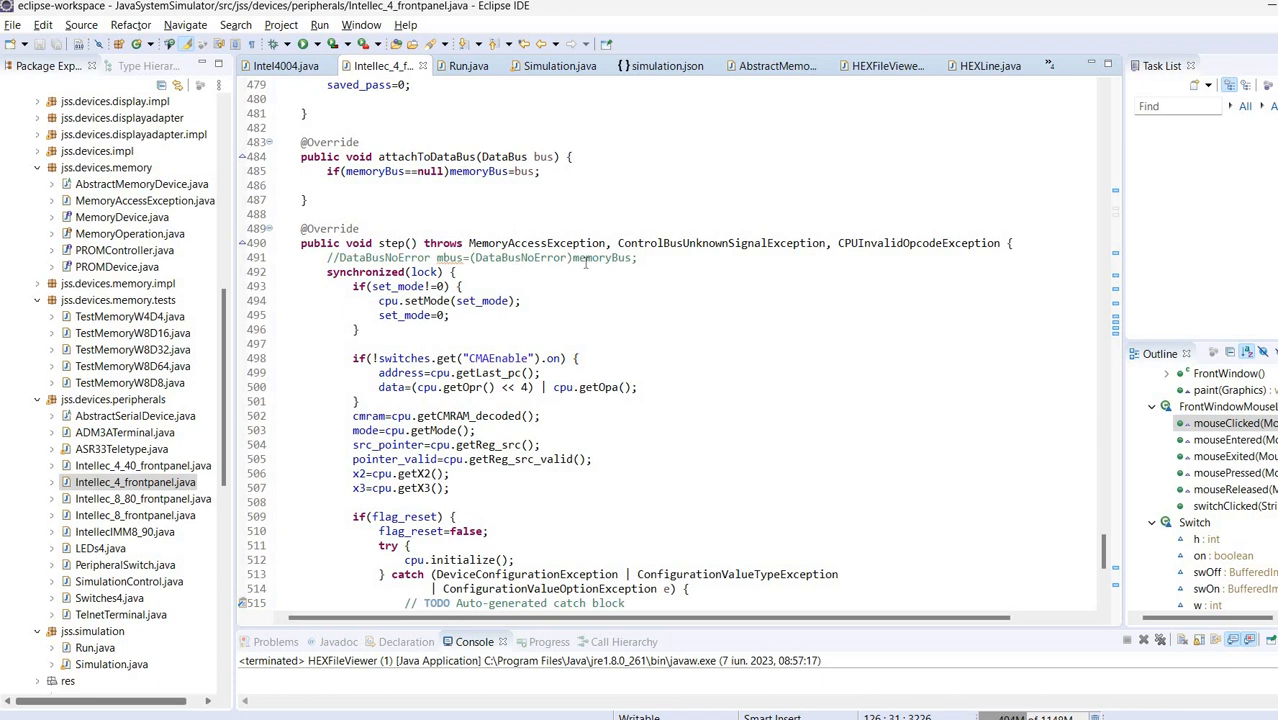
pyautogui.moveTo(600, 272)
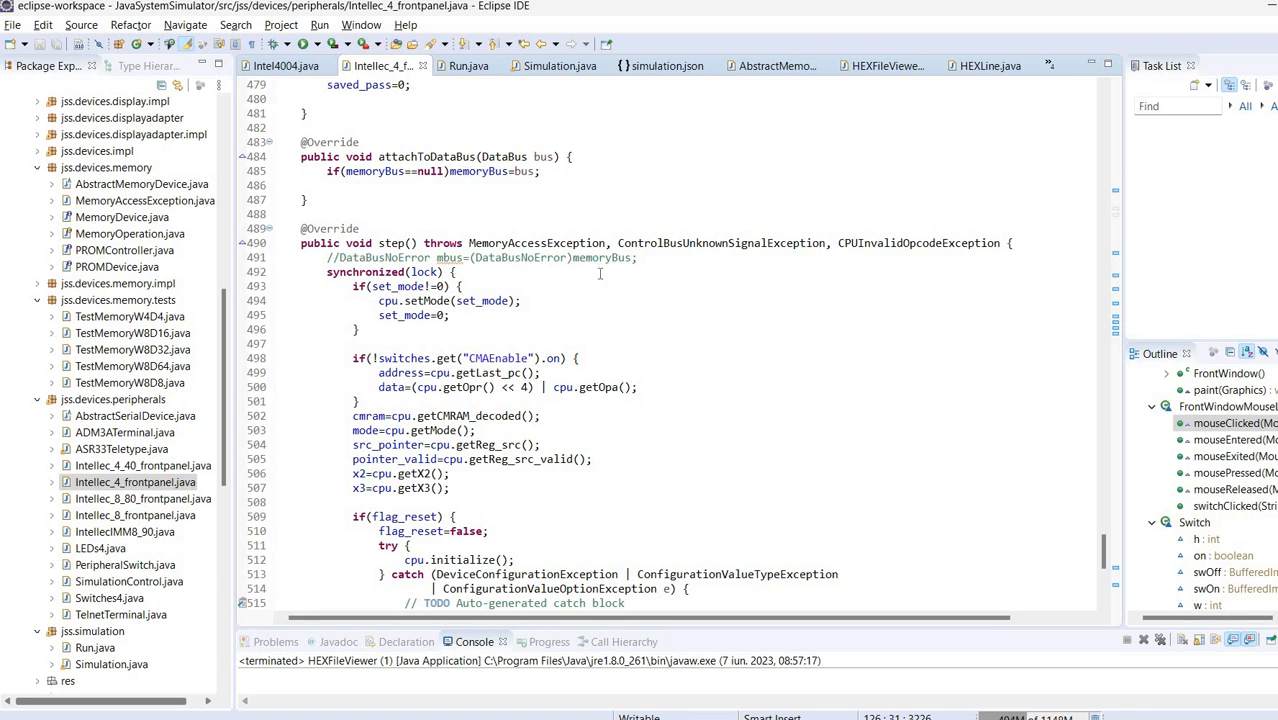
pyautogui.scroll(-3)
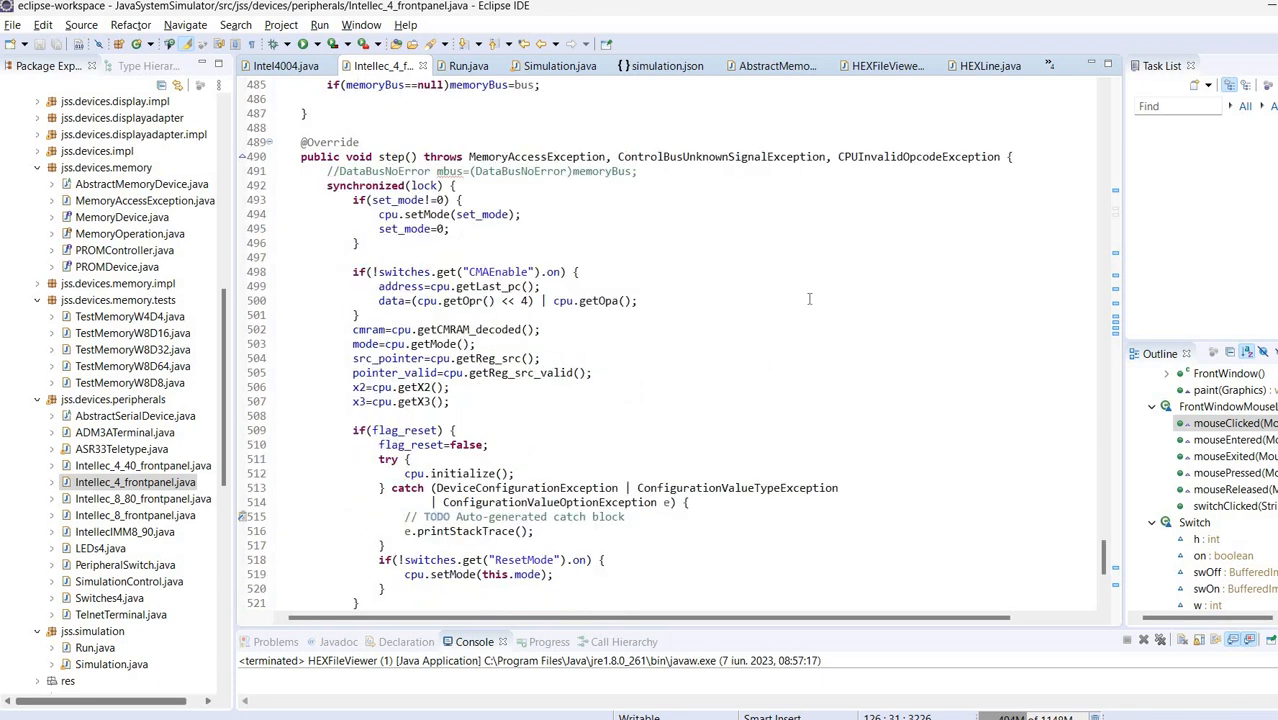
pyautogui.moveTo(804, 304)
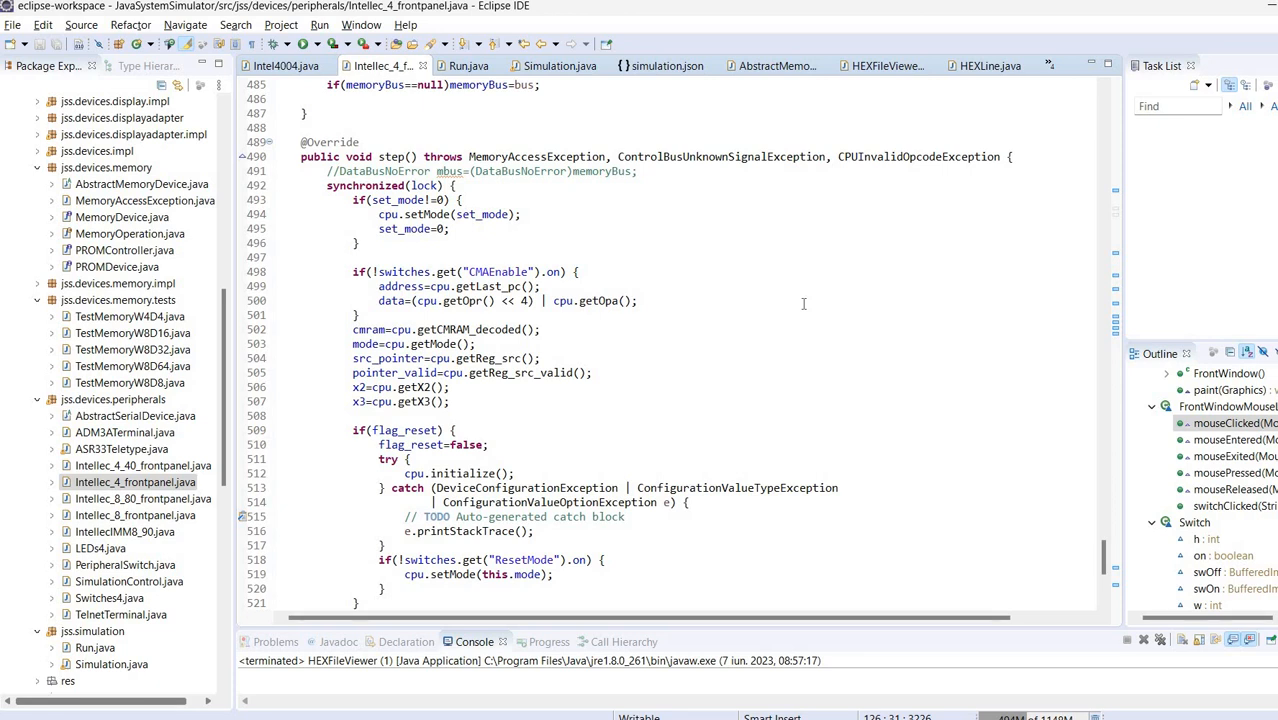
pyautogui.moveTo(832, 352)
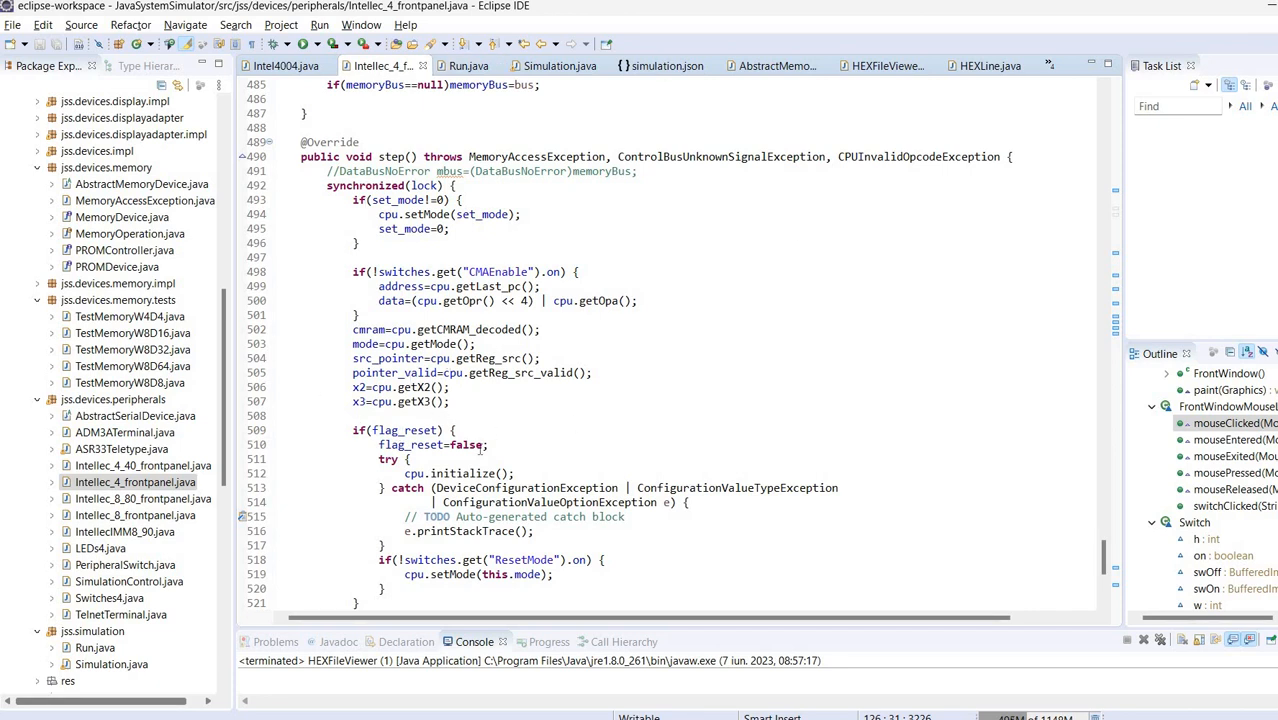
pyautogui.moveTo(672, 380)
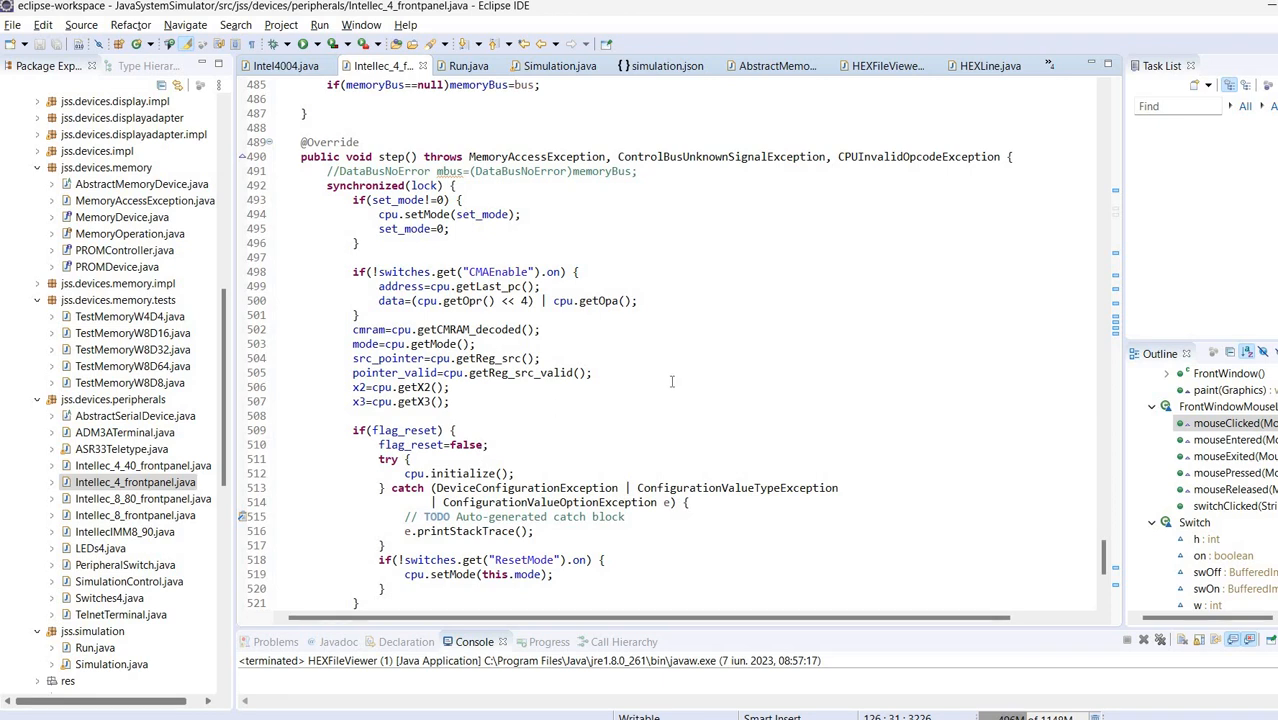
pyautogui.scroll(-3)
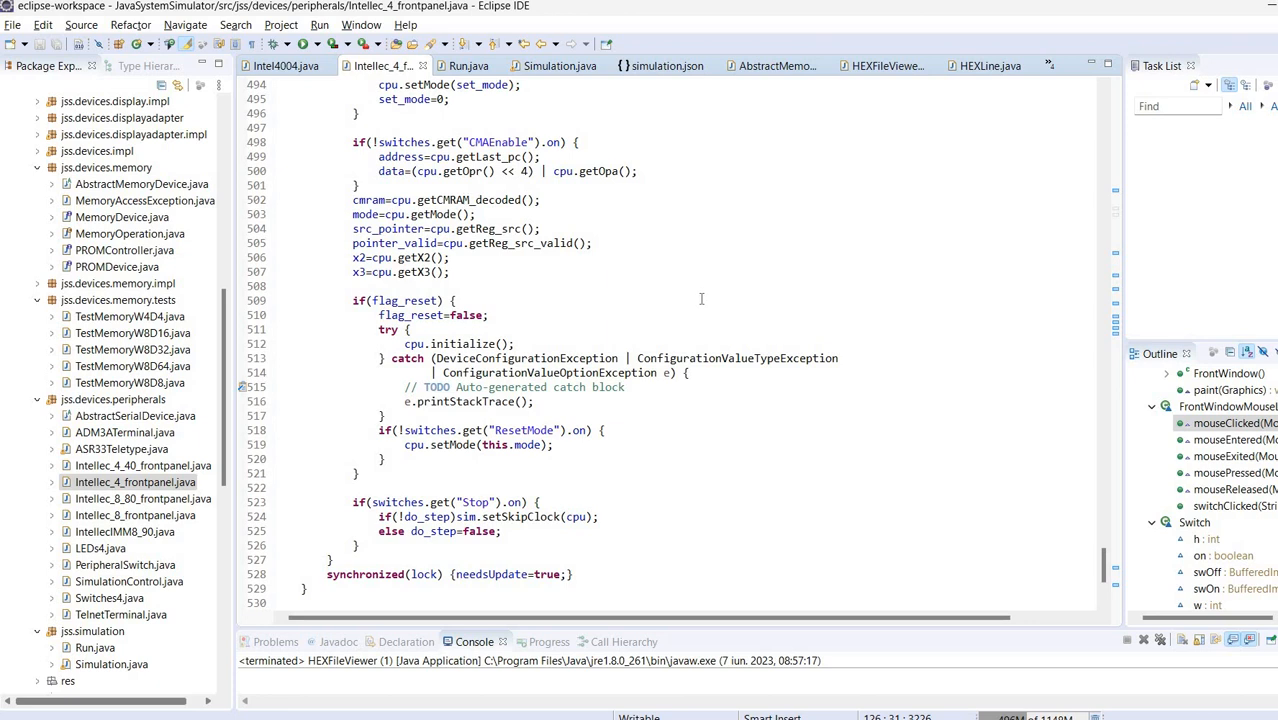
pyautogui.moveTo(700, 296)
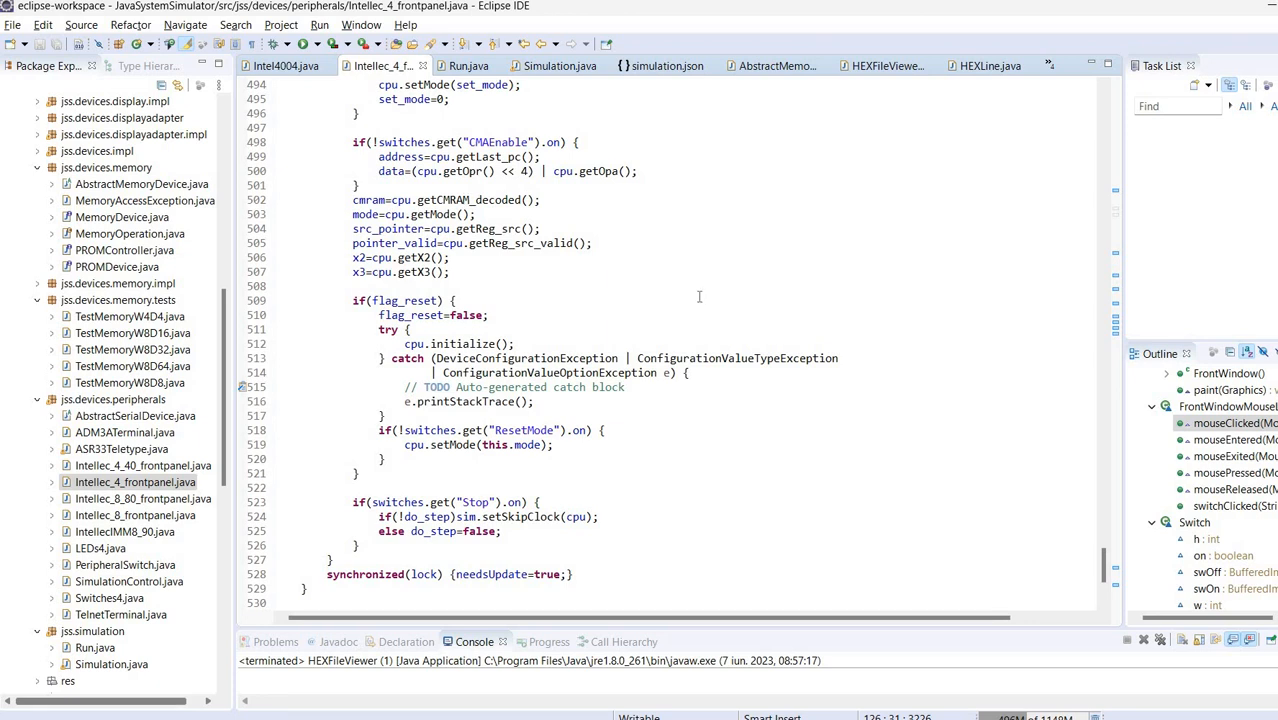
pyautogui.moveTo(684, 292)
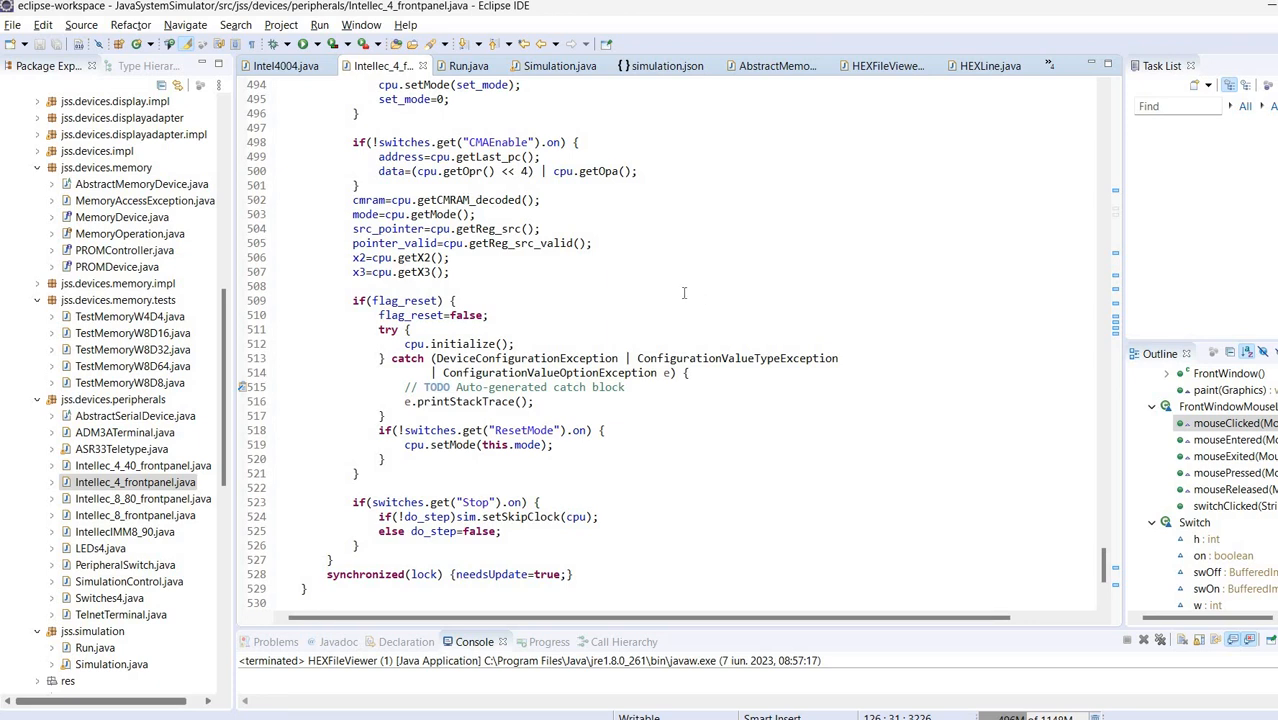
pyautogui.moveTo(628, 186)
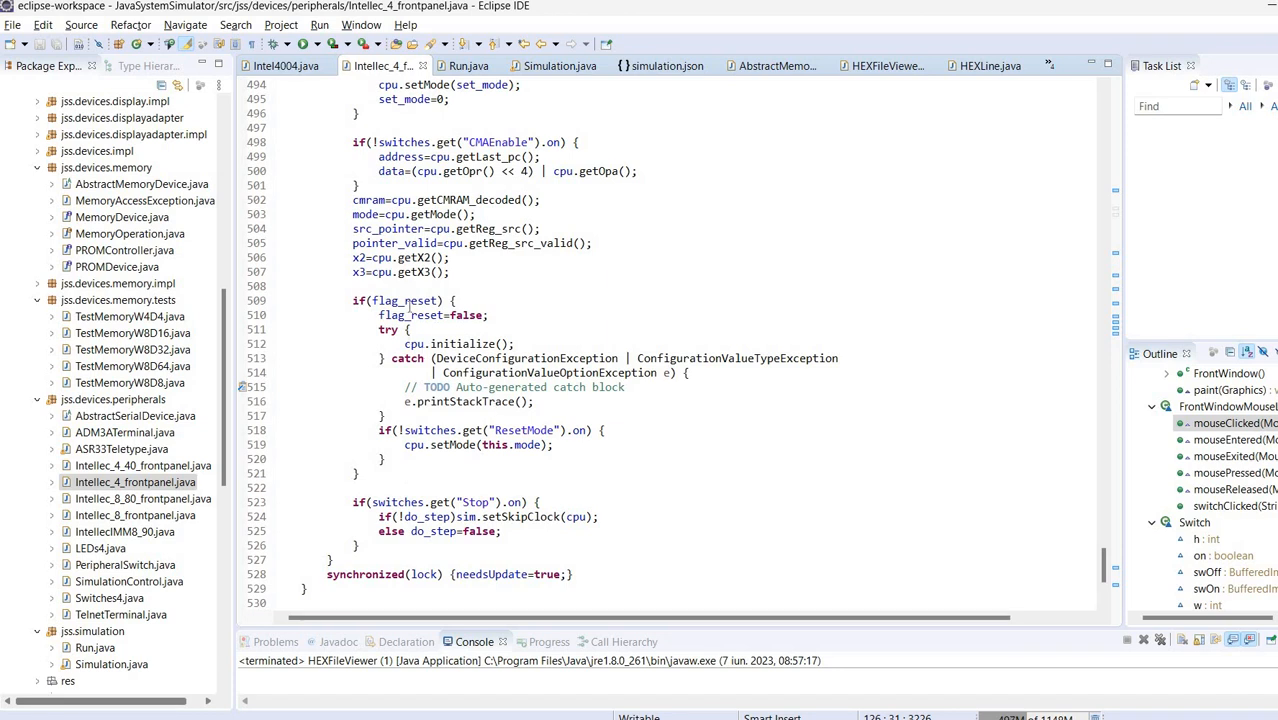
pyautogui.moveTo(604, 294)
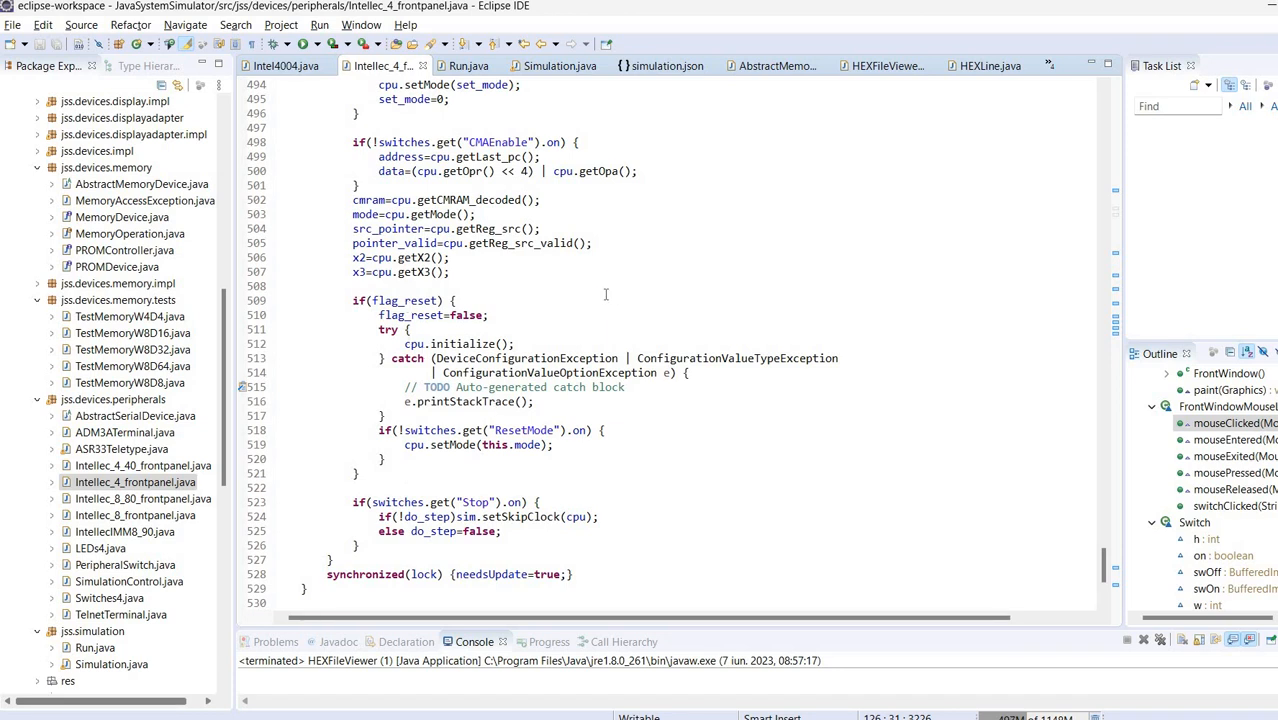
pyautogui.moveTo(422, 300)
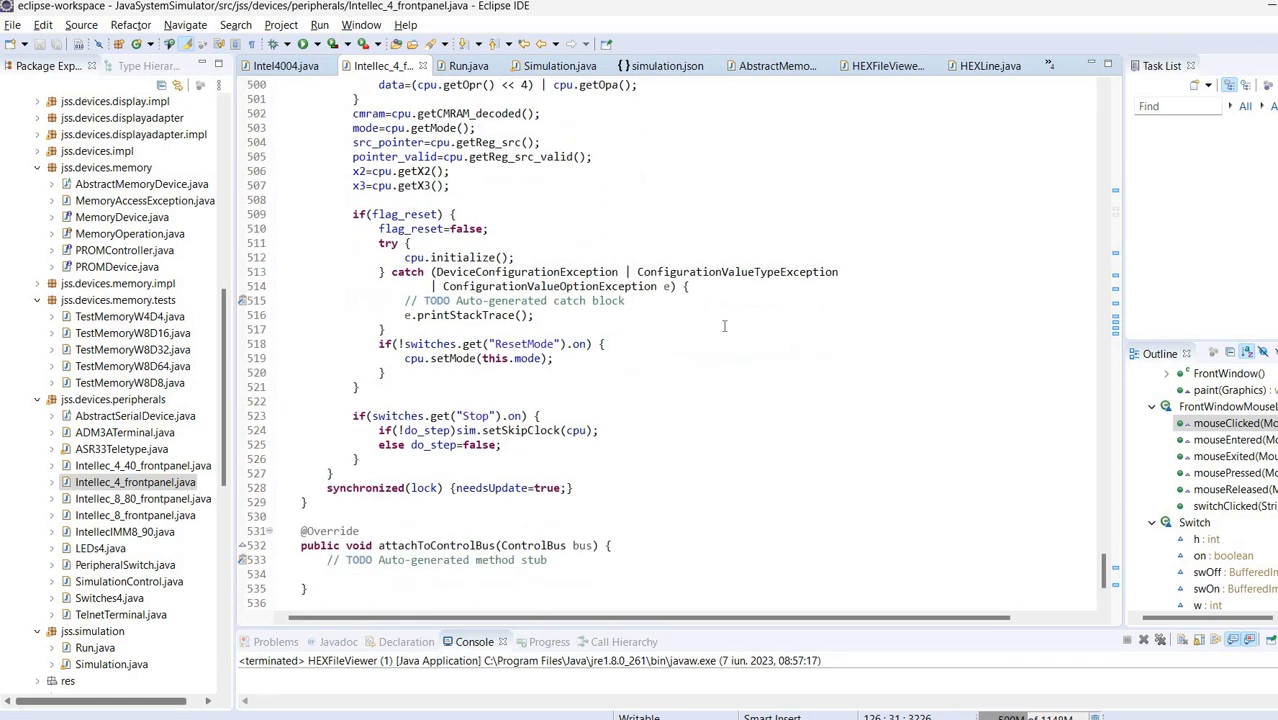
pyautogui.moveTo(720, 378)
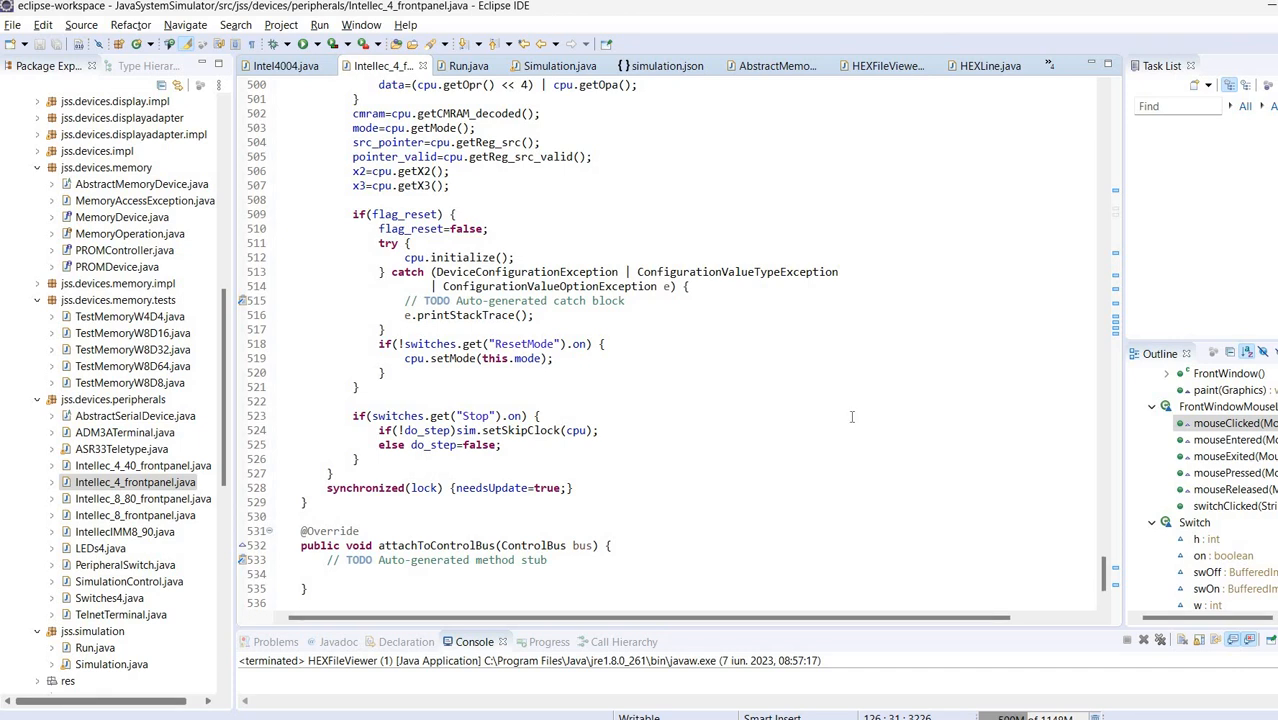
# - Scroll past the end of step() to the empty attachToControlBus stub
pyautogui.scroll(-3)
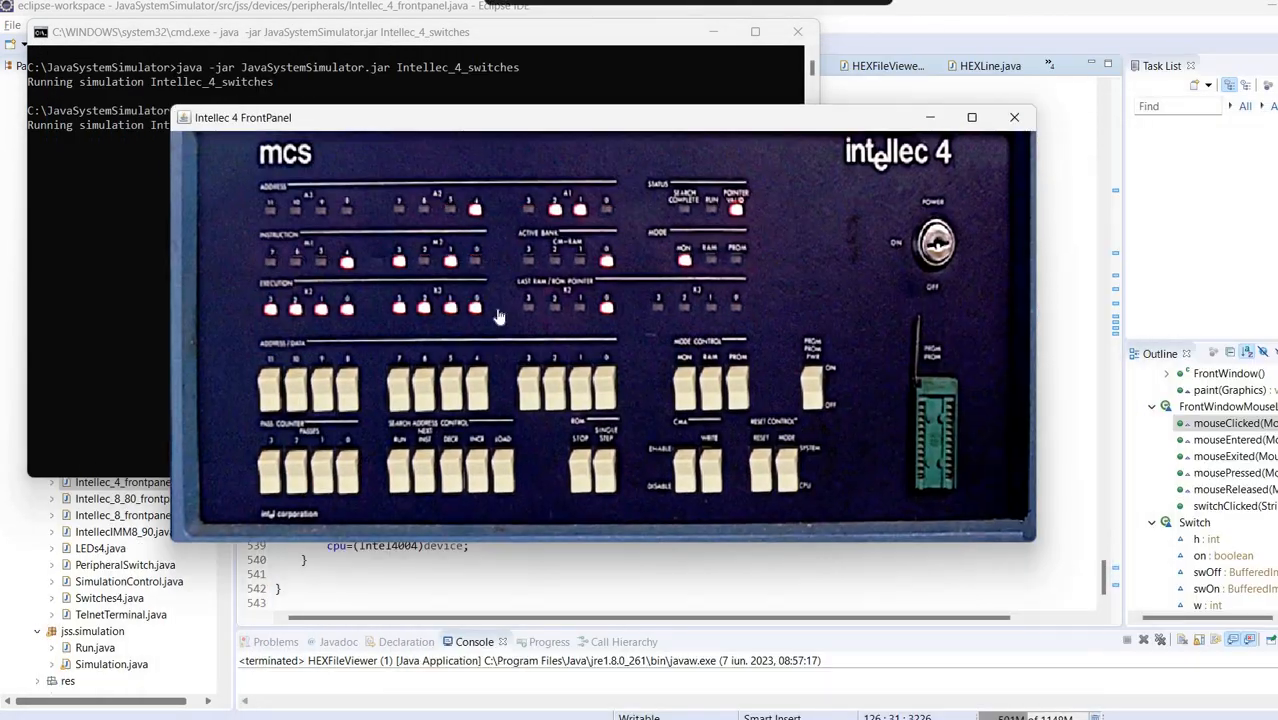
# - Resize the running FrontPanel window larger and taller so the whole panel fits over Eclipse and the console
pyautogui.moveTo(242, 116); pyautogui.dragTo(124, 104)
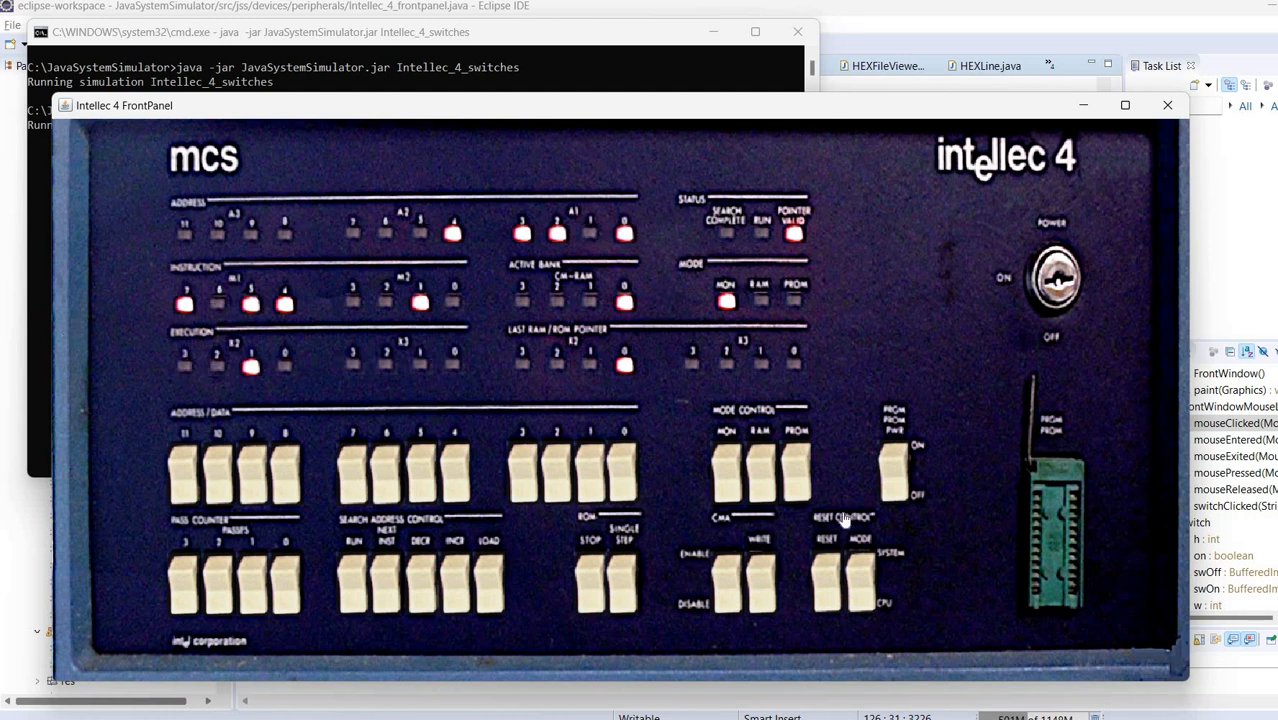
pyautogui.click(824, 580)
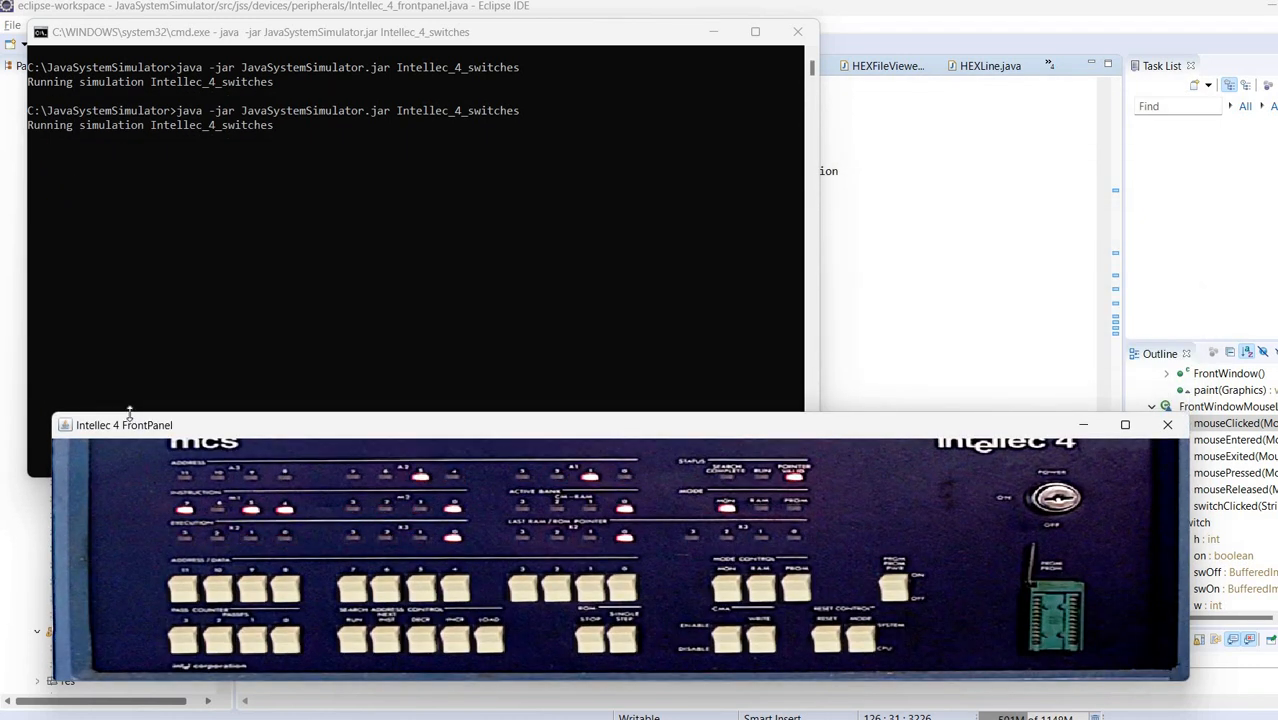
pyautogui.moveTo(124, 424); pyautogui.dragTo(124, 232)
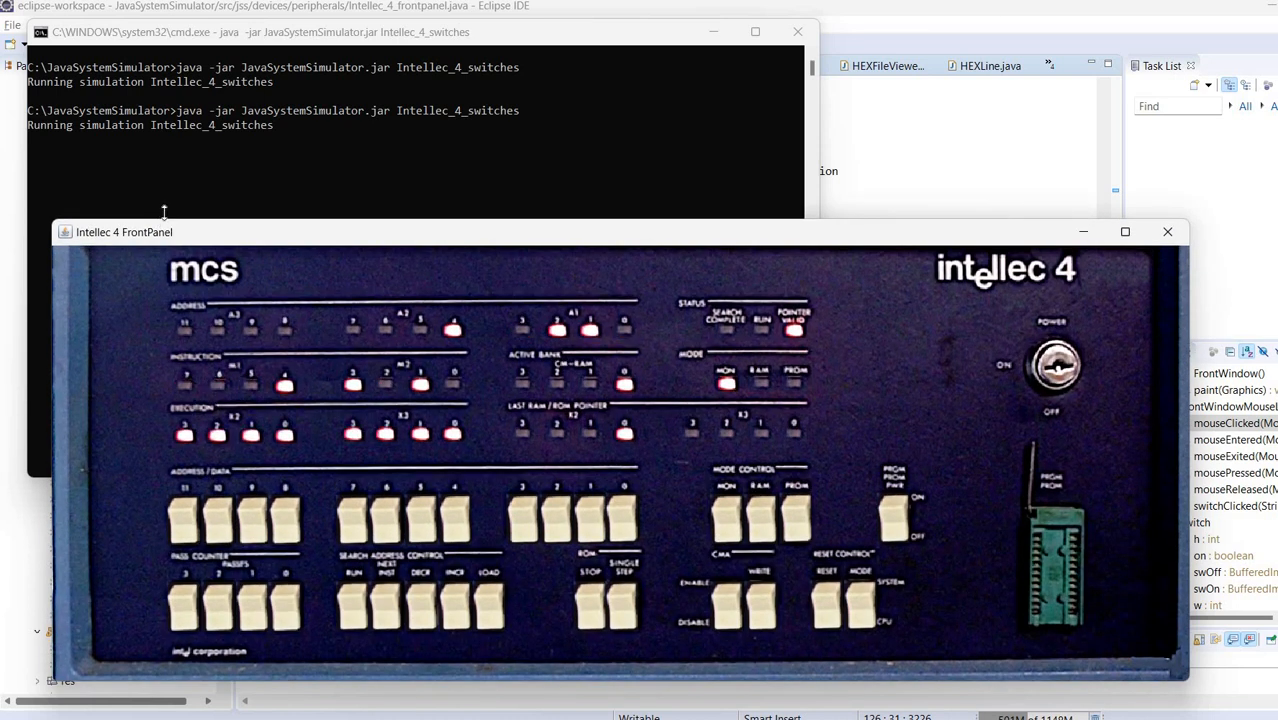
pyautogui.moveTo(124, 232); pyautogui.dragTo(124, 160)
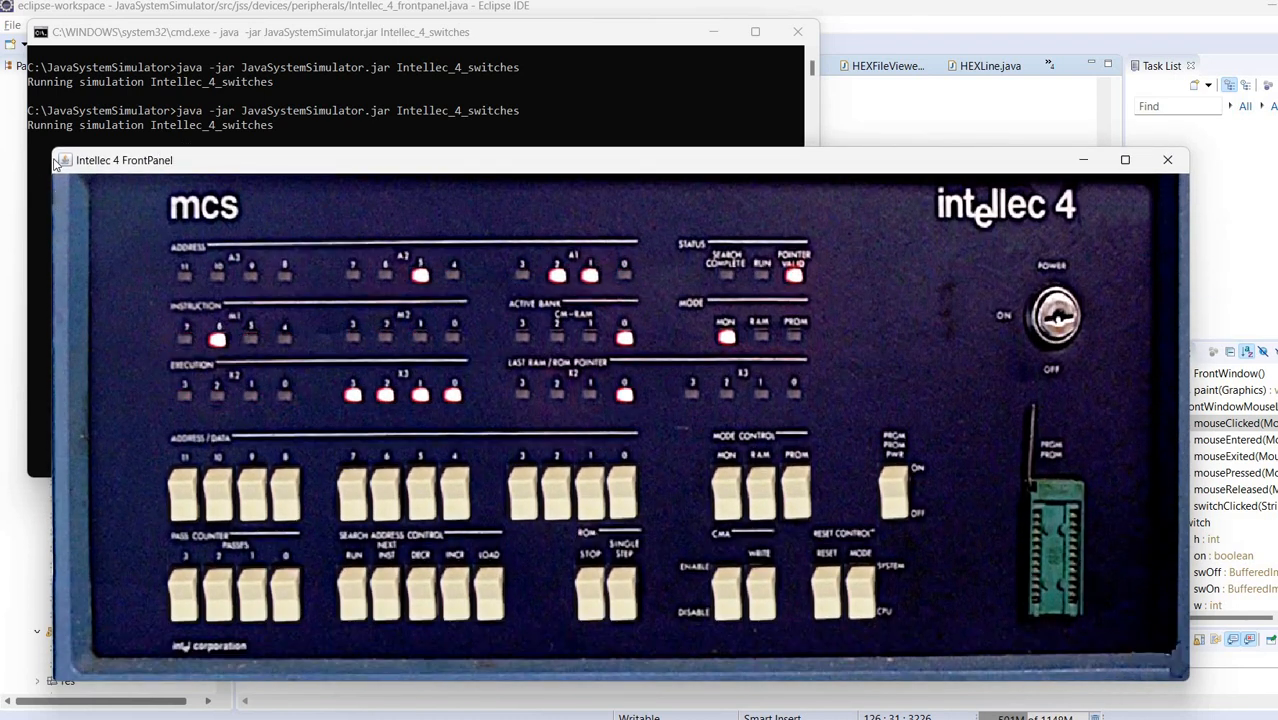